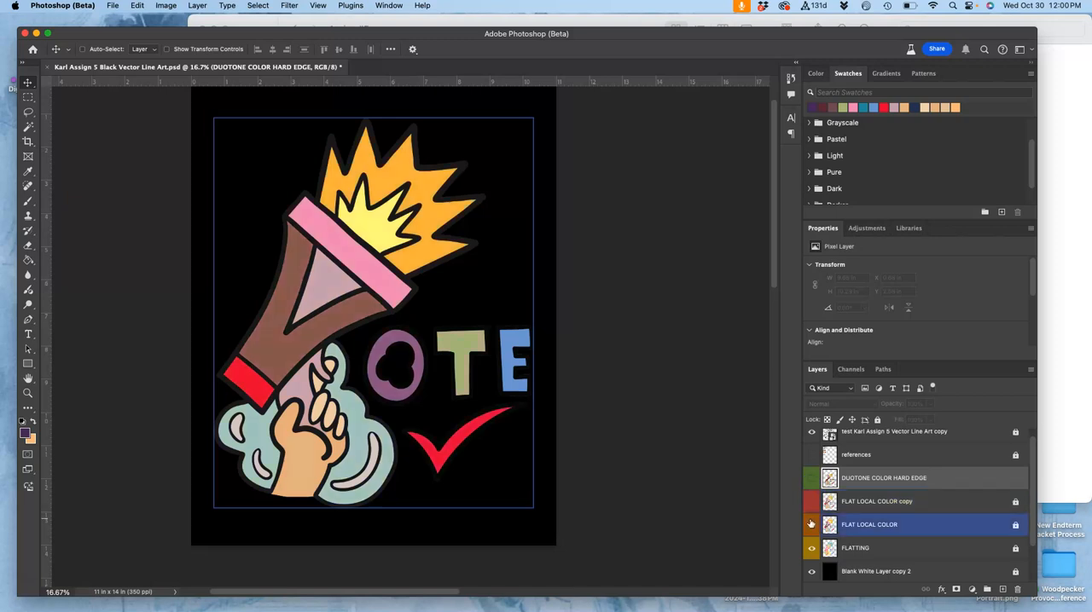
# - Hide the flat colour and line art layers, then reveal FLATTING, FLAT LOCAL COLOR and its copy one by one
pyautogui.click(812, 525)
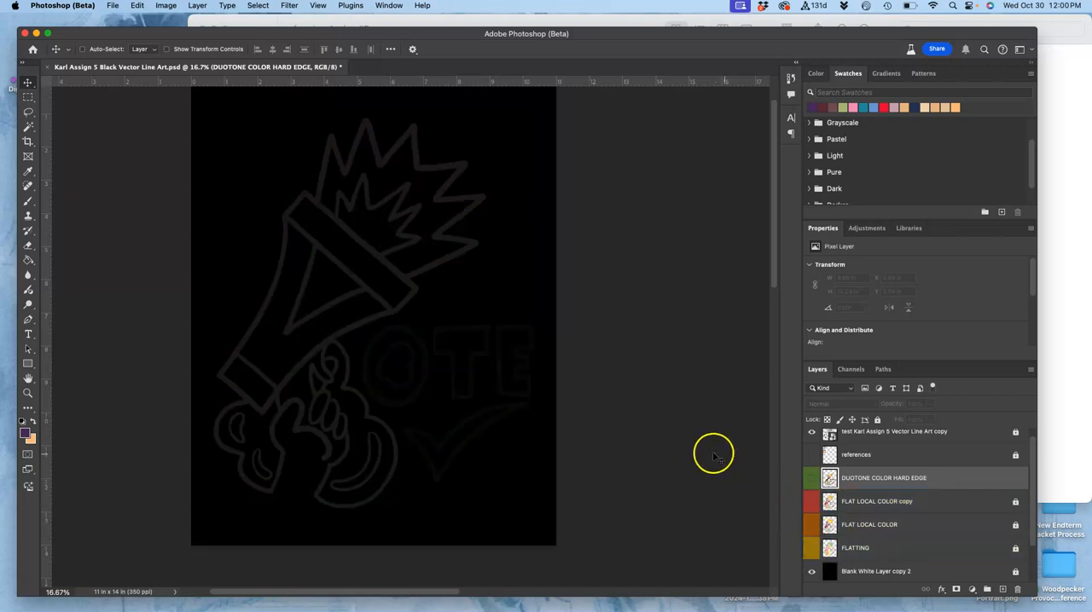
pyautogui.scroll(-3)
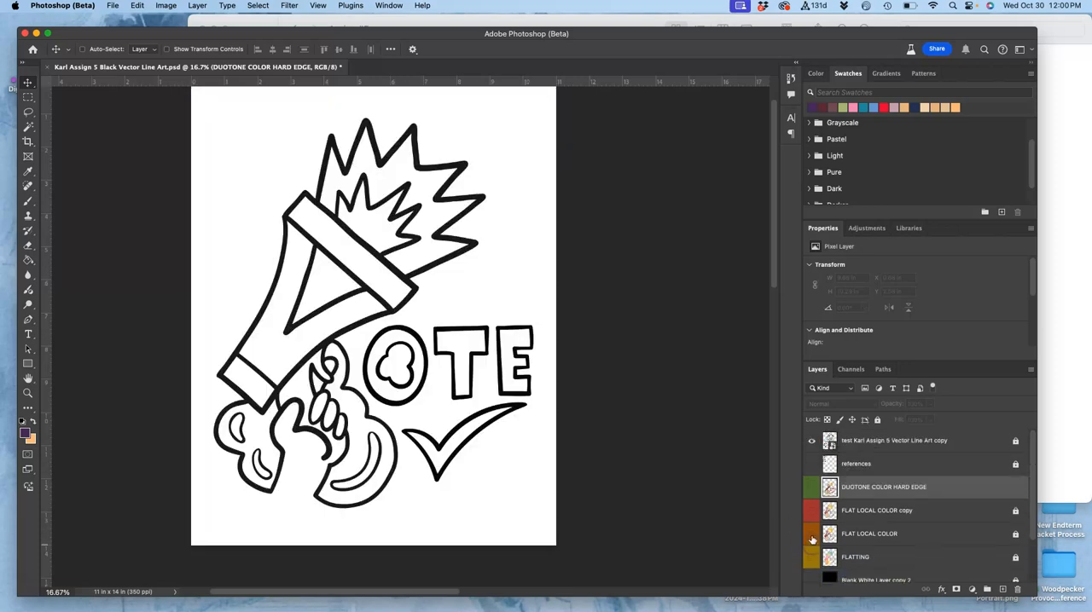
pyautogui.click(812, 440)
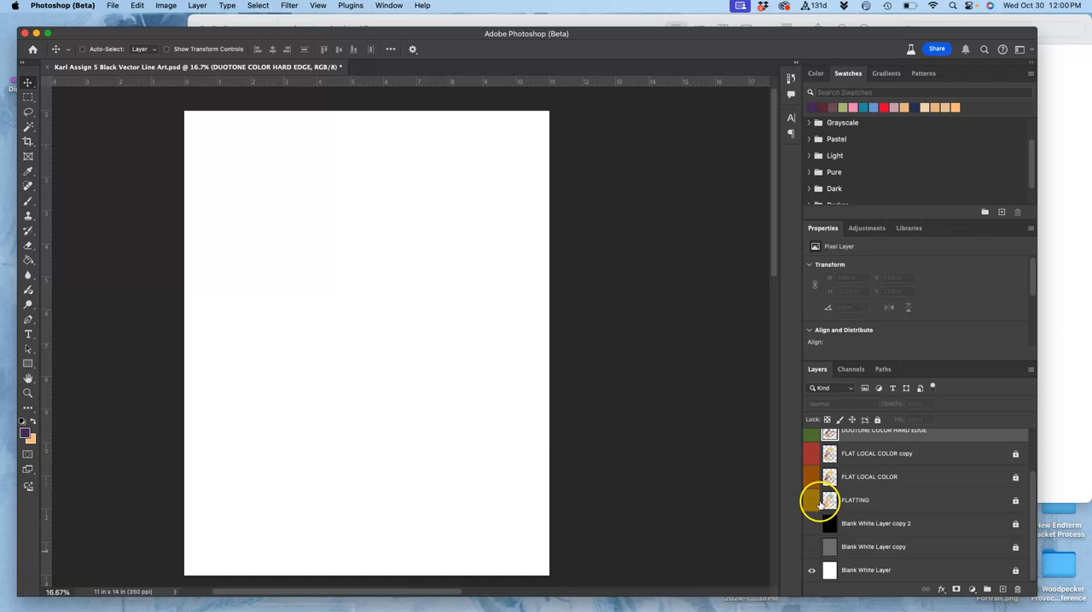
pyautogui.click(812, 477)
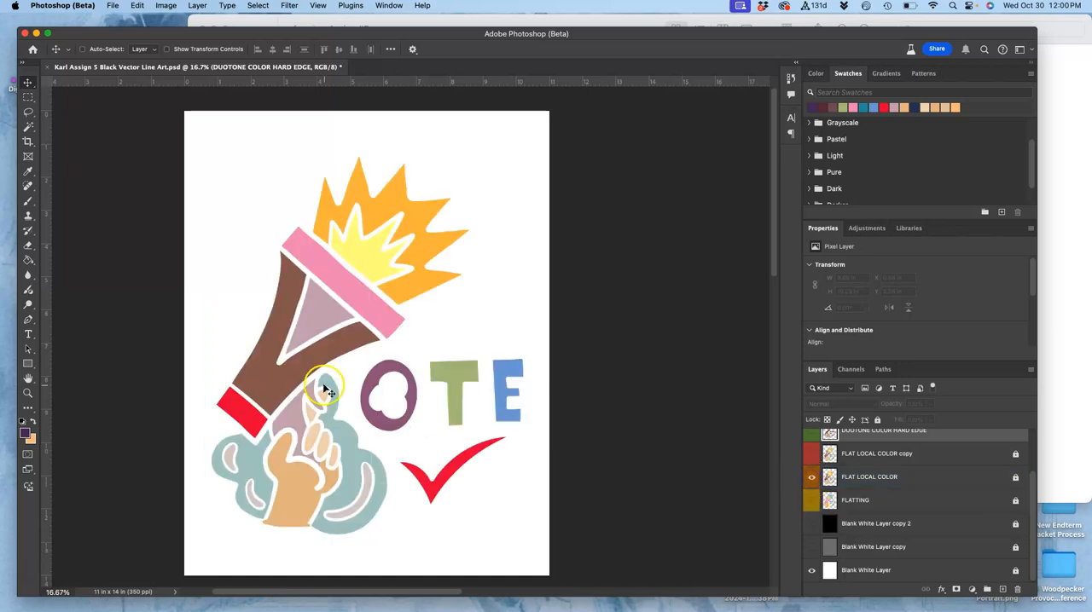
pyautogui.click(826, 454)
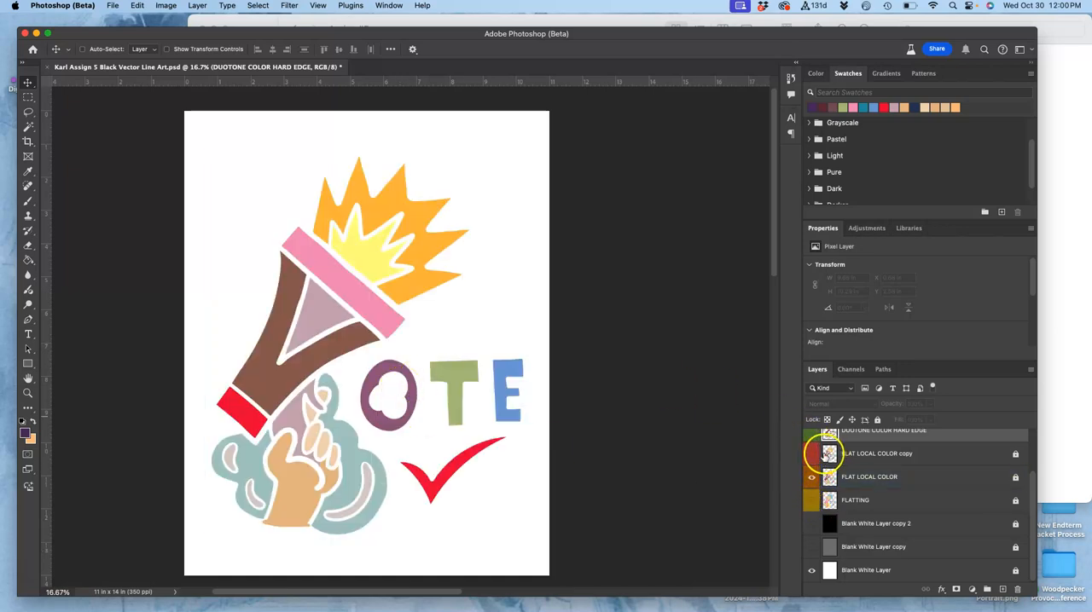
pyautogui.click(870, 478)
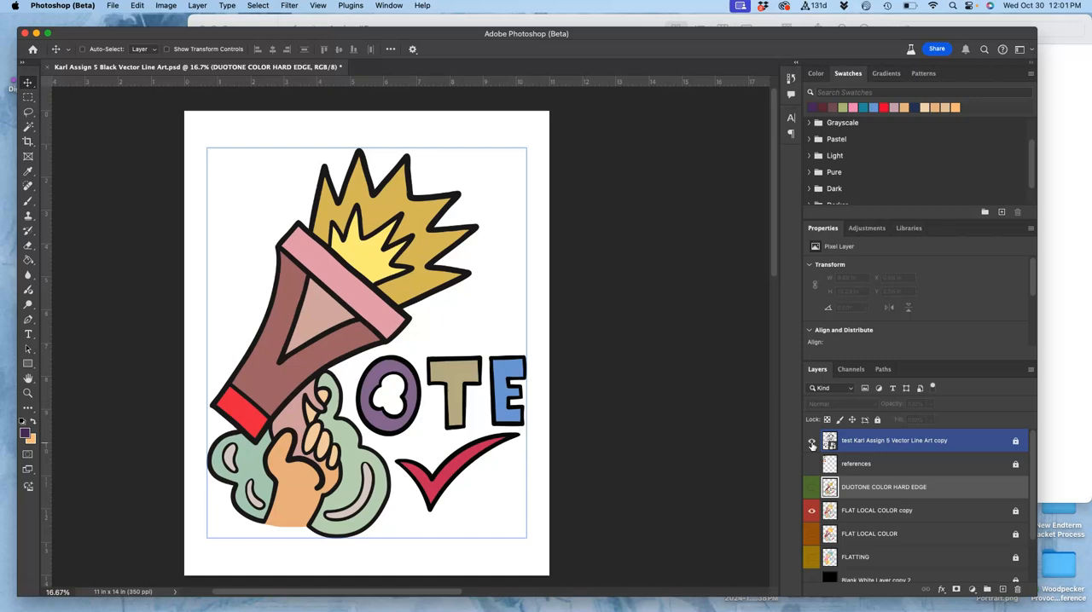
# - Show the line art again and turn on the DUOTONE COLOR HARD EDGE shading layer beneath it
pyautogui.click(812, 440)
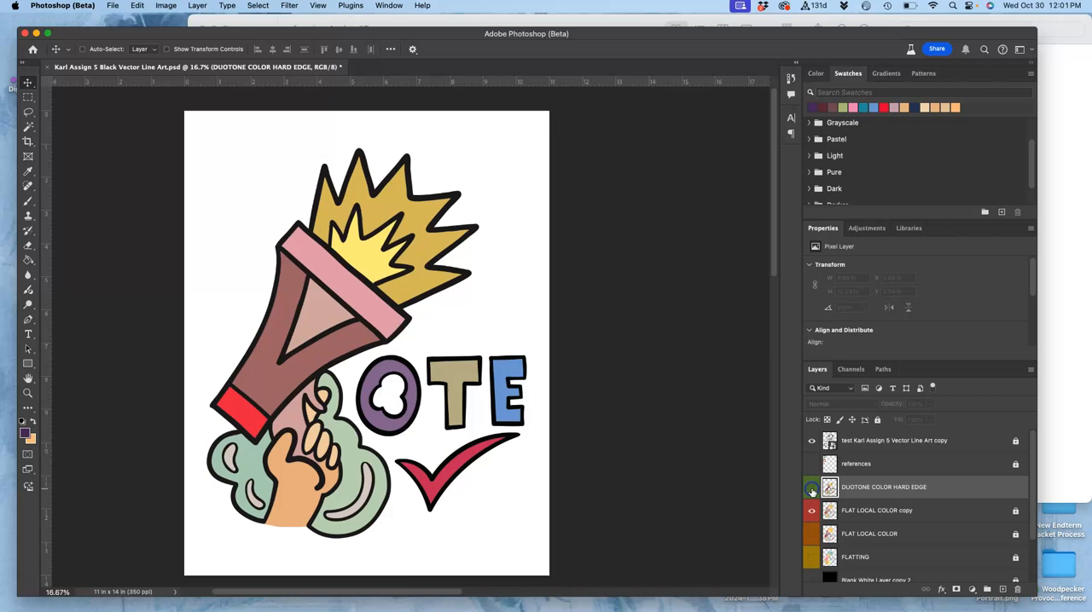
pyautogui.click(812, 487)
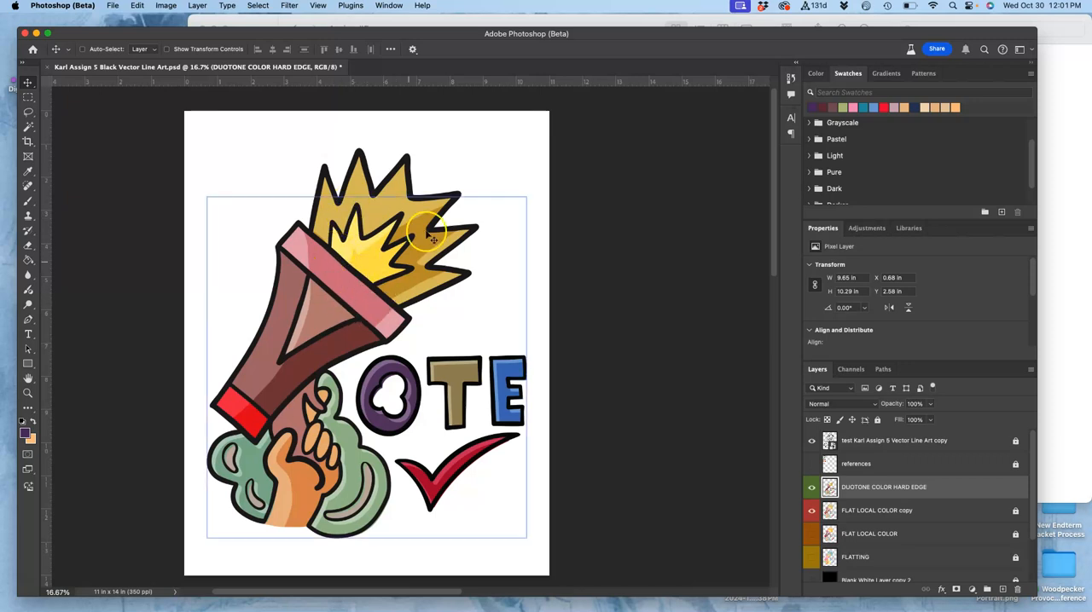
pyautogui.click(27, 113)
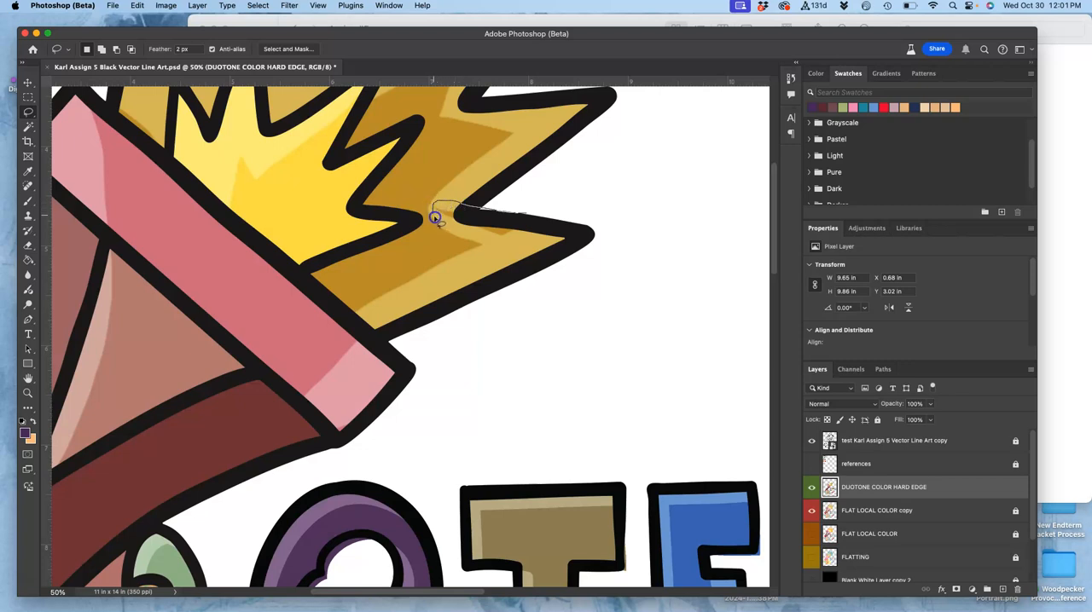
pyautogui.moveTo(440, 214); pyautogui.dragTo(532, 229)
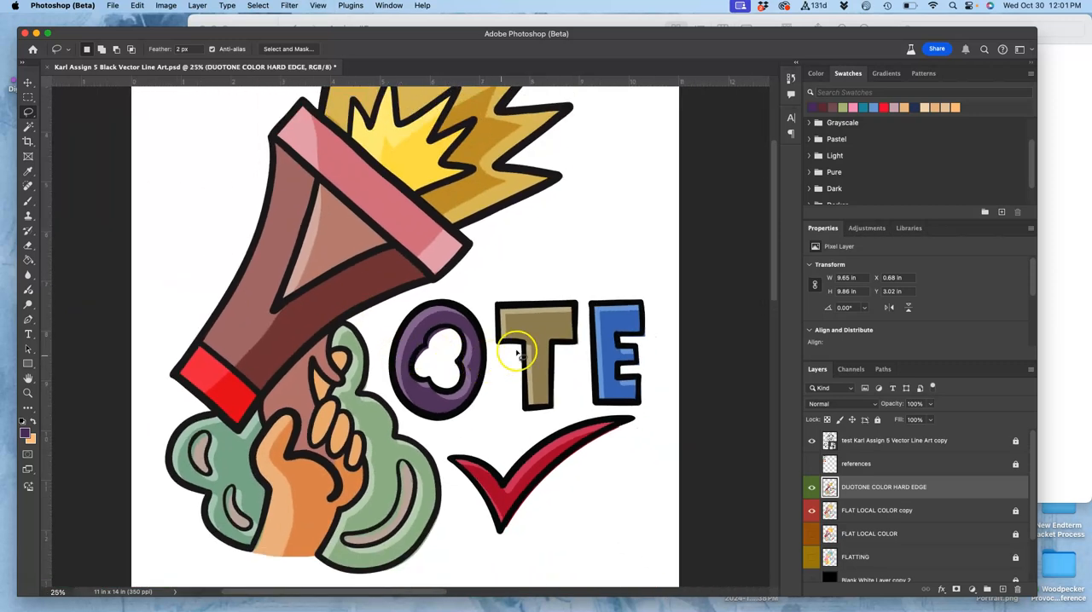
pyautogui.moveTo(544, 332)
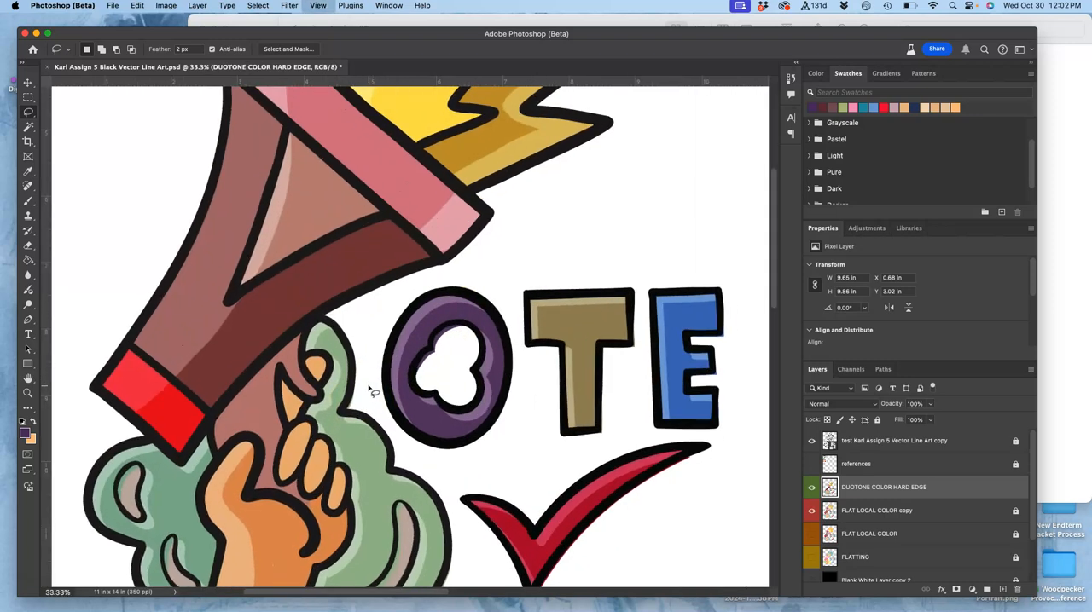
# - Magic Wand the white space outside the outlines on the line art layer, then return to the duotone layer
pyautogui.click(894, 440)
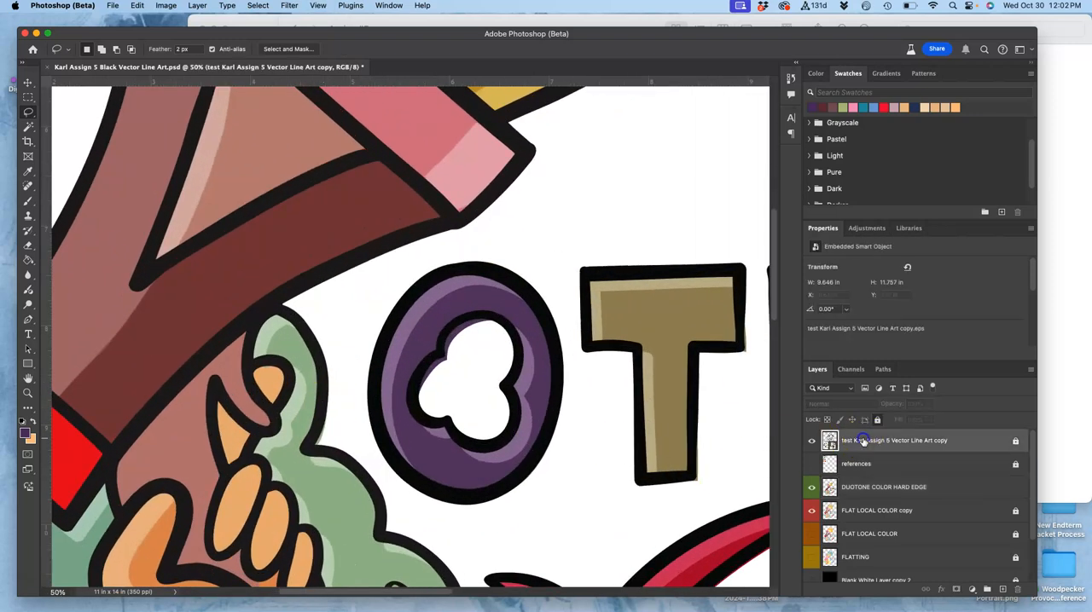
pyautogui.click(28, 126)
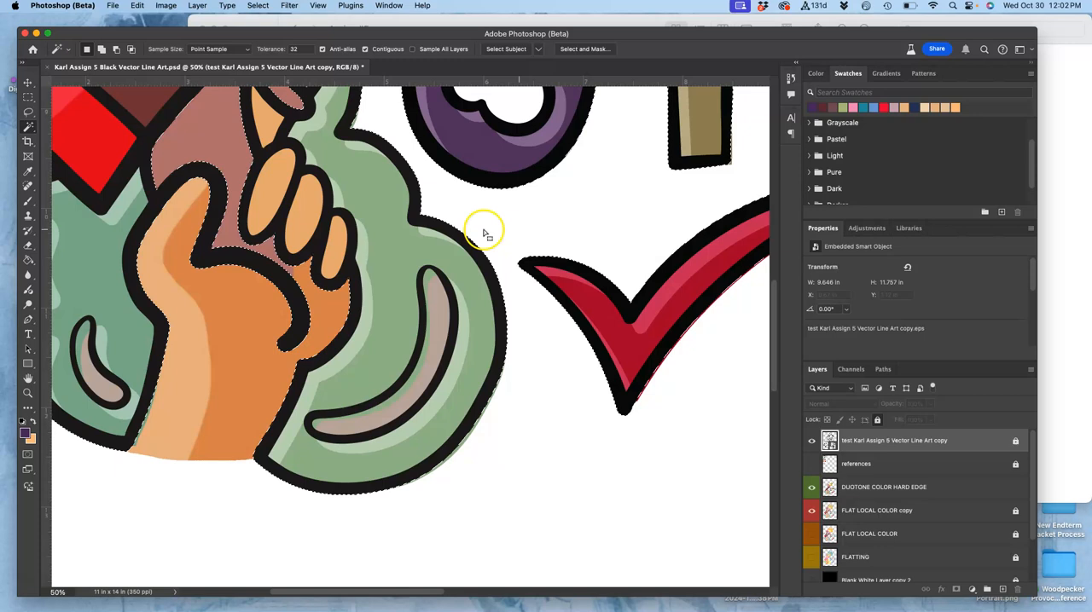
pyautogui.click(812, 440)
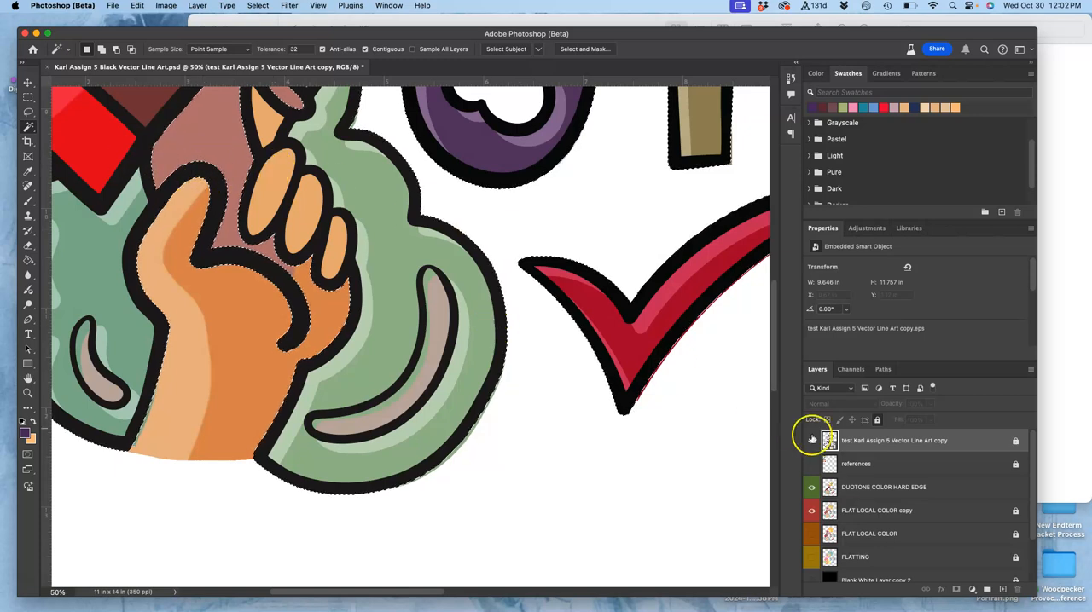
pyautogui.click(876, 510)
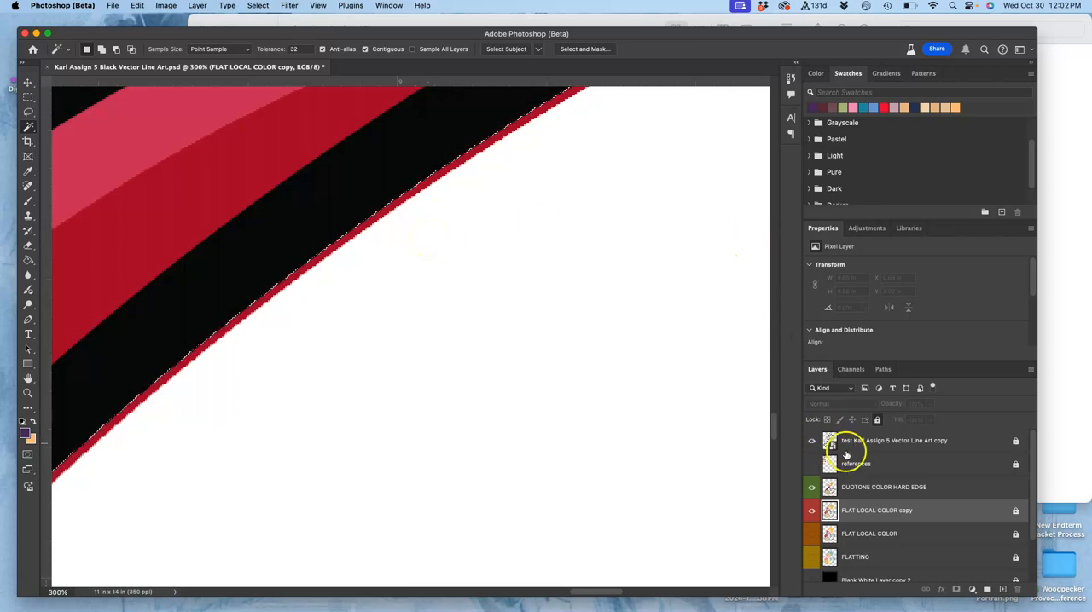
pyautogui.click(884, 487)
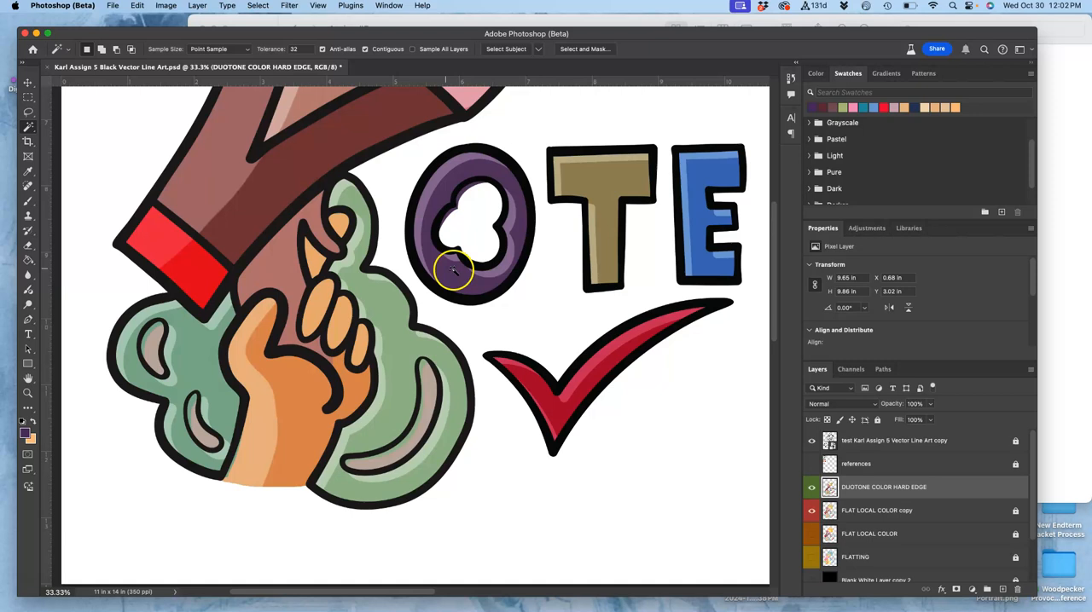
pyautogui.moveTo(594, 360)
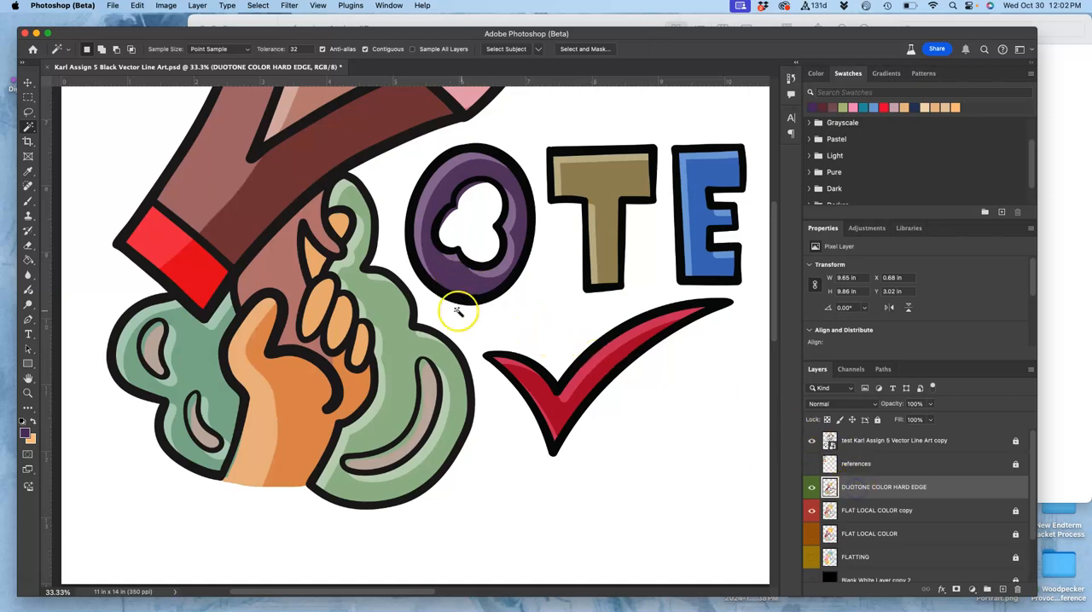
pyautogui.moveTo(27, 126)
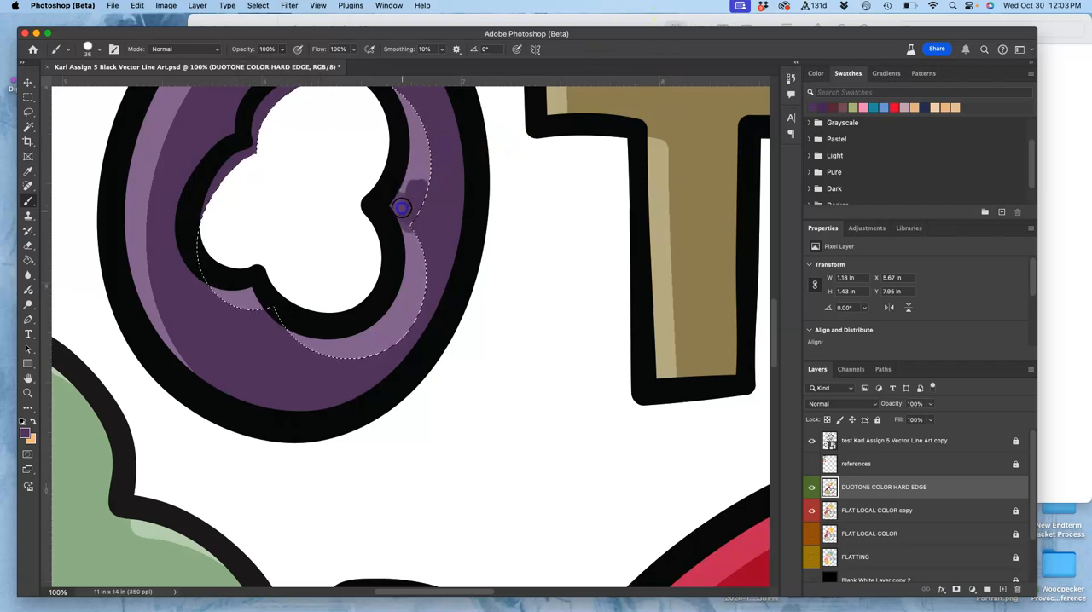
# - Paint lighter purple shading inside the O, then select the O's hole from the line art layer
pyautogui.moveTo(403, 208); pyautogui.dragTo(418, 122)
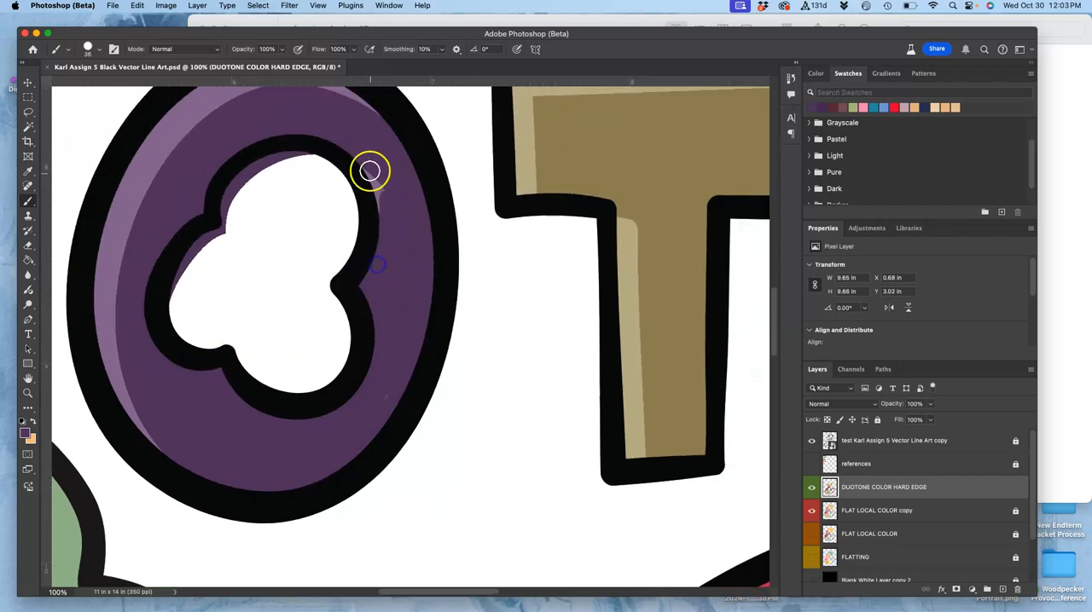
pyautogui.moveTo(375, 405)
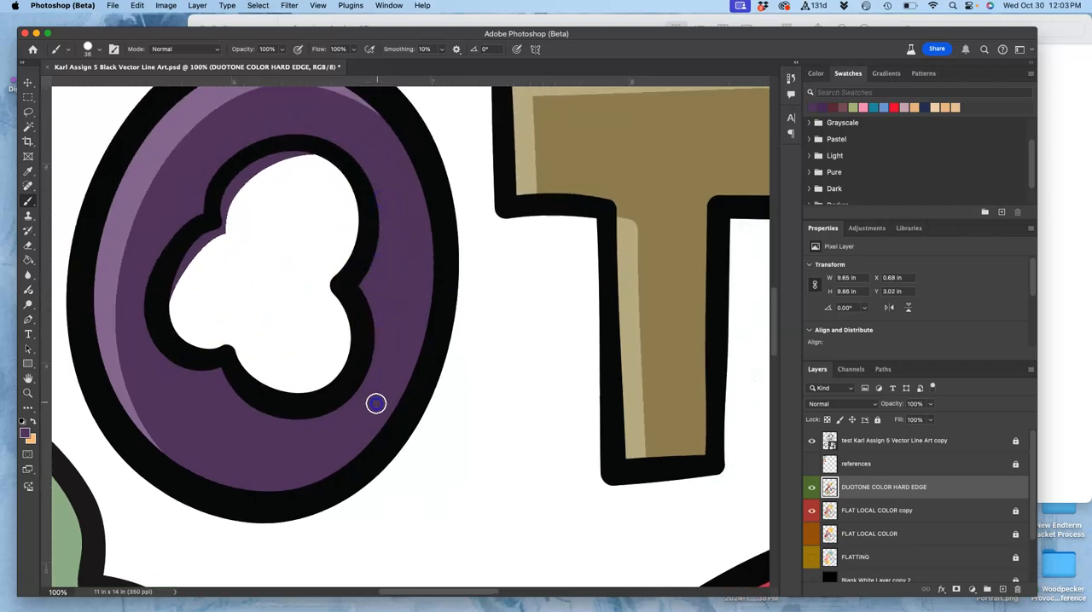
pyautogui.moveTo(282, 273)
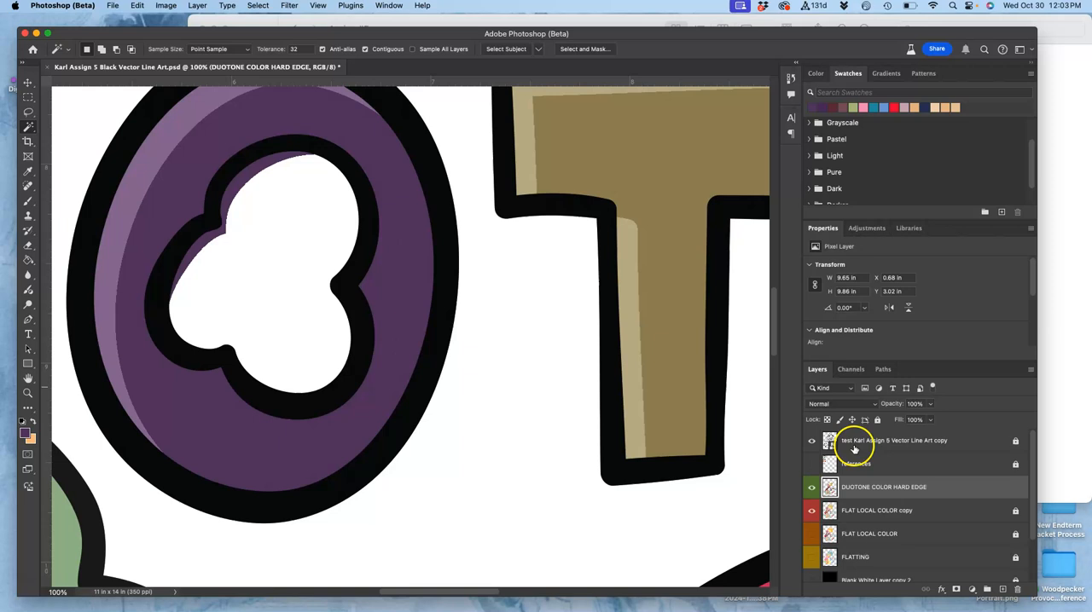
pyautogui.click(894, 440)
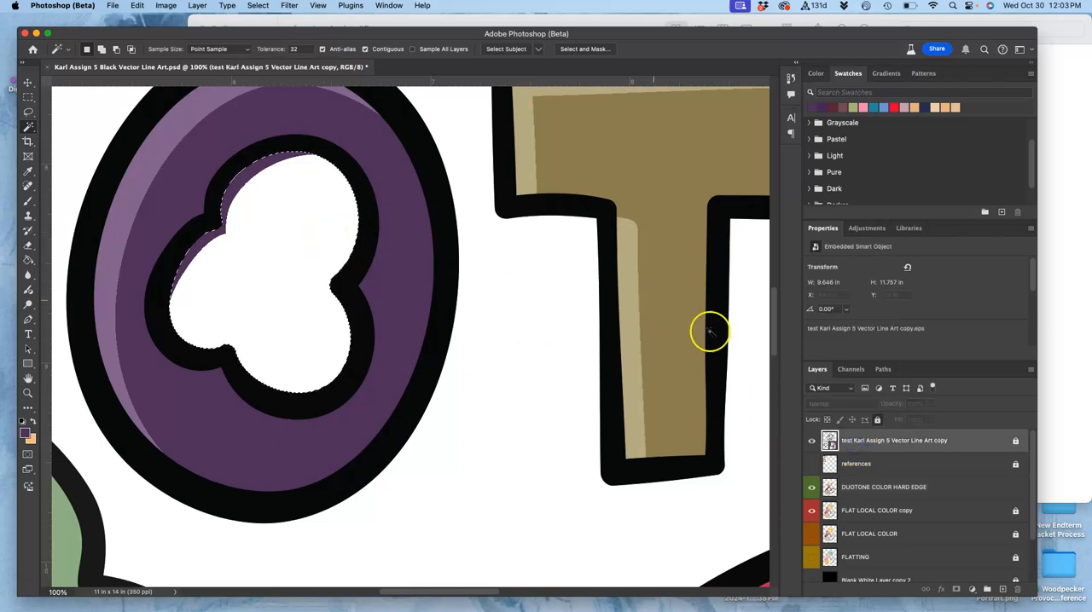
pyautogui.click(883, 488)
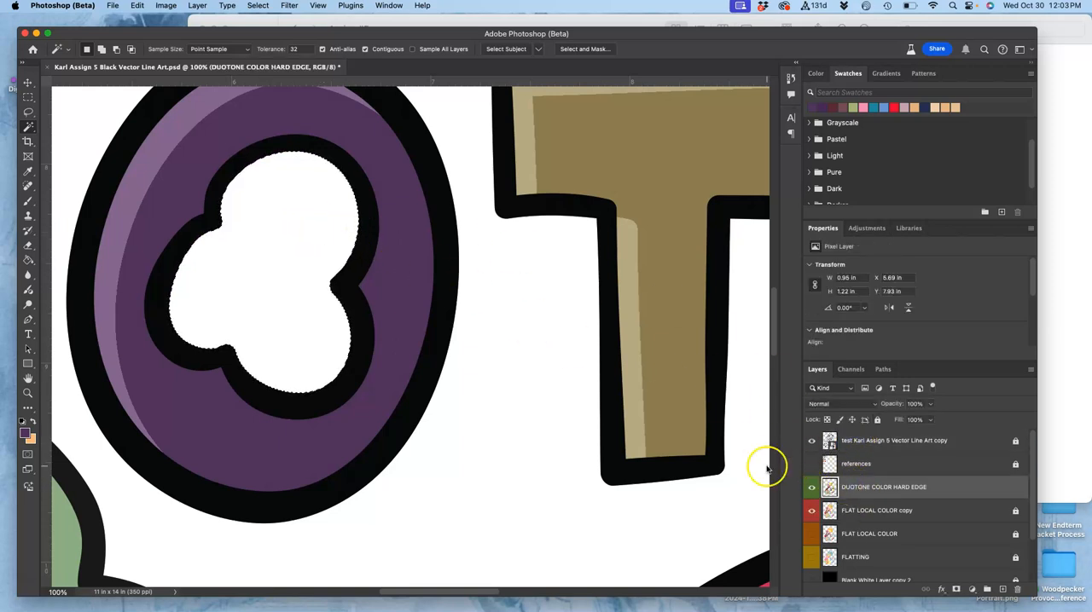
pyautogui.moveTo(767, 468); pyautogui.dragTo(529, 293)
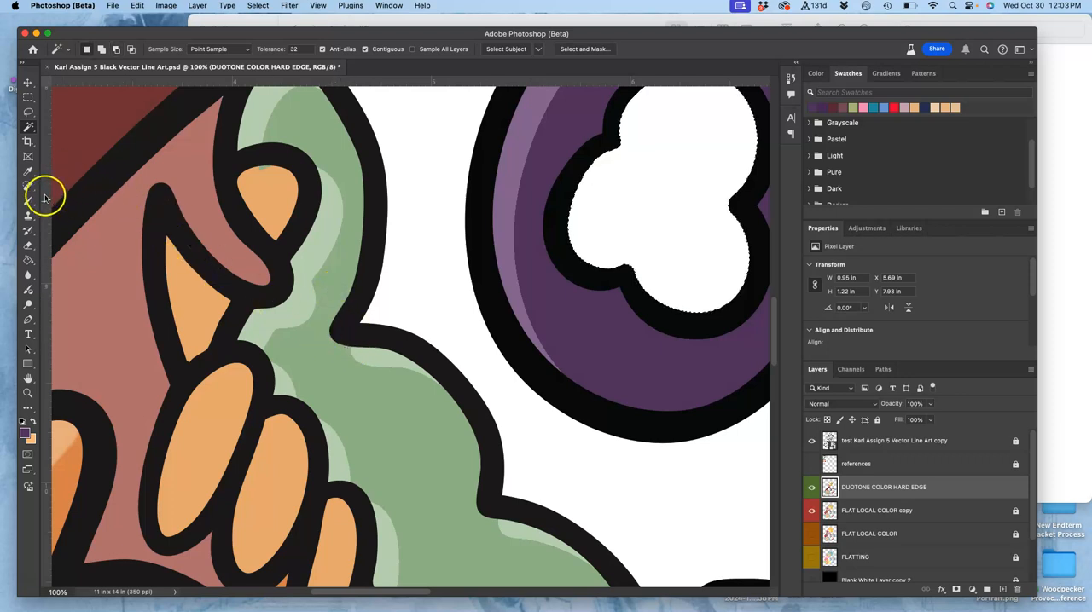
# - Brush hard-edge shading onto the tip of the pointing finger on the DUOTONE layer
pyautogui.click(27, 201)
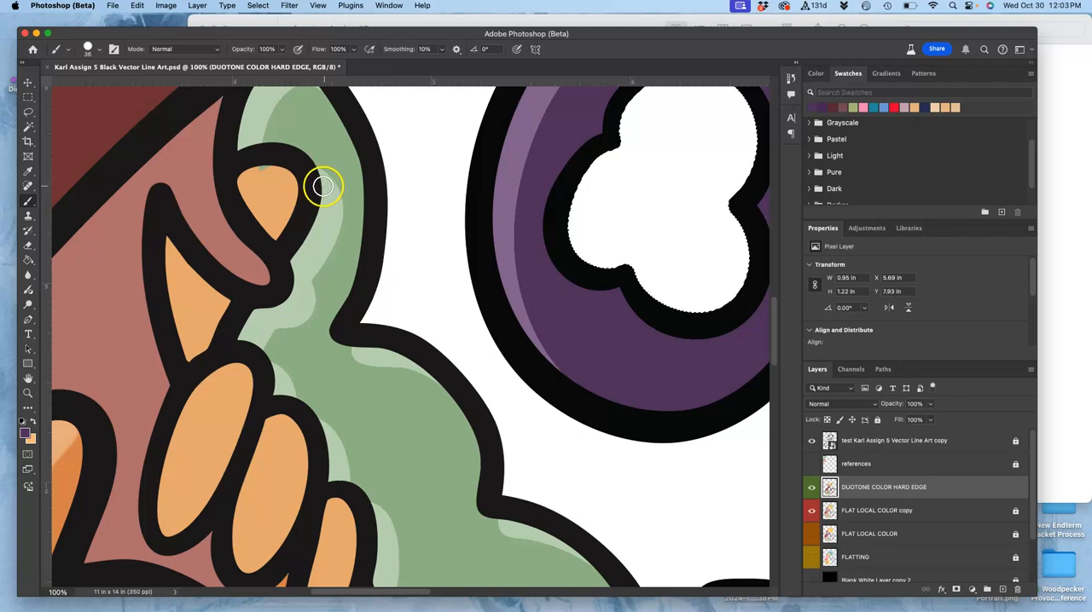
pyautogui.moveTo(323, 186); pyautogui.dragTo(409, 370)
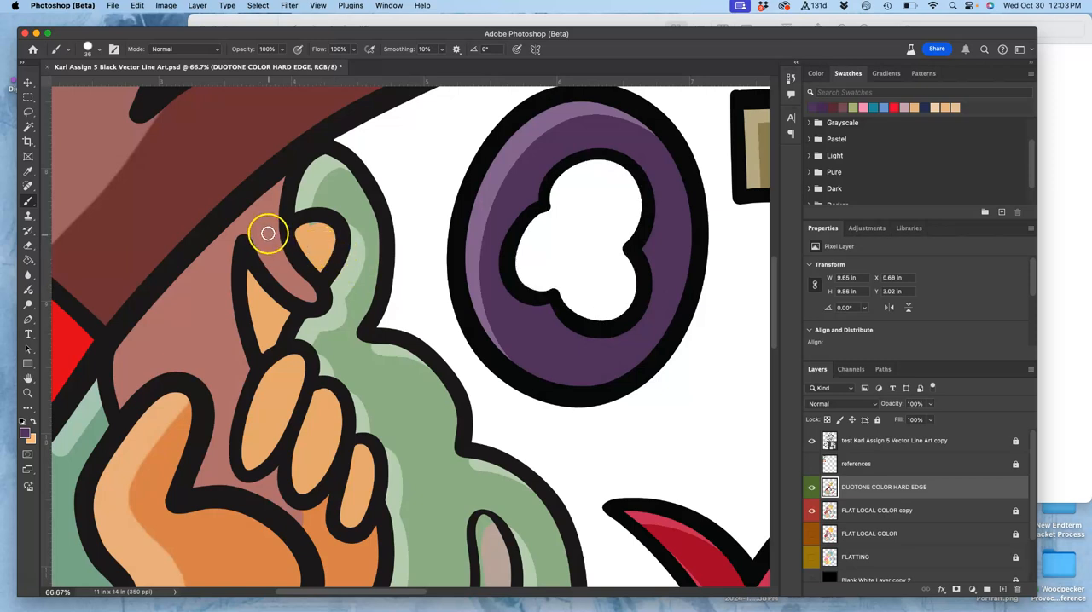
pyautogui.moveTo(27, 211)
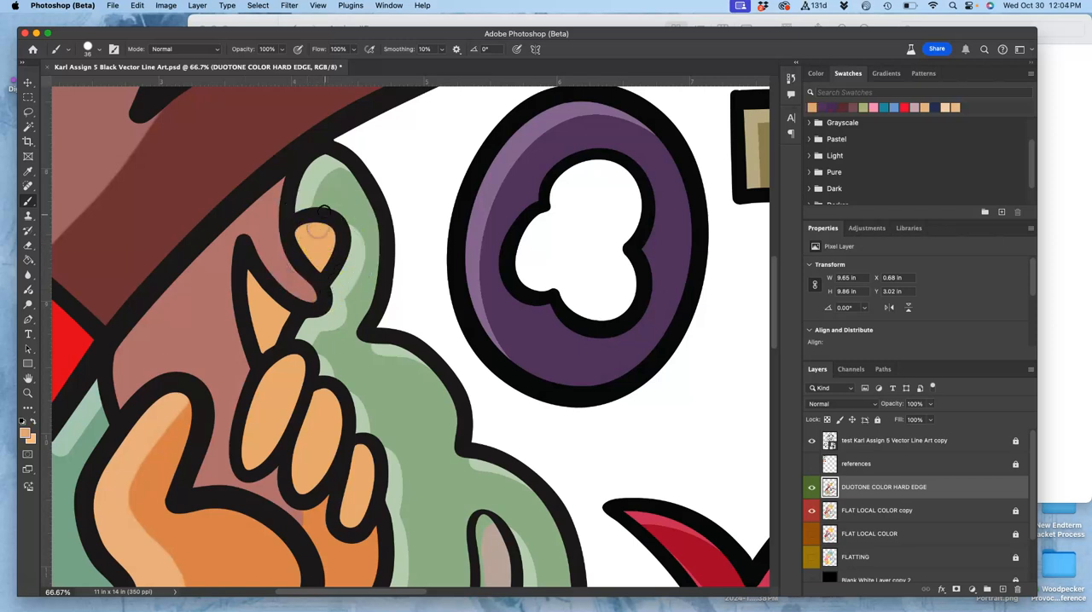
pyautogui.moveTo(372, 242)
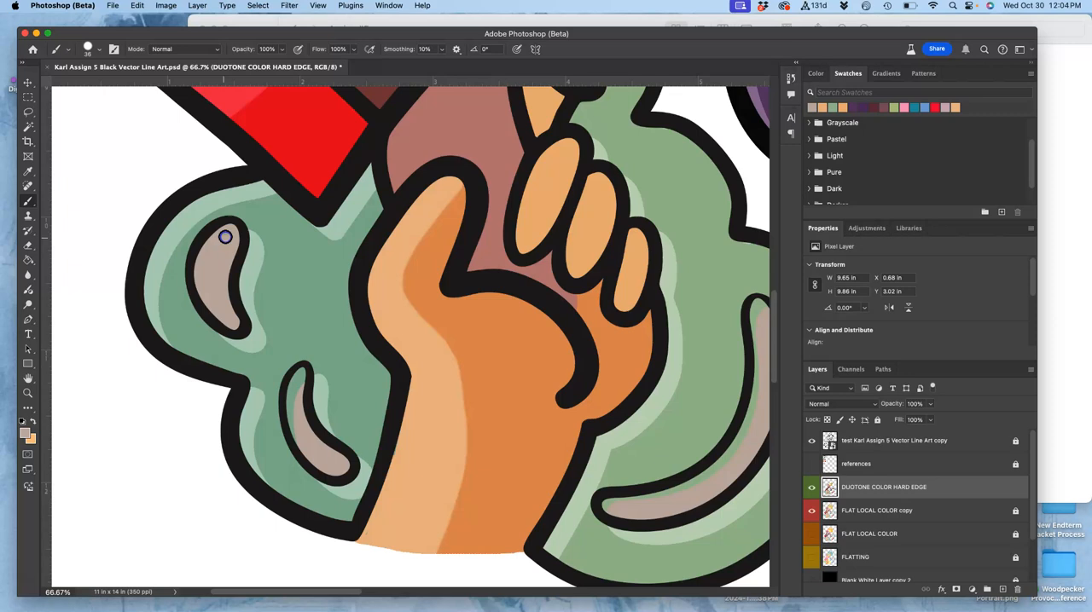
pyautogui.moveTo(300, 377)
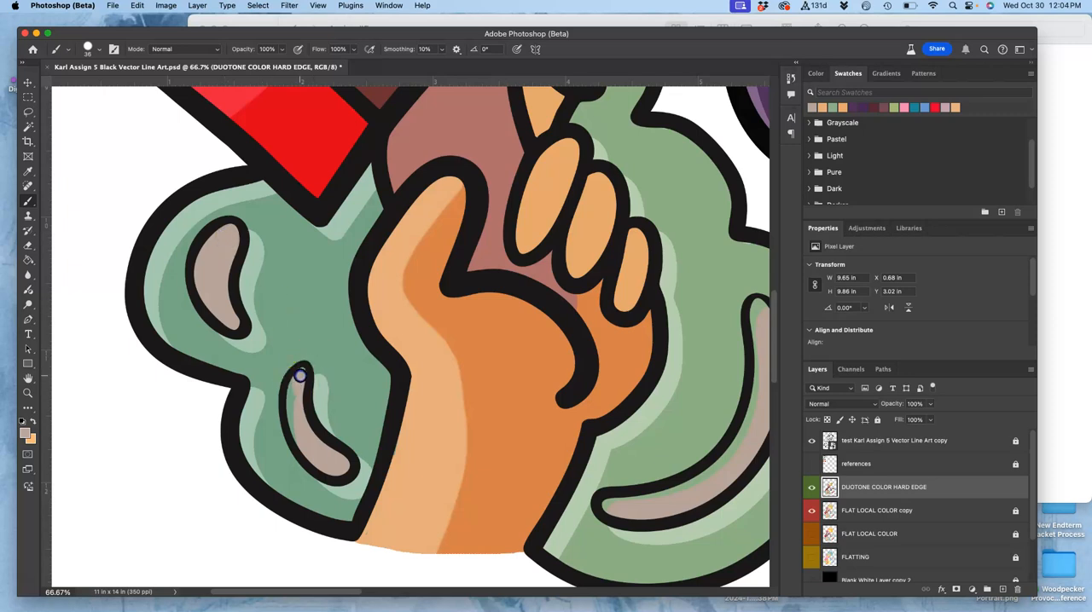
# - Paint shading in the green cloud near the hand and darker brown along the handle beside the raised finger
pyautogui.moveTo(300, 377); pyautogui.dragTo(300, 443)
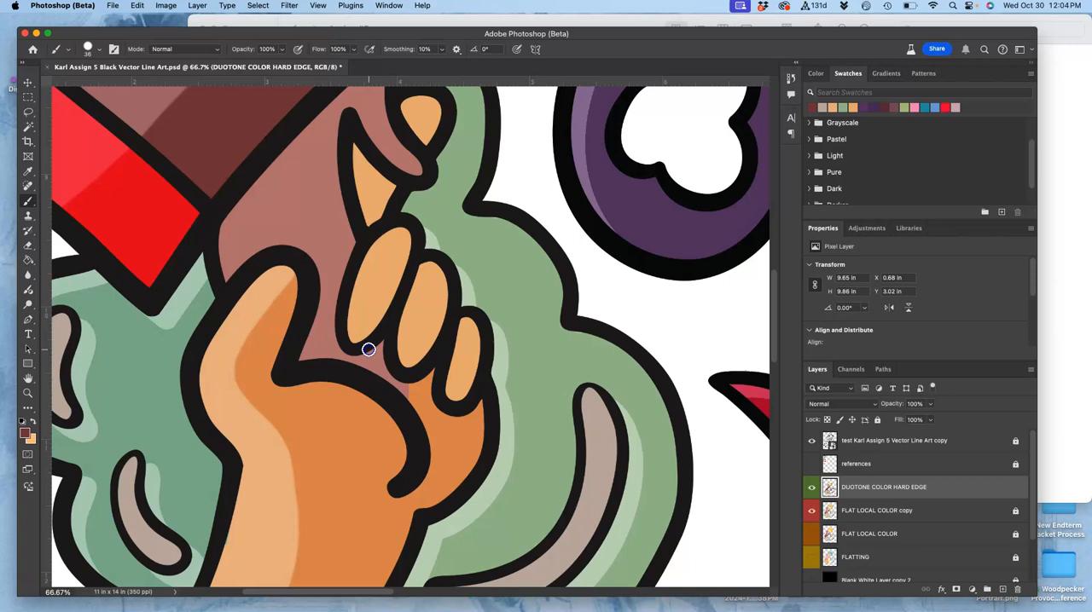
pyautogui.moveTo(389, 365)
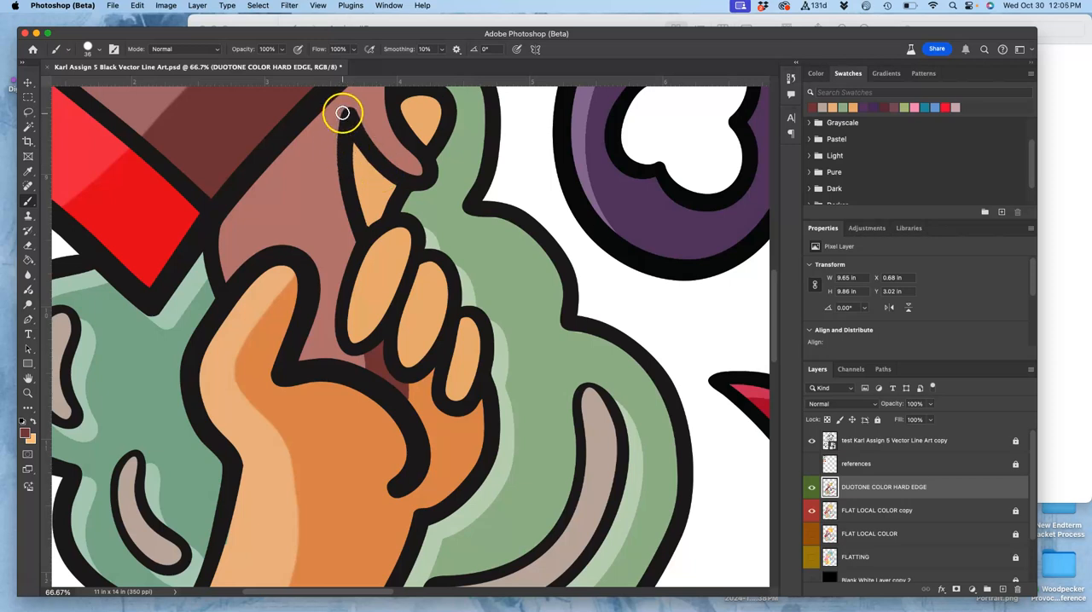
pyautogui.moveTo(341, 113); pyautogui.dragTo(349, 245)
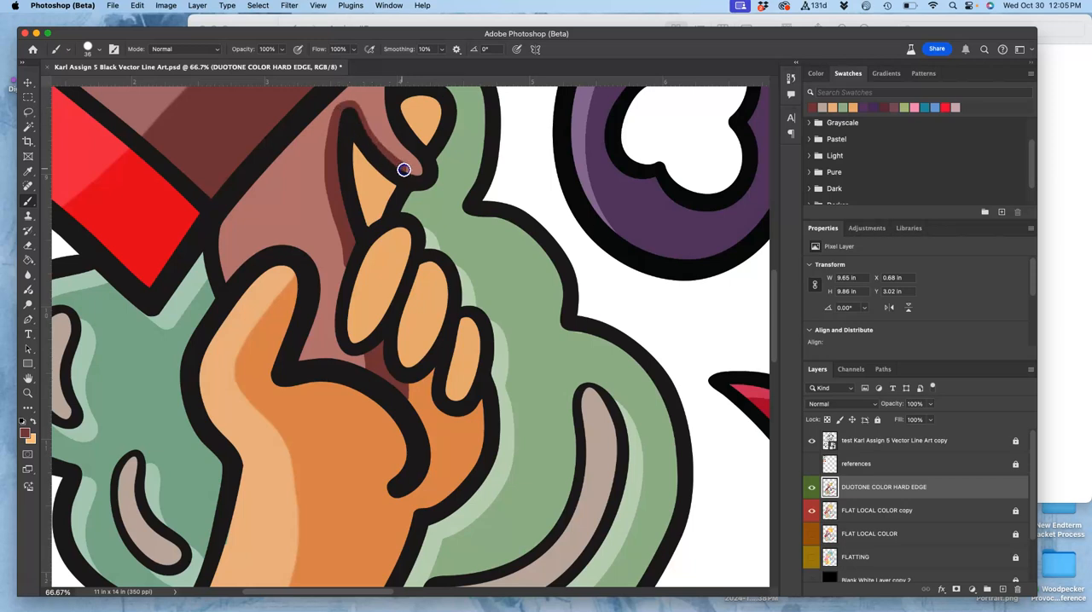
pyautogui.moveTo(403, 169); pyautogui.dragTo(362, 108)
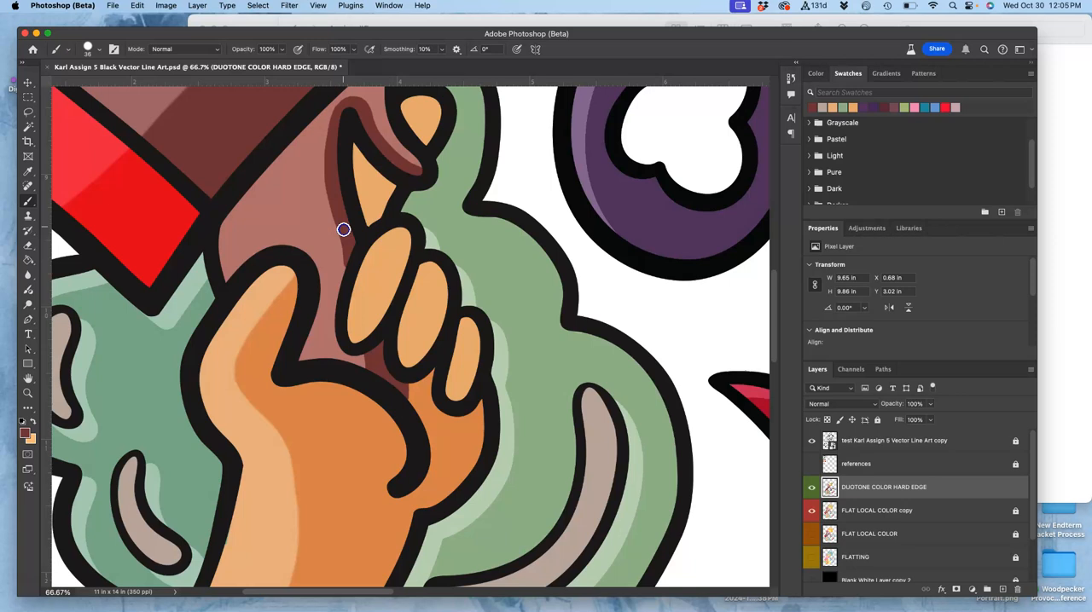
pyautogui.moveTo(331, 195)
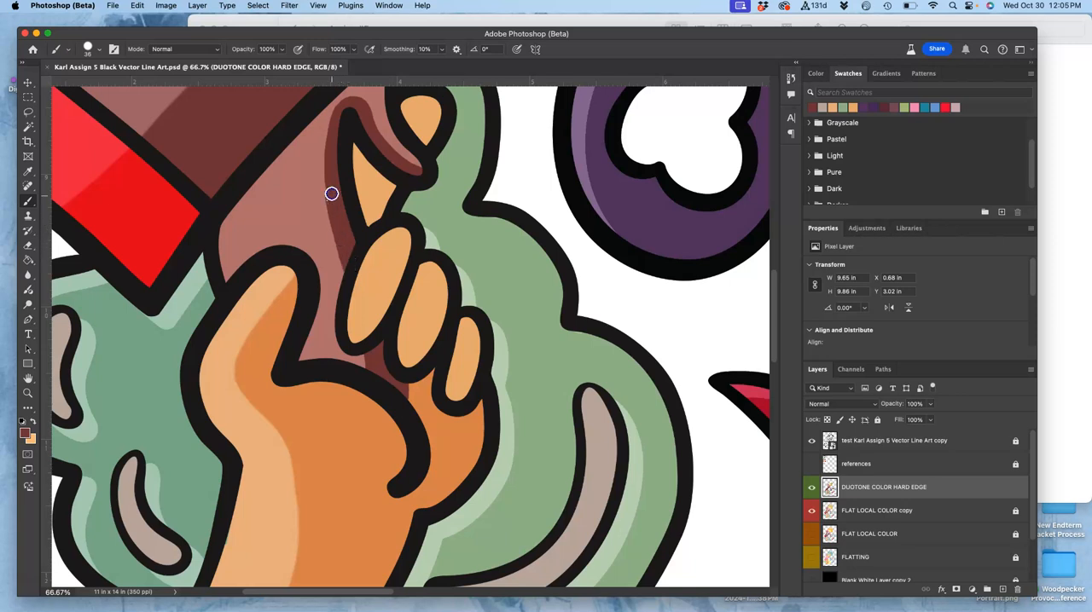
pyautogui.moveTo(469, 182)
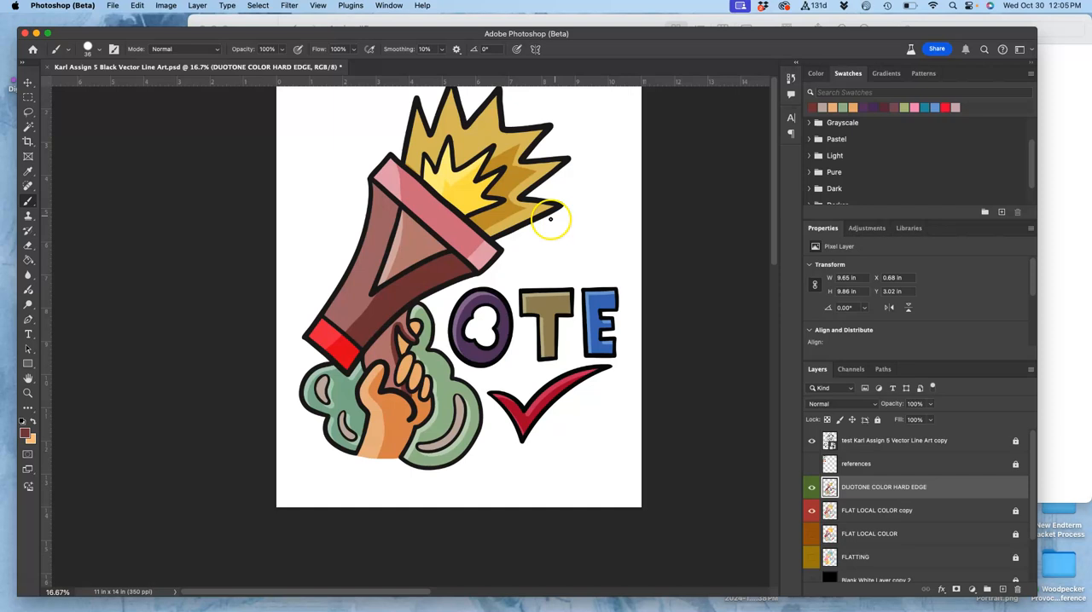
pyautogui.moveTo(657, 287)
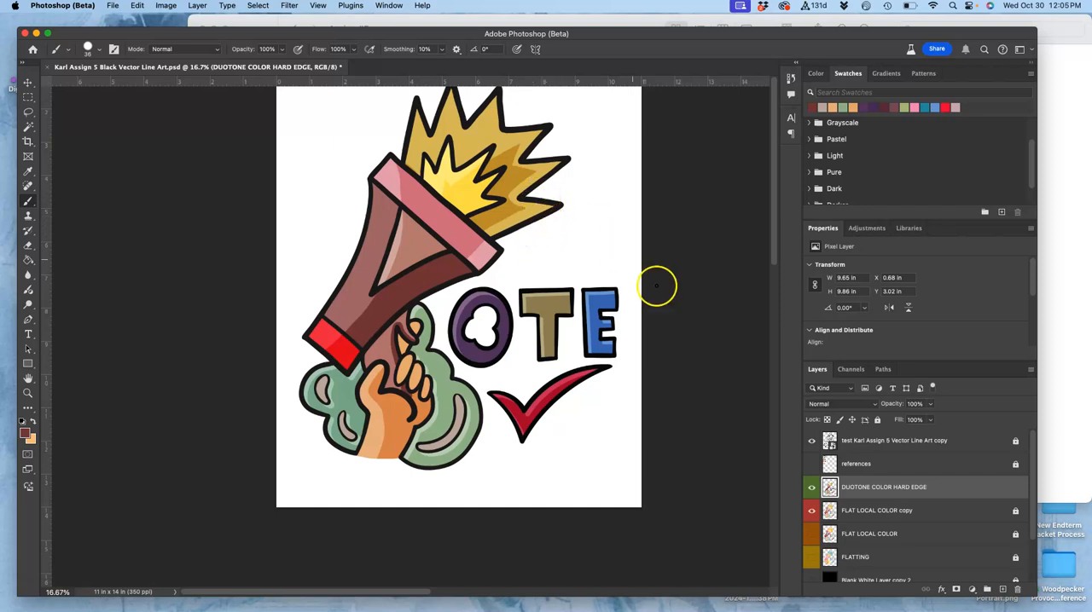
pyautogui.moveTo(809, 368)
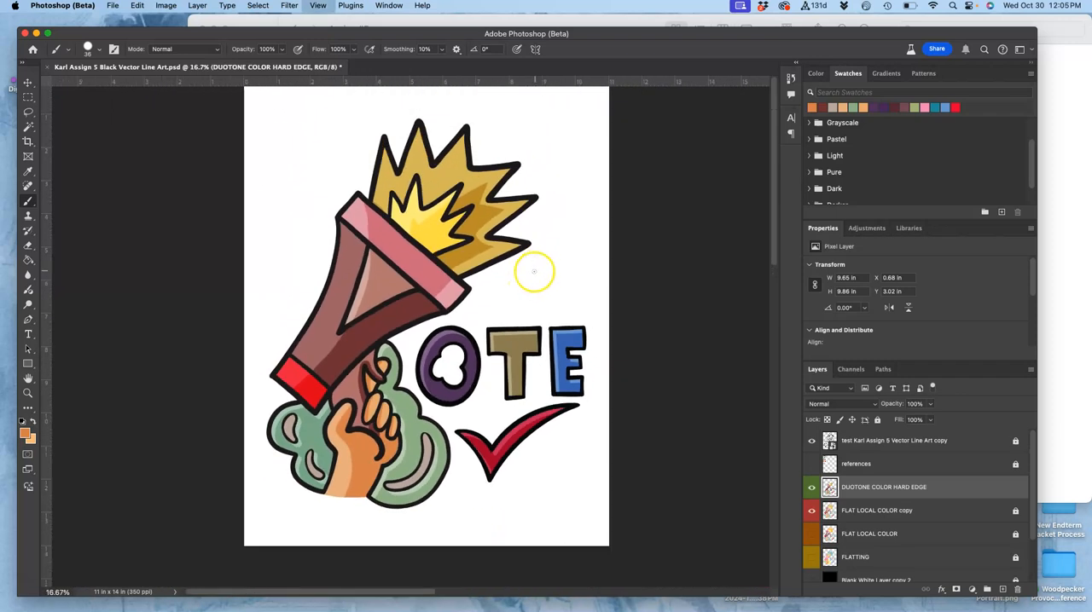
pyautogui.moveTo(527, 129)
pyautogui.write('DUOTONE COLOR SOFT EDGE copy')
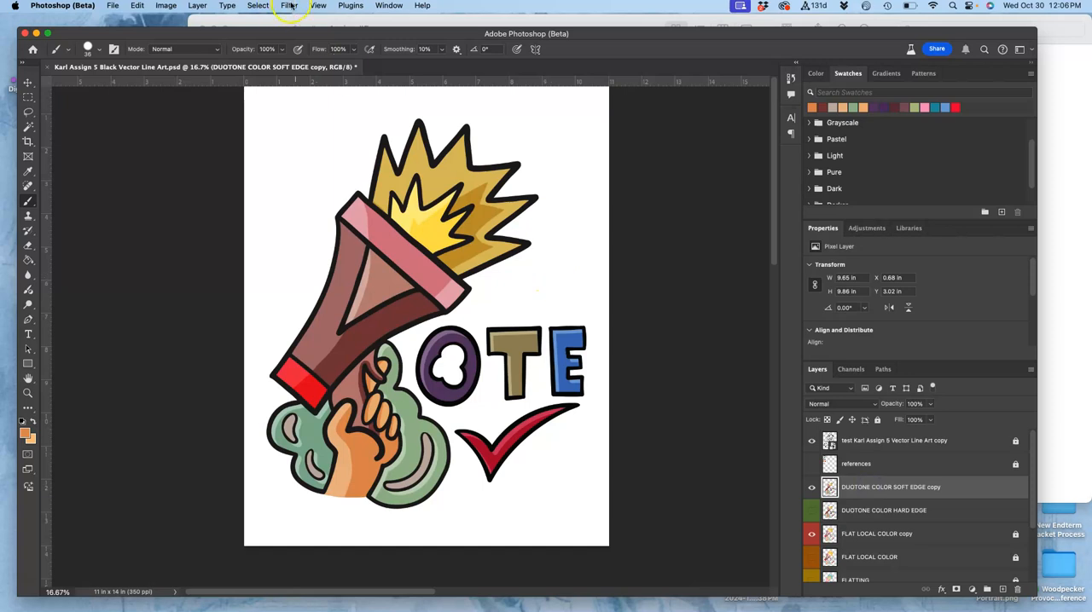
# - Apply a Gaussian Blur of about 21 pixels radius to the soft-edge duotone copy
pyautogui.click(288, 5)
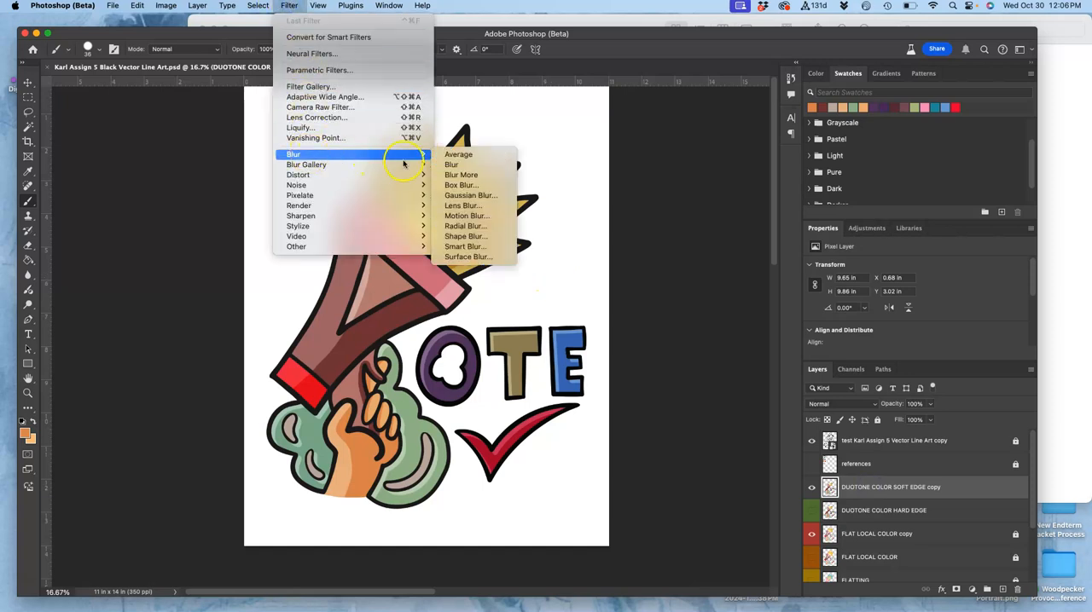
pyautogui.click(471, 194)
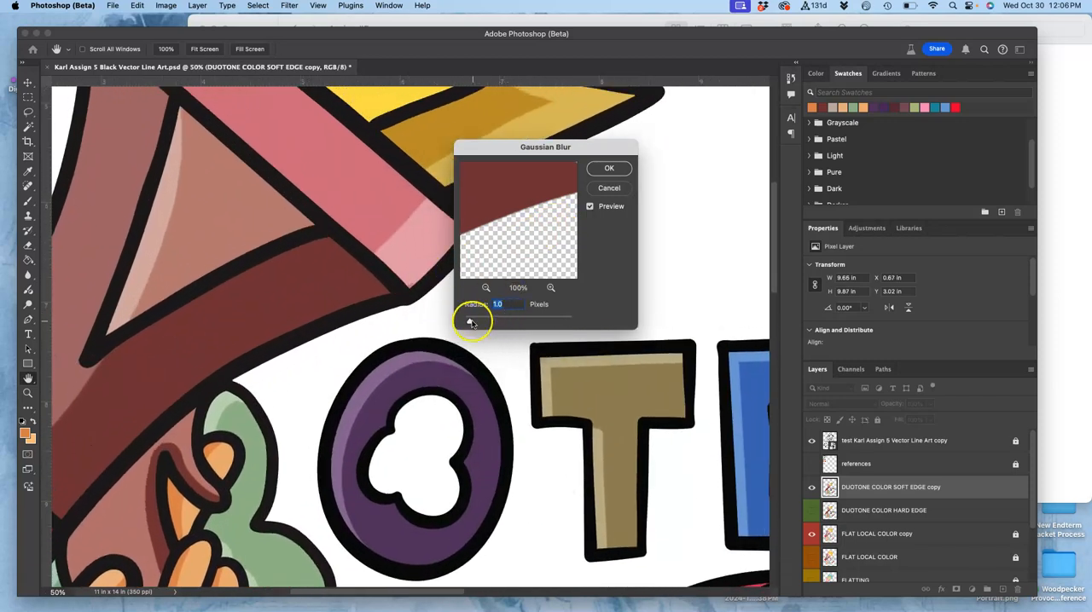
pyautogui.moveTo(471, 320); pyautogui.dragTo(509, 324)
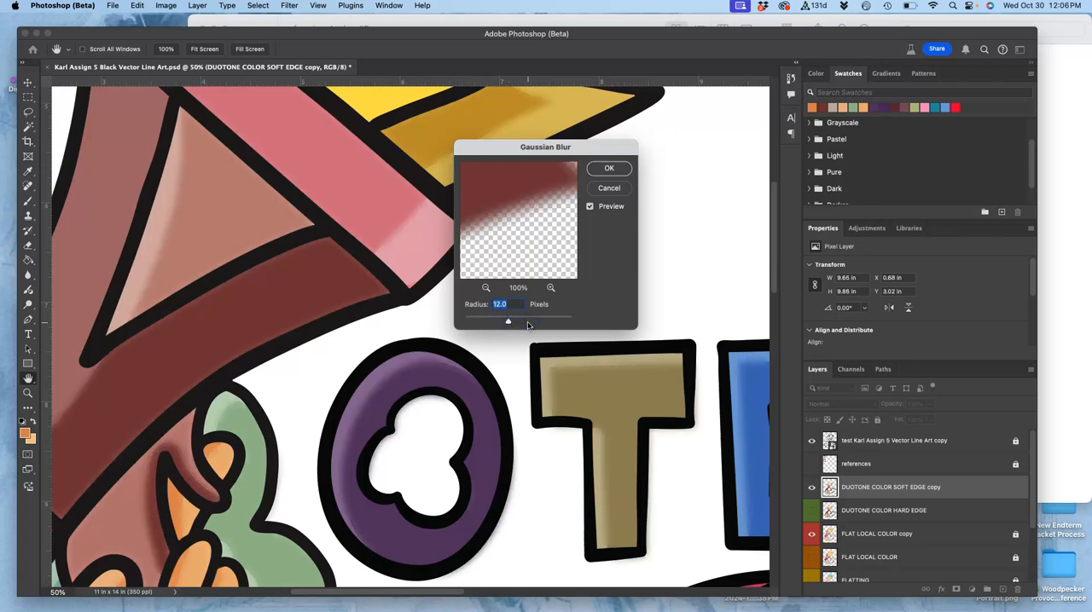
pyautogui.moveTo(508, 321); pyautogui.dragTo(522, 321)
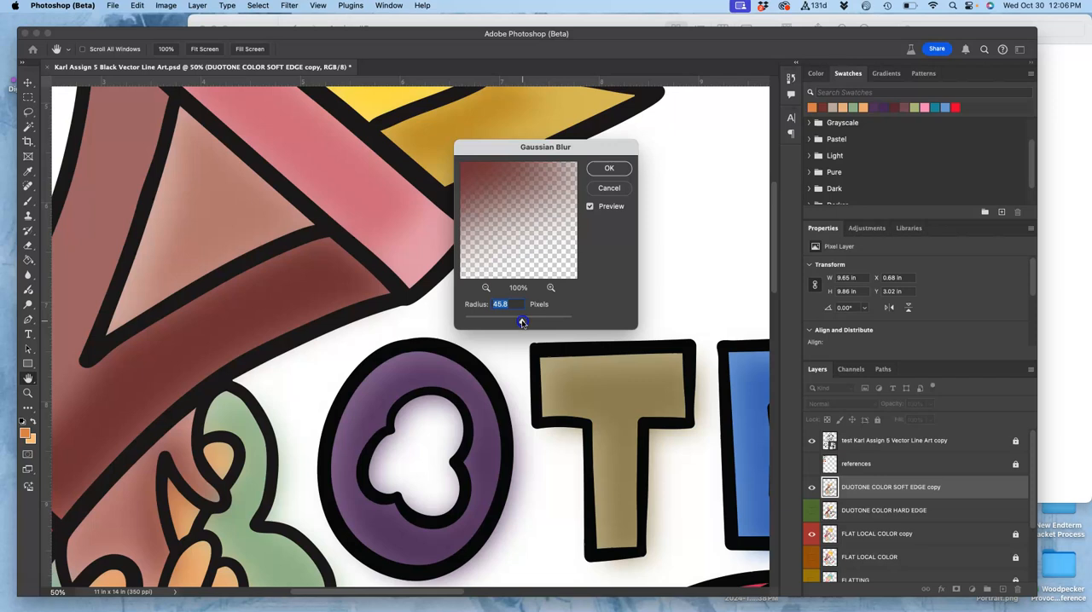
pyautogui.moveTo(522, 322); pyautogui.dragTo(505, 322)
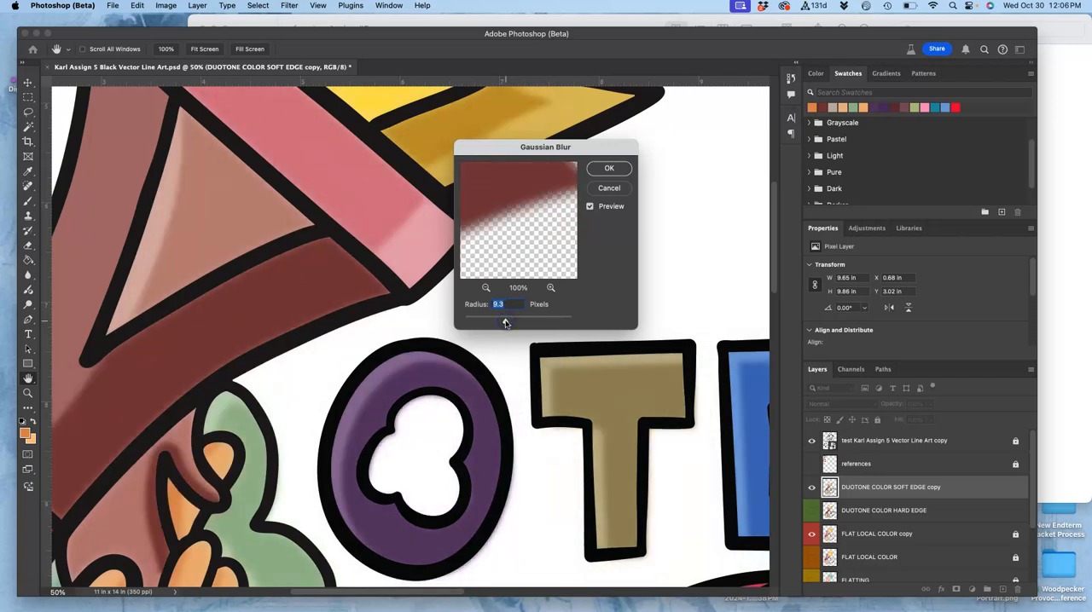
pyautogui.moveTo(505, 322); pyautogui.dragTo(515, 322)
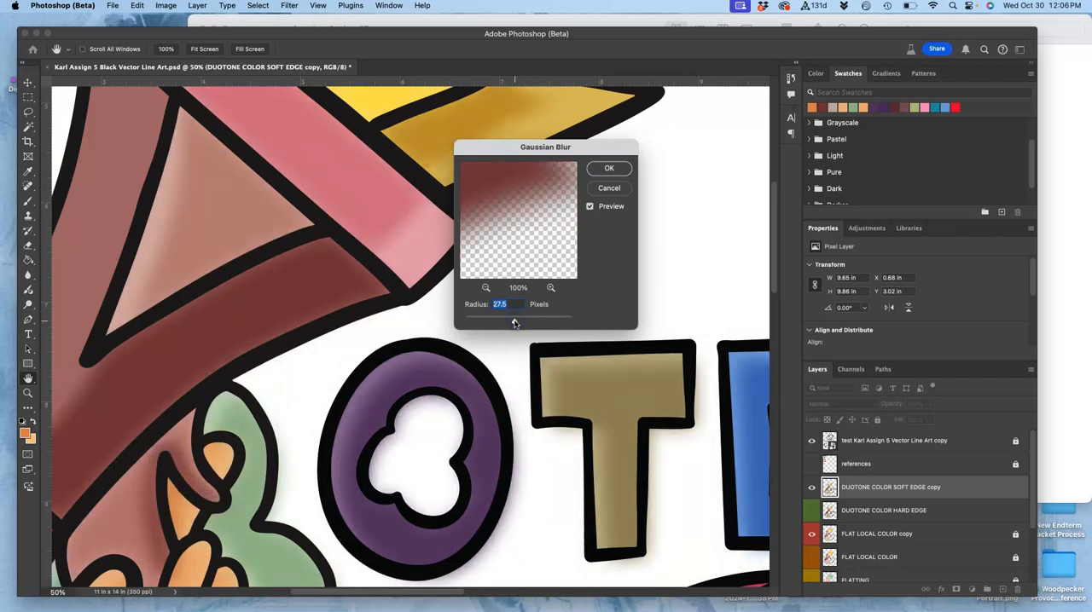
pyautogui.moveTo(537, 317); pyautogui.dragTo(512, 323)
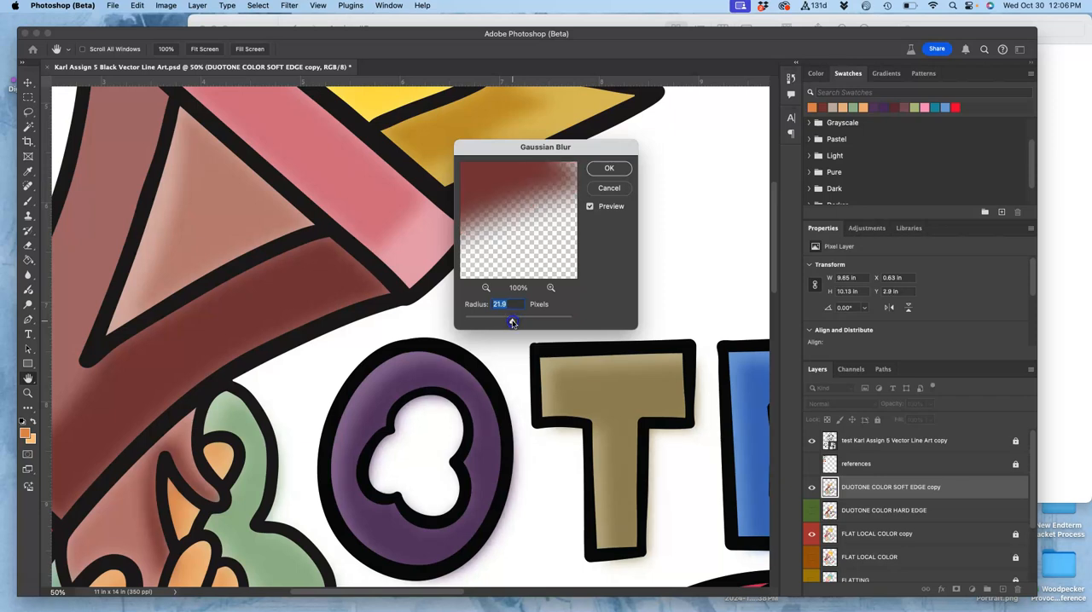
pyautogui.click(609, 168)
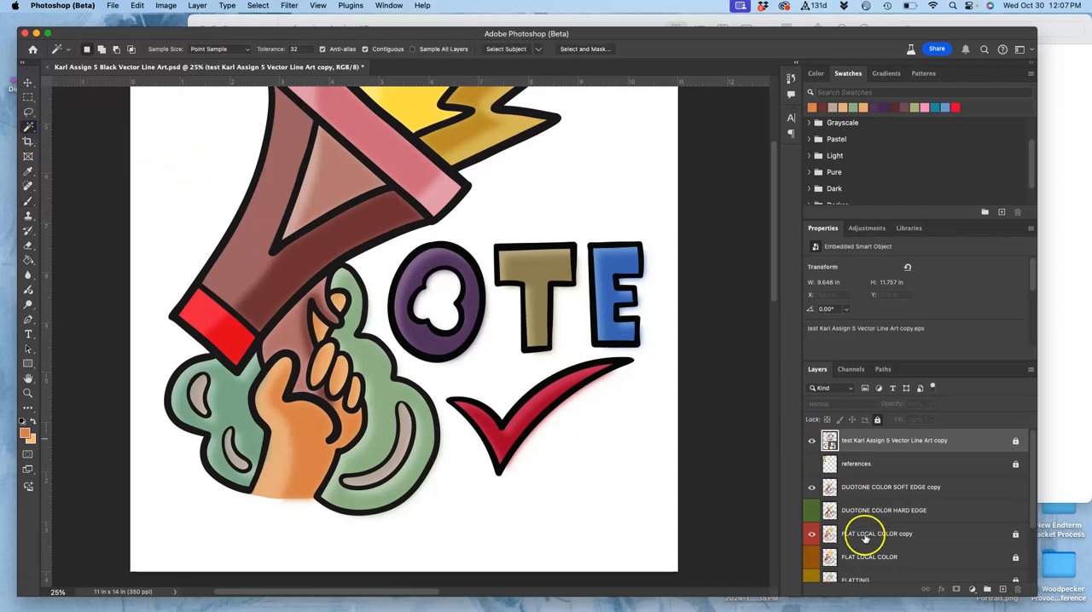
# - Load the flat colour and line art shapes as selections and delete the blur overflow from the soft-edge layer
pyautogui.click(877, 532)
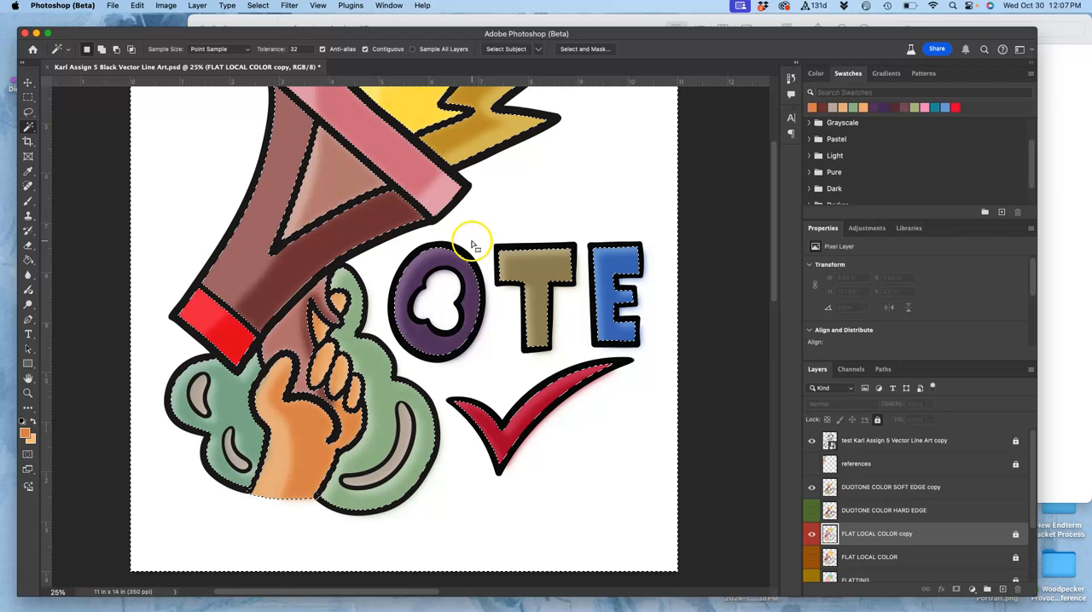
pyautogui.click(870, 556)
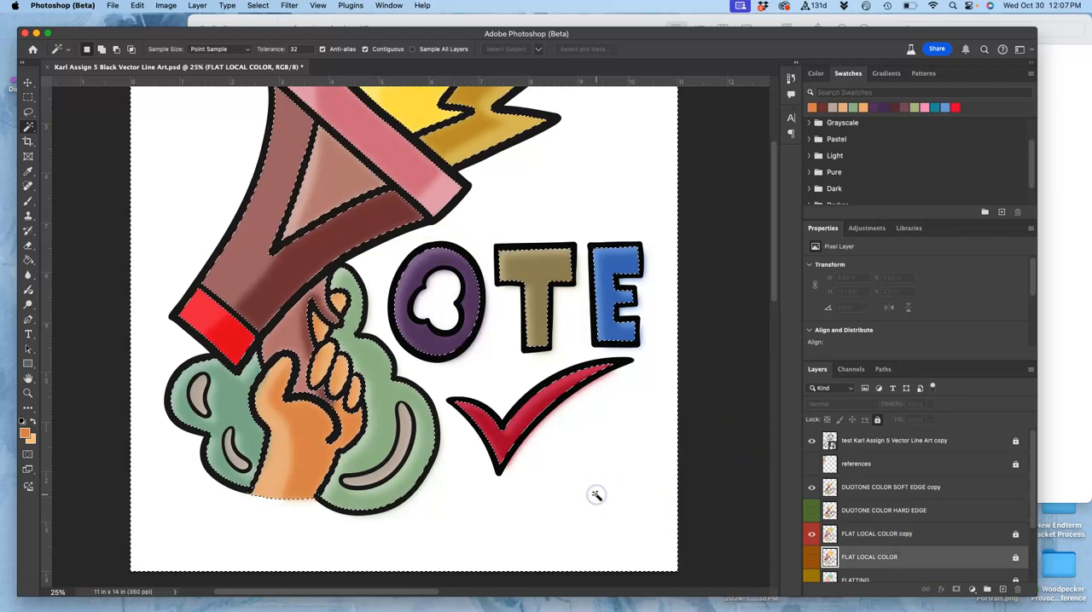
pyautogui.click(884, 440)
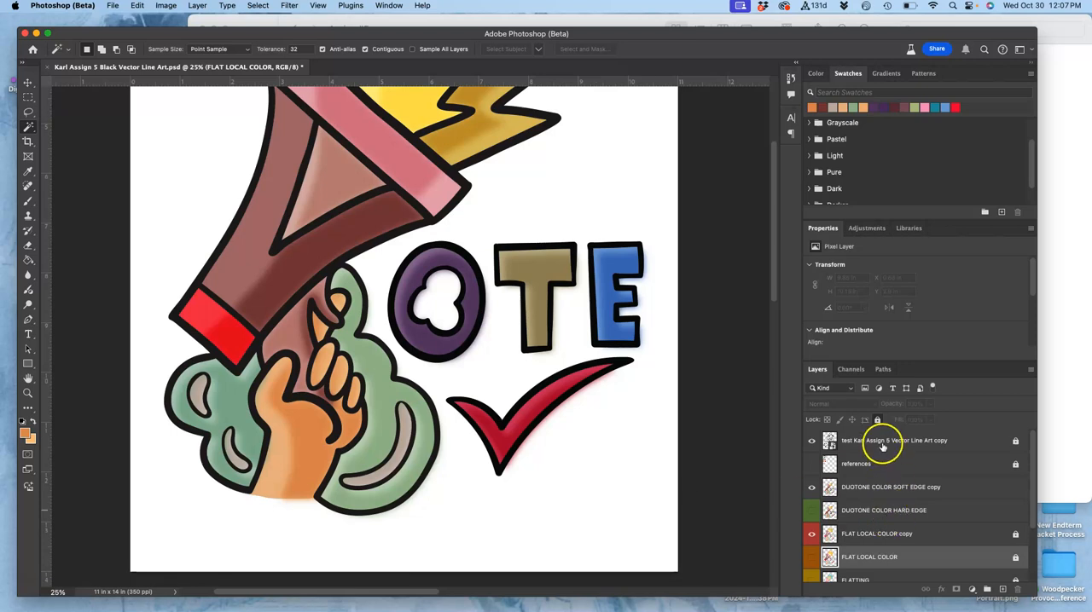
pyautogui.click(894, 440)
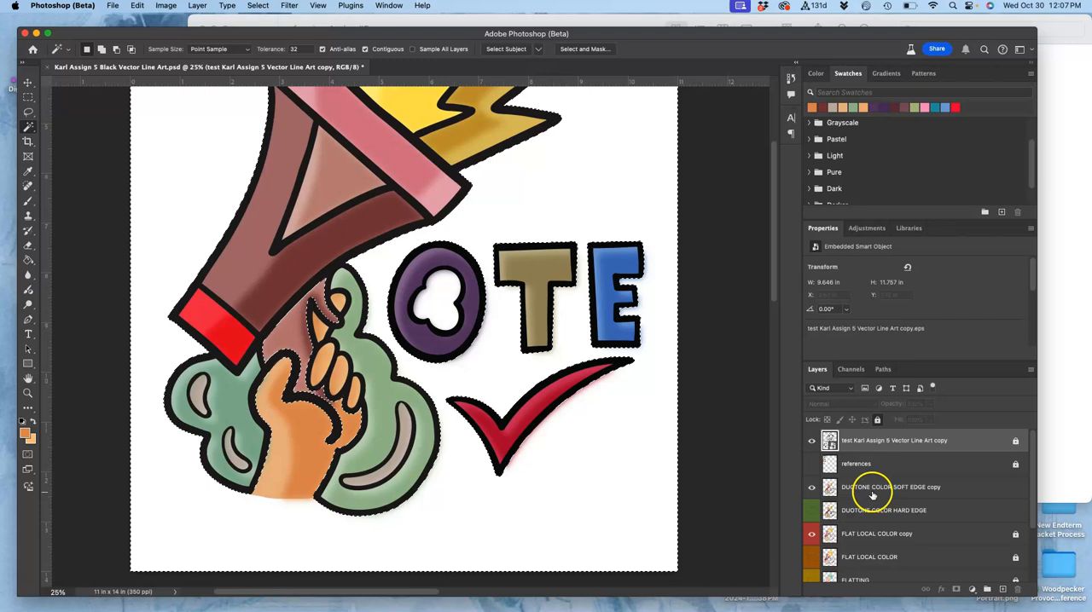
pyautogui.click(876, 532)
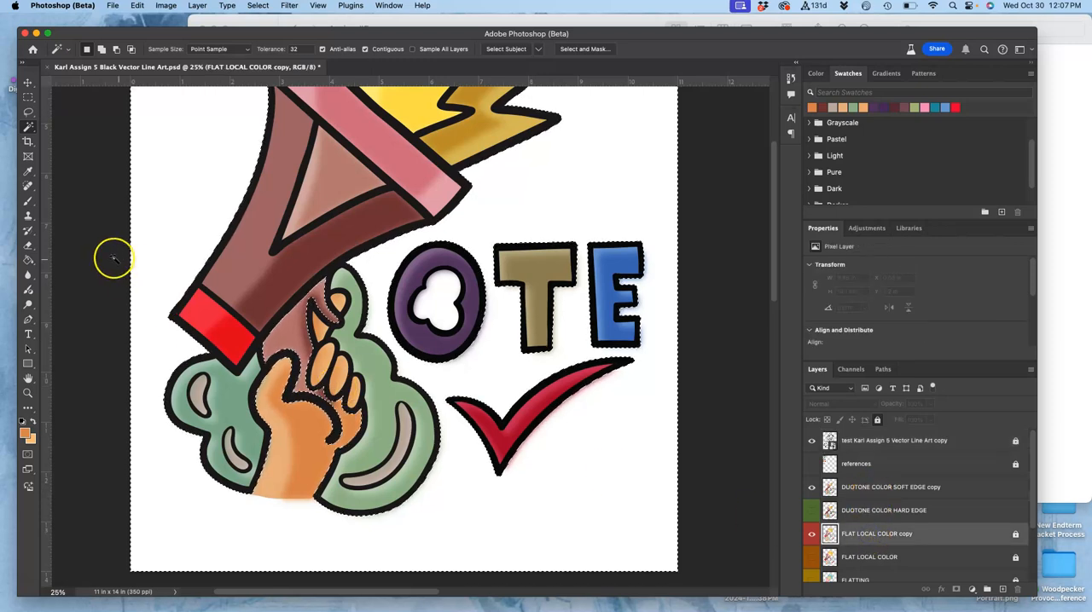
pyautogui.moveTo(298, 418)
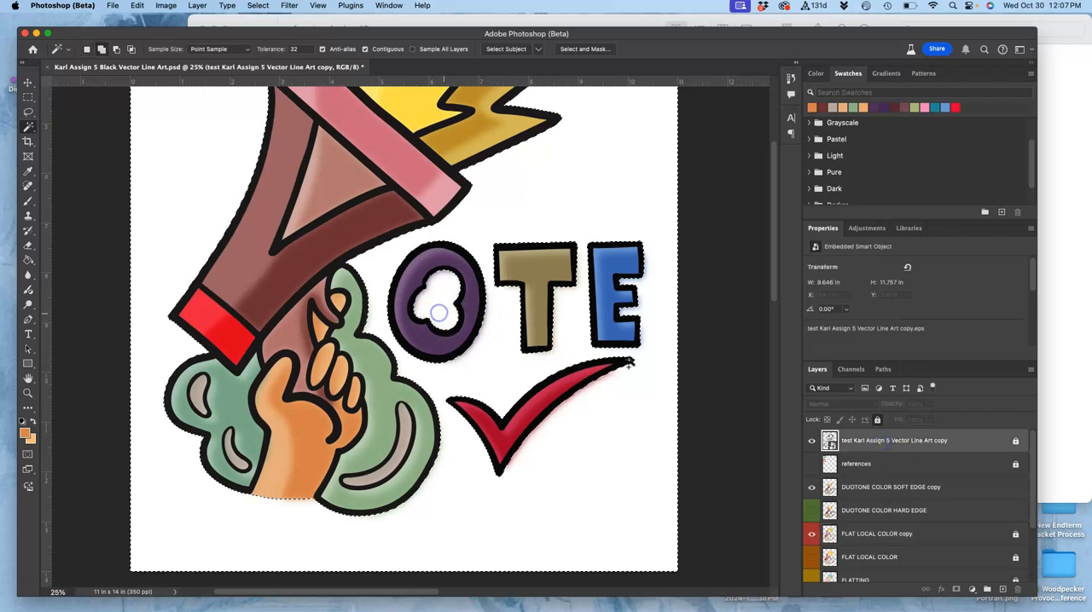
pyautogui.click(891, 488)
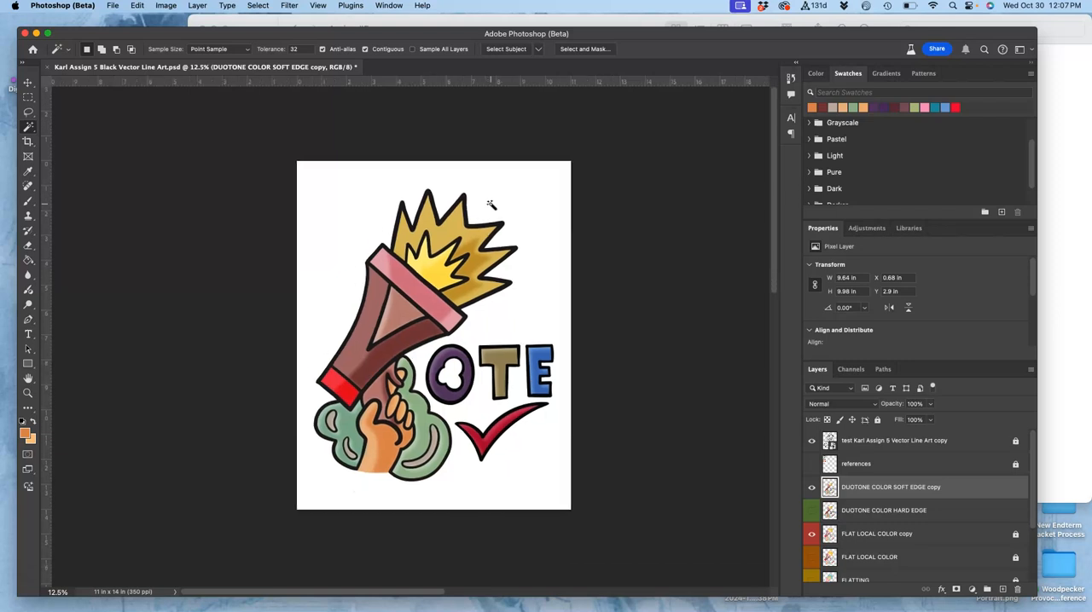
pyautogui.moveTo(571, 142)
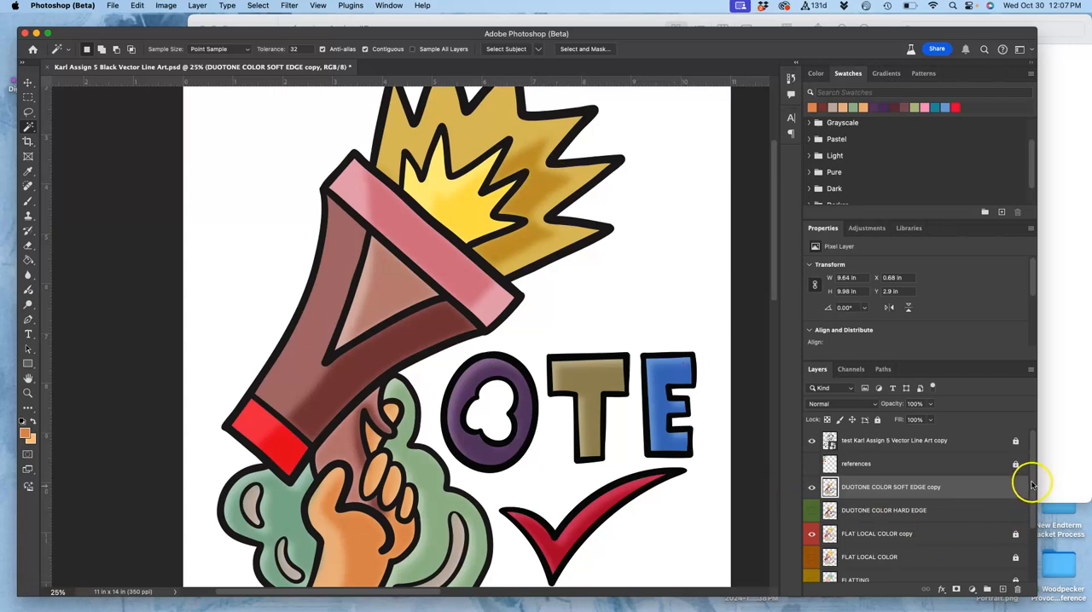
# - Turn on the gray background, choose the Dodge tool and pick the FLAT LOCAL COLOR copy layer
pyautogui.scroll(-3)
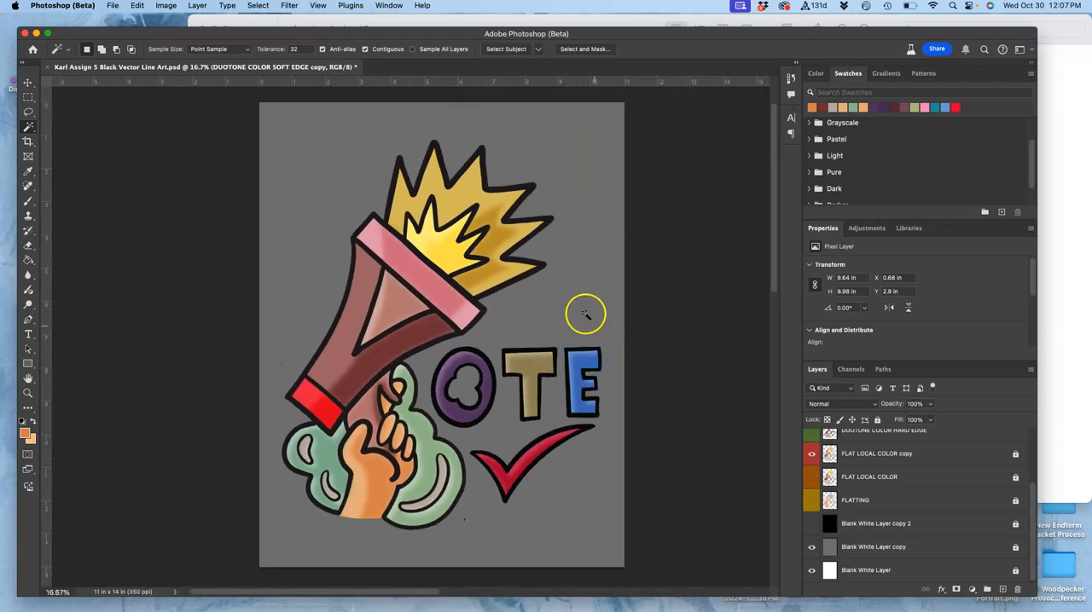
pyautogui.click(28, 305)
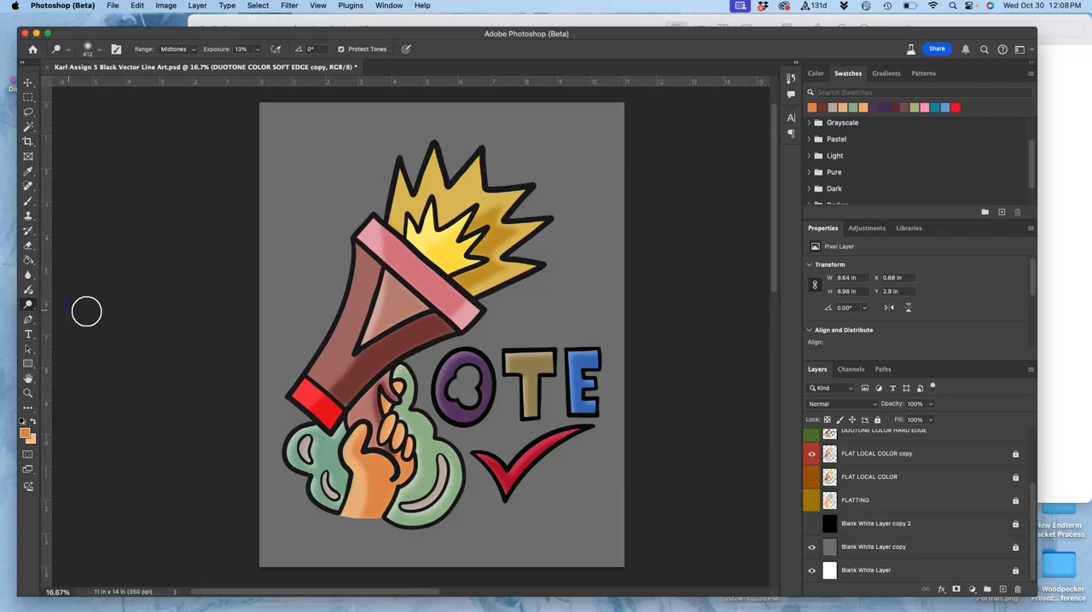
pyautogui.moveTo(174, 48)
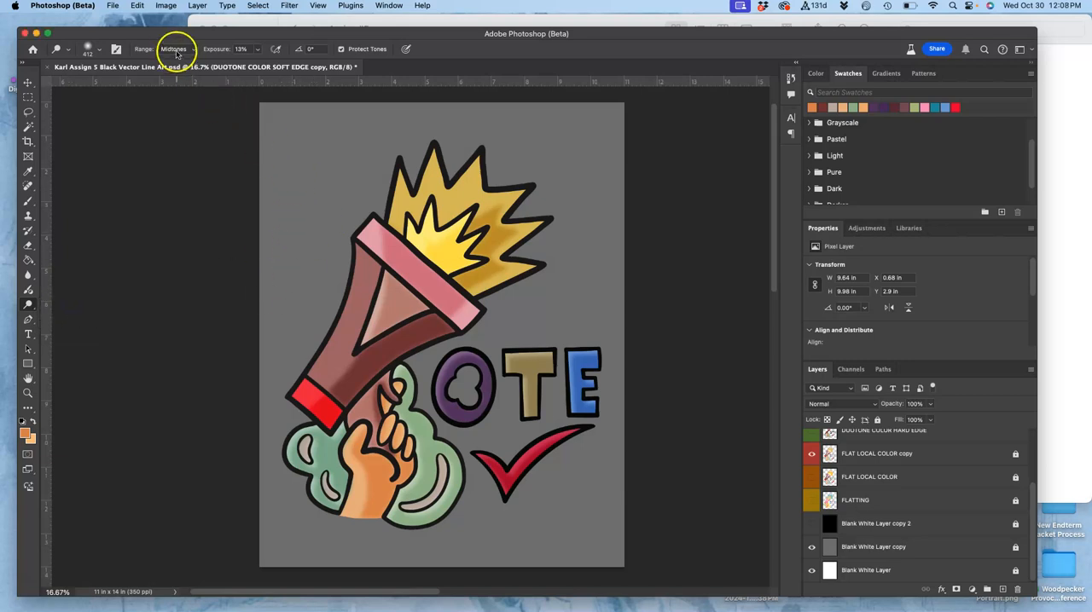
pyautogui.moveTo(99, 44)
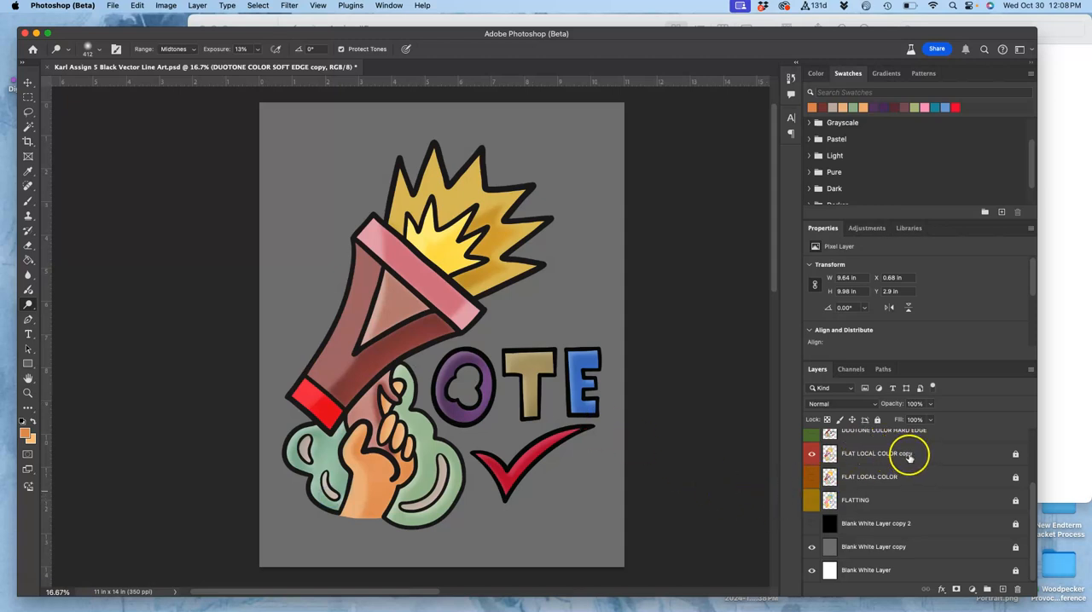
pyautogui.click(877, 454)
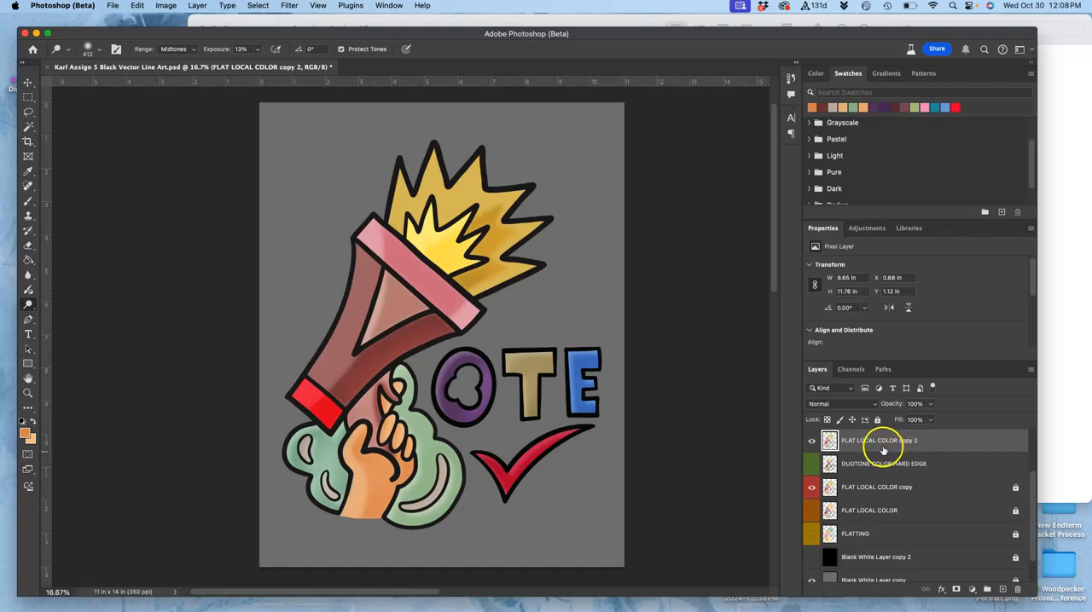
# - Rename the new flat colour copy layer to 'SOFT EDGE Color'
pyautogui.doubleClick(879, 440)
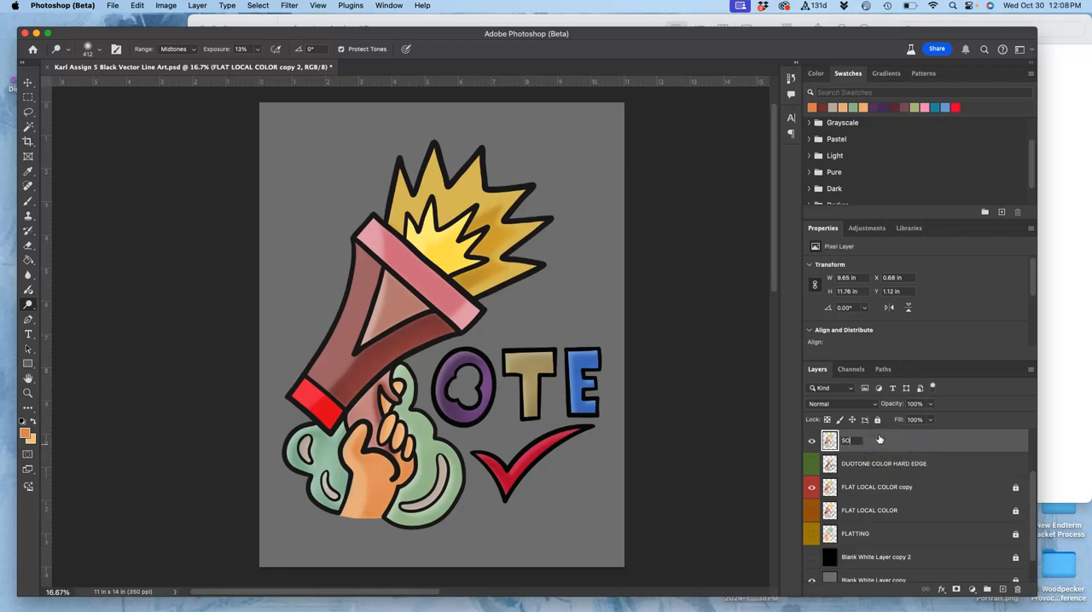
pyautogui.write('SOFT EDGE Color')
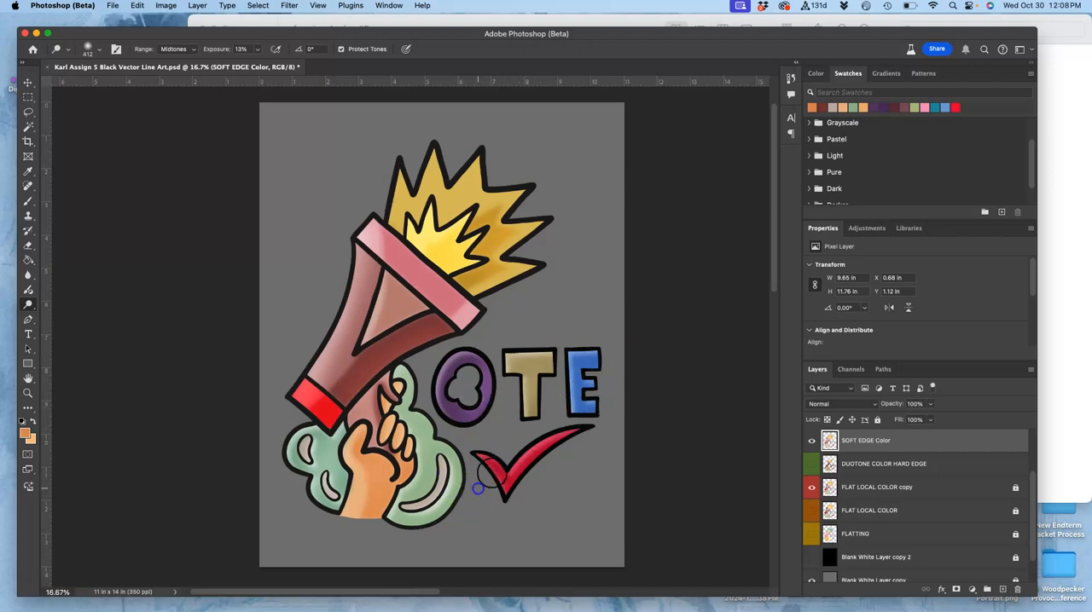
pyautogui.moveTo(372, 345)
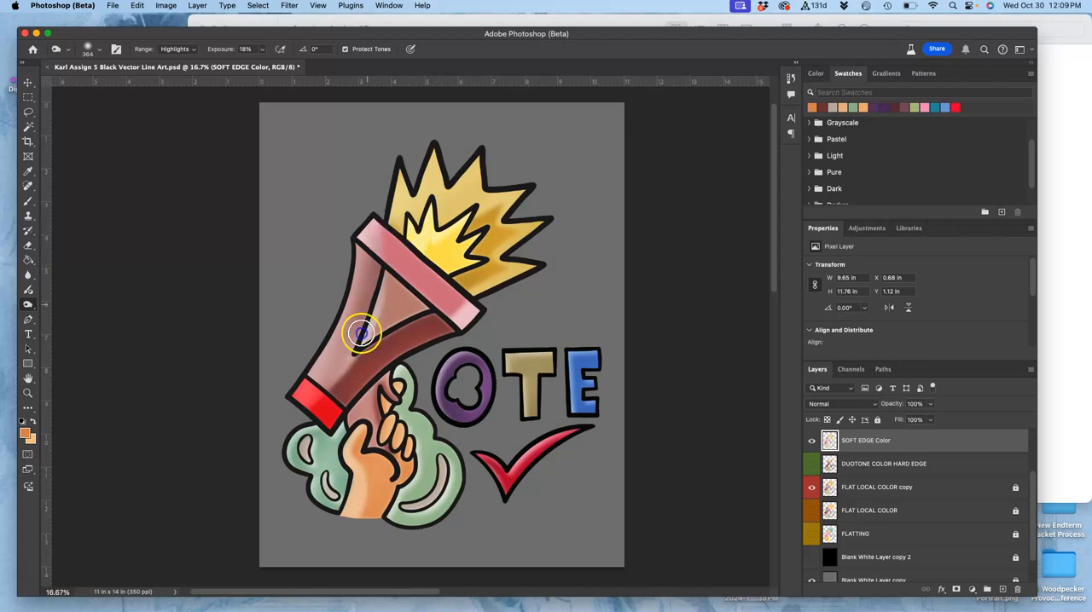
# - Dodge highlights along the megaphone body, then move to the DUOTONE COLOR SOFT EDGE copy layer
pyautogui.moveTo(358, 333); pyautogui.dragTo(310, 430)
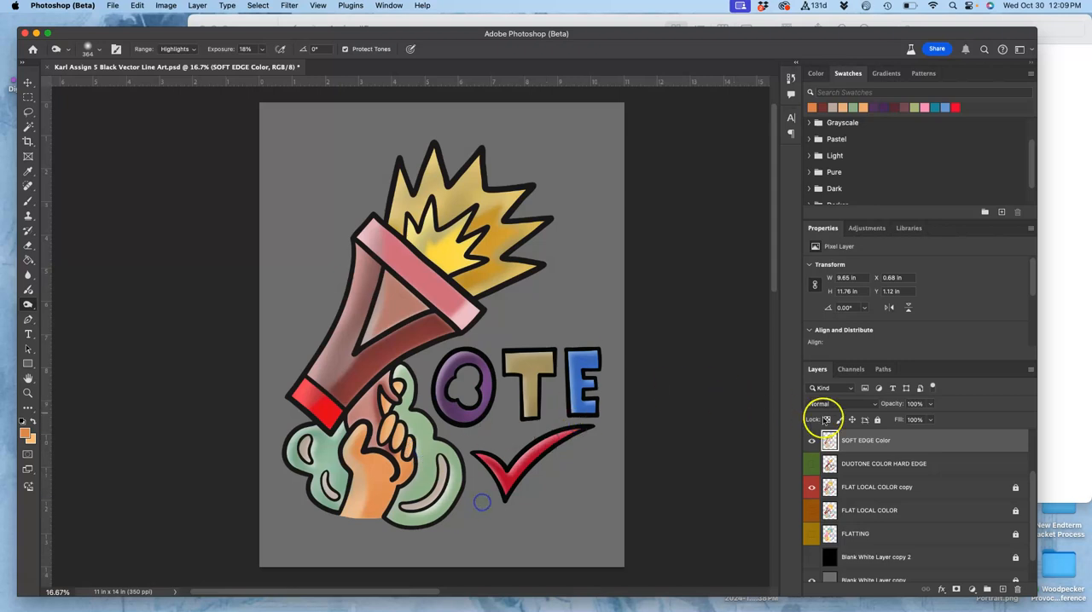
pyautogui.moveTo(1042, 495)
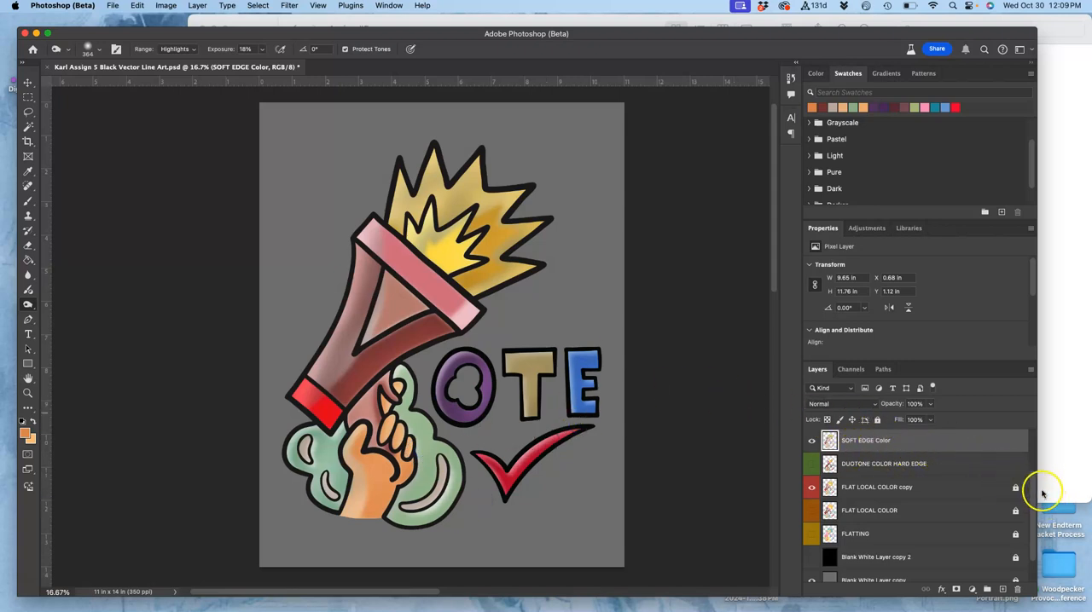
pyautogui.scroll(3)
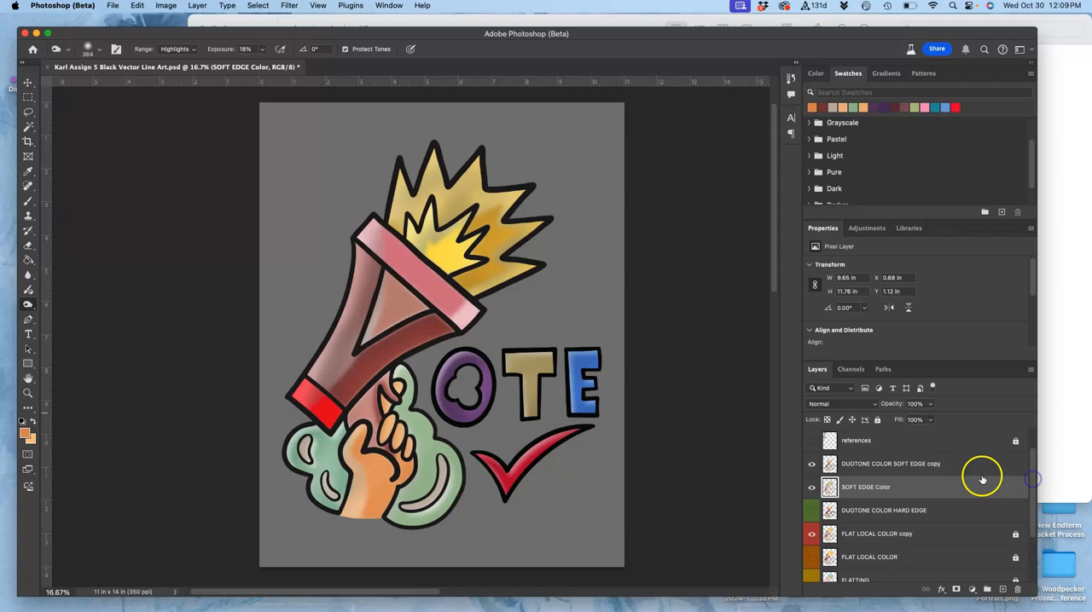
pyautogui.click(890, 464)
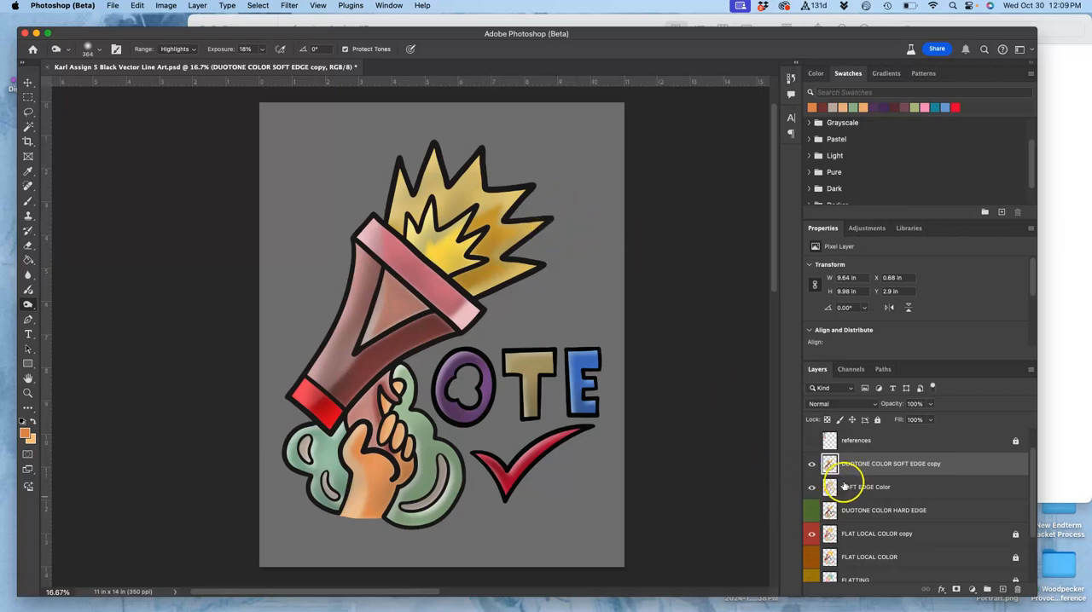
# - Erase parts of the SOFT EDGE Color shading with a low-opacity Eraser, then set Dodge to Midtones at 13%
pyautogui.click(867, 488)
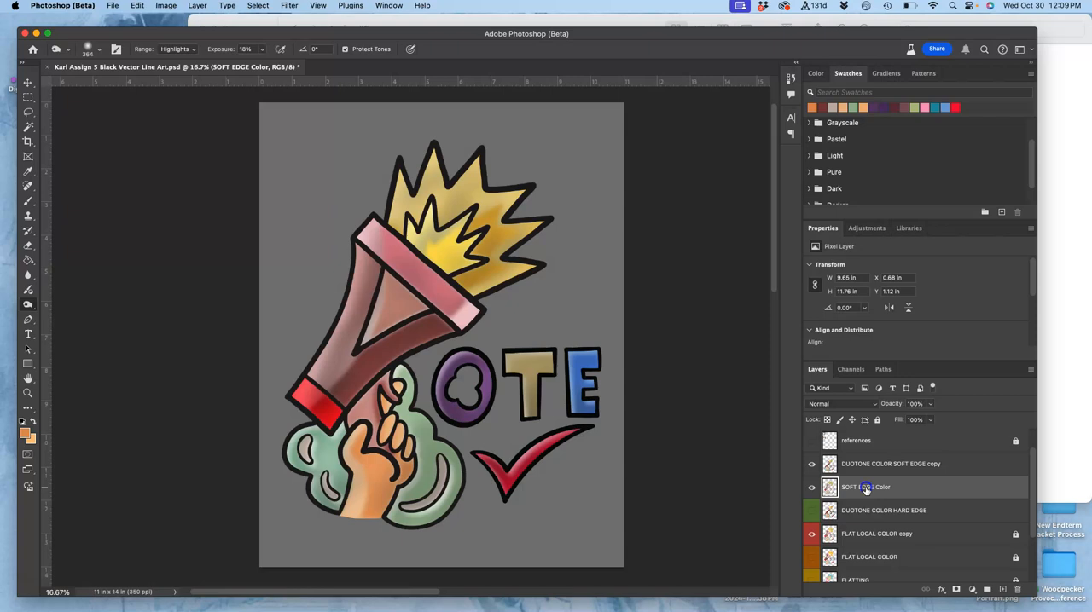
pyautogui.click(27, 246)
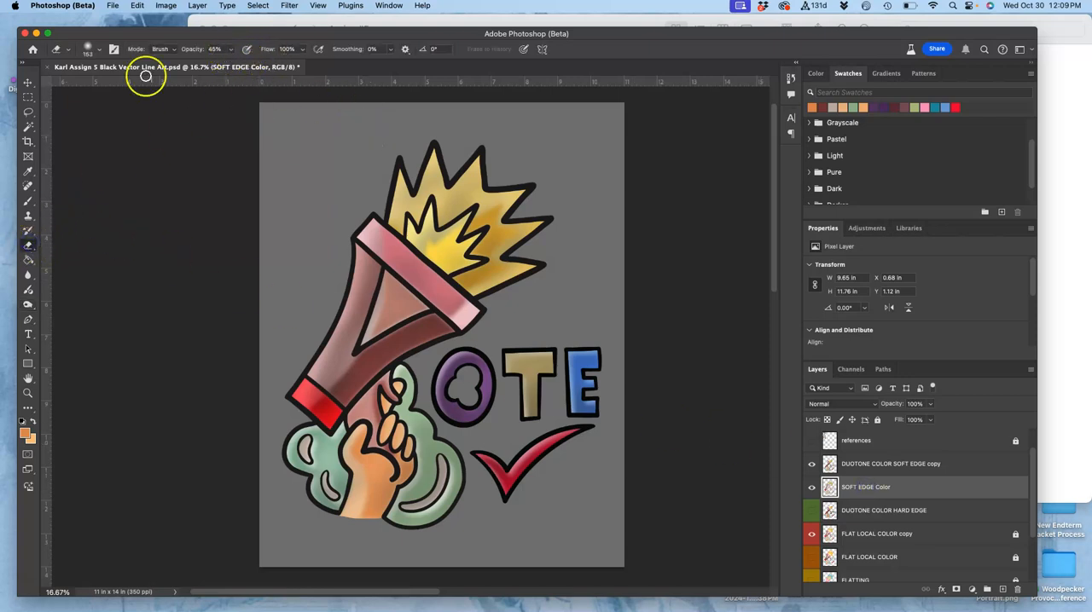
pyautogui.click(99, 47)
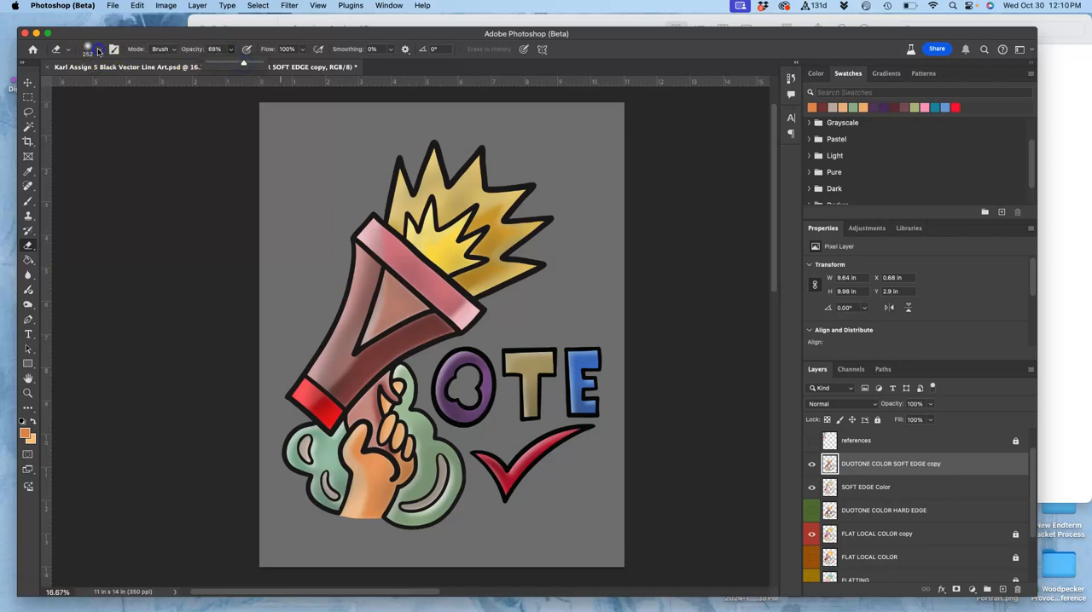
pyautogui.click(89, 47)
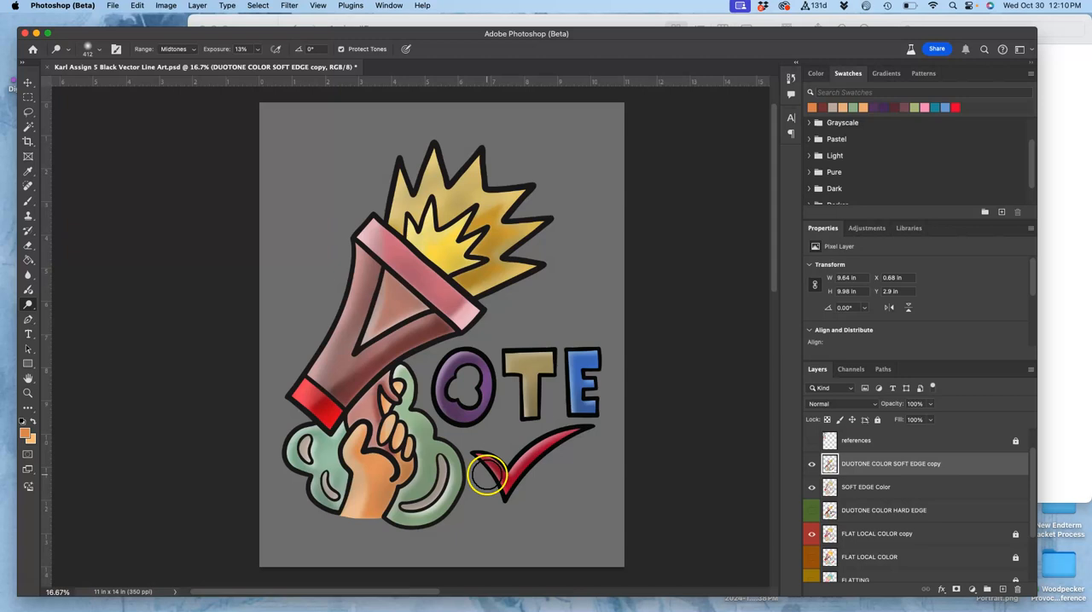
# - Dodge the checkmark, merge SOFT EDGE Color into the duotone copy and toggle its visibility to compare
pyautogui.click(866, 488)
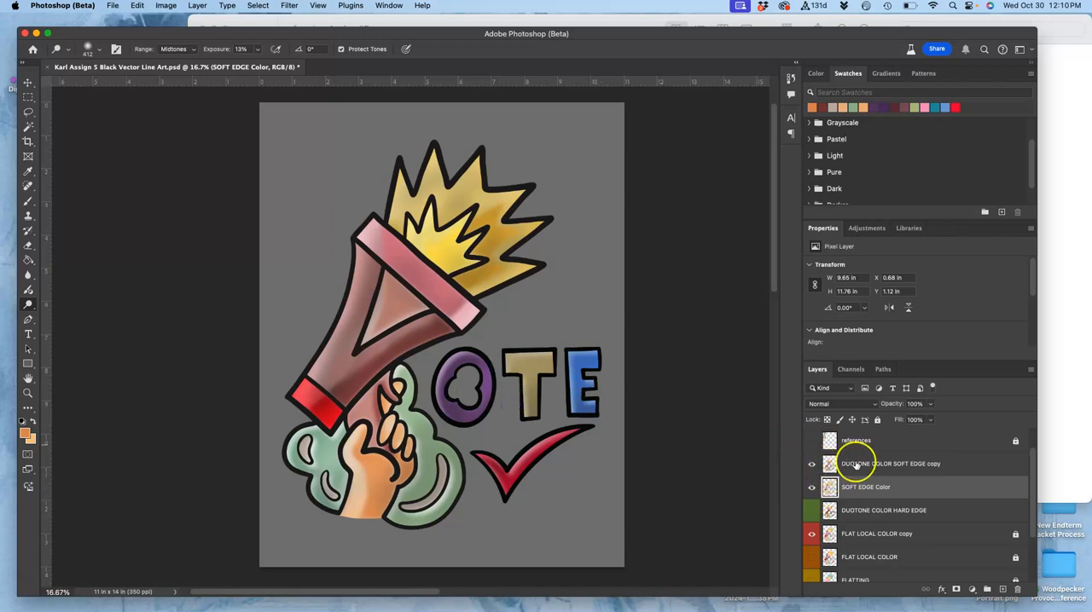
pyautogui.click(891, 464)
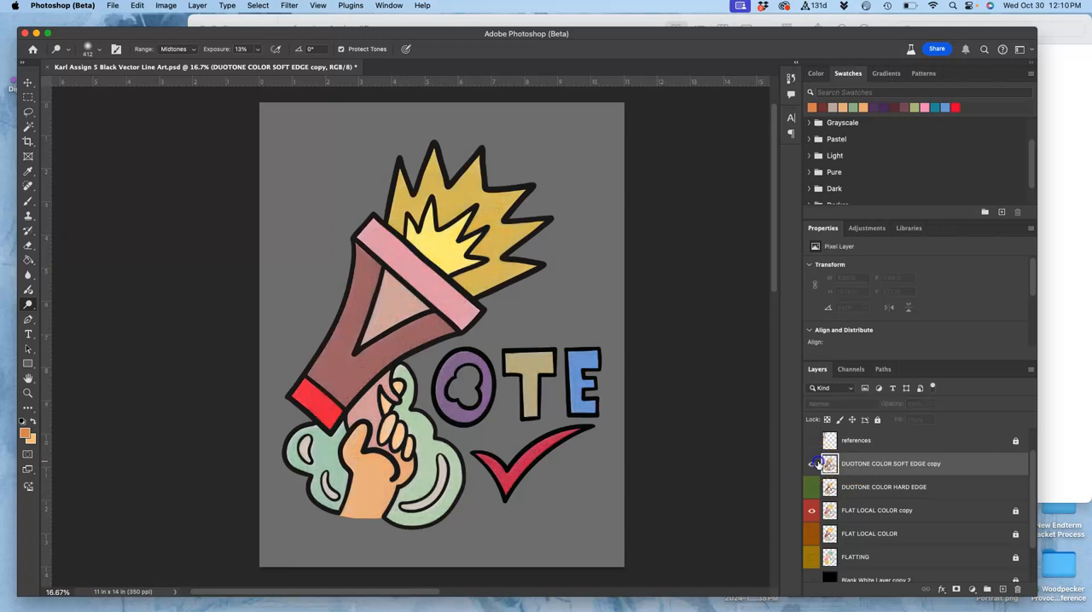
pyautogui.click(812, 464)
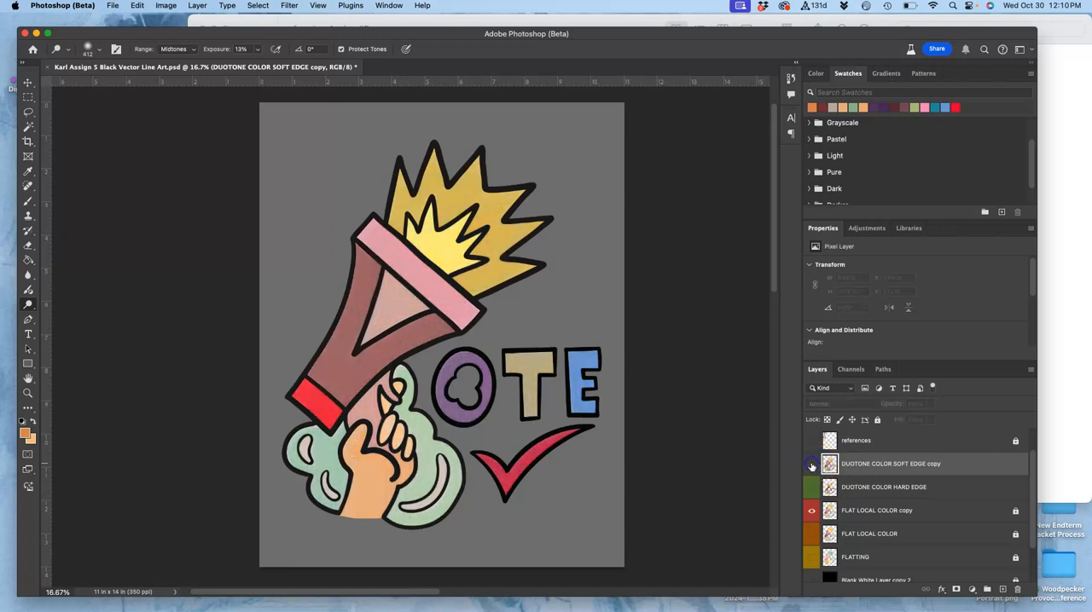
pyautogui.click(812, 464)
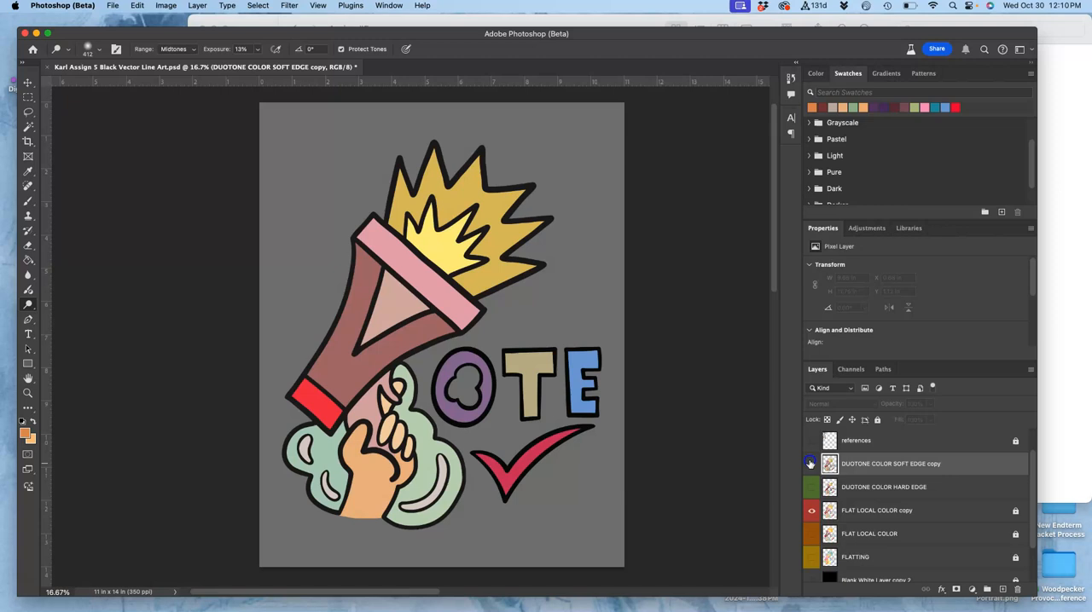
pyautogui.click(811, 464)
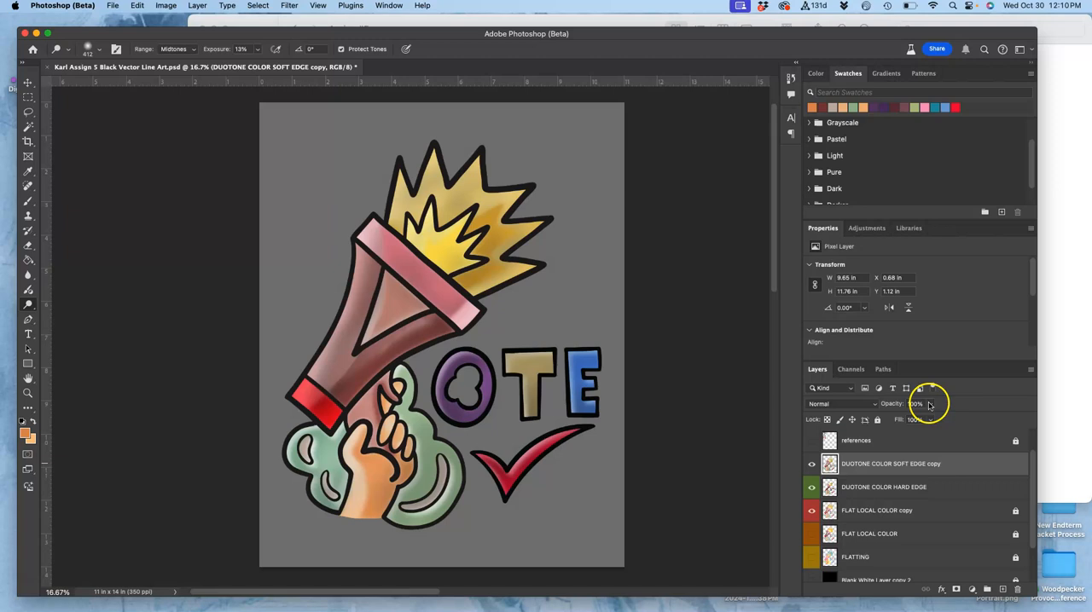
# - Lower the DUOTONE COLOR SOFT EDGE copy layer's opacity to 77%
pyautogui.moveTo(930, 404); pyautogui.dragTo(919, 420)
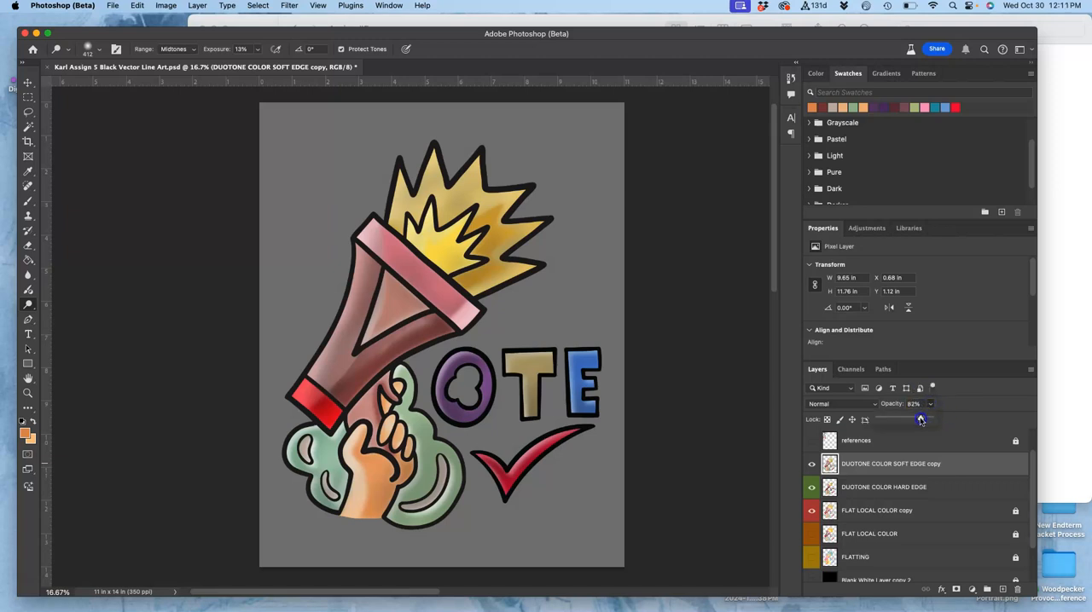
pyautogui.moveTo(922, 418); pyautogui.dragTo(914, 418)
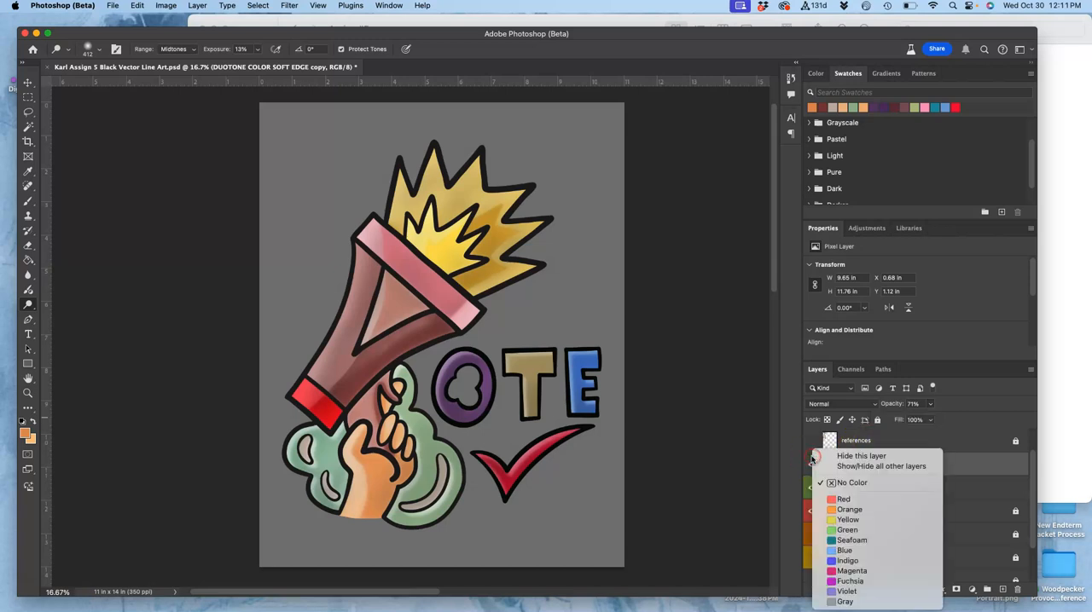
pyautogui.moveTo(844, 549)
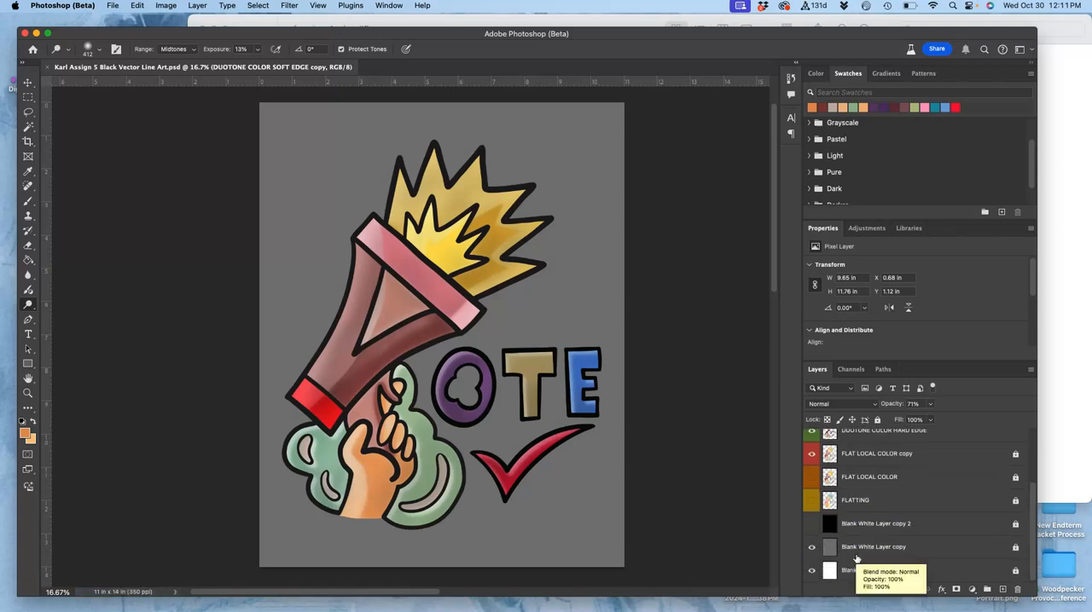
# - Hide the grey Blank White Layer copy so the illustration sits on white
pyautogui.click(812, 523)
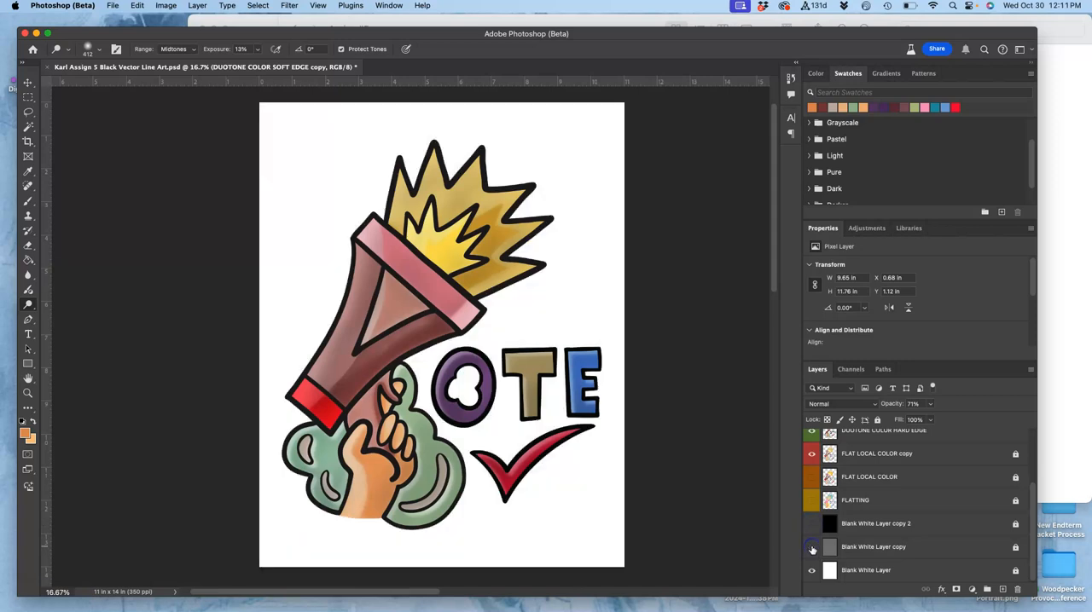
pyautogui.moveTo(812, 545)
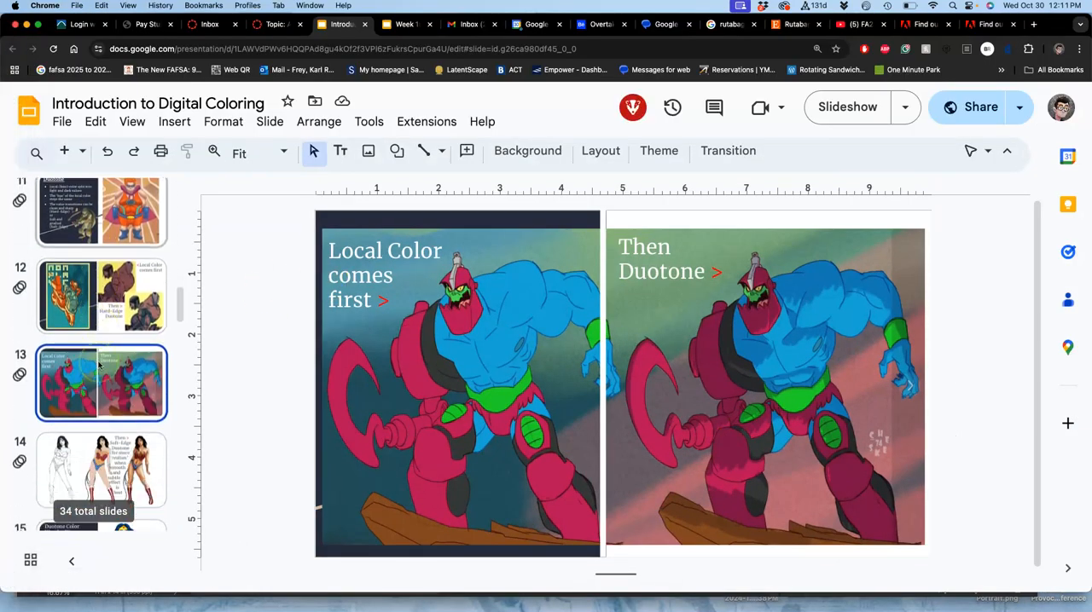
# - Show slide 18 comparing Hulk comics on white coated paper versus newsprint
pyautogui.scroll(-3)
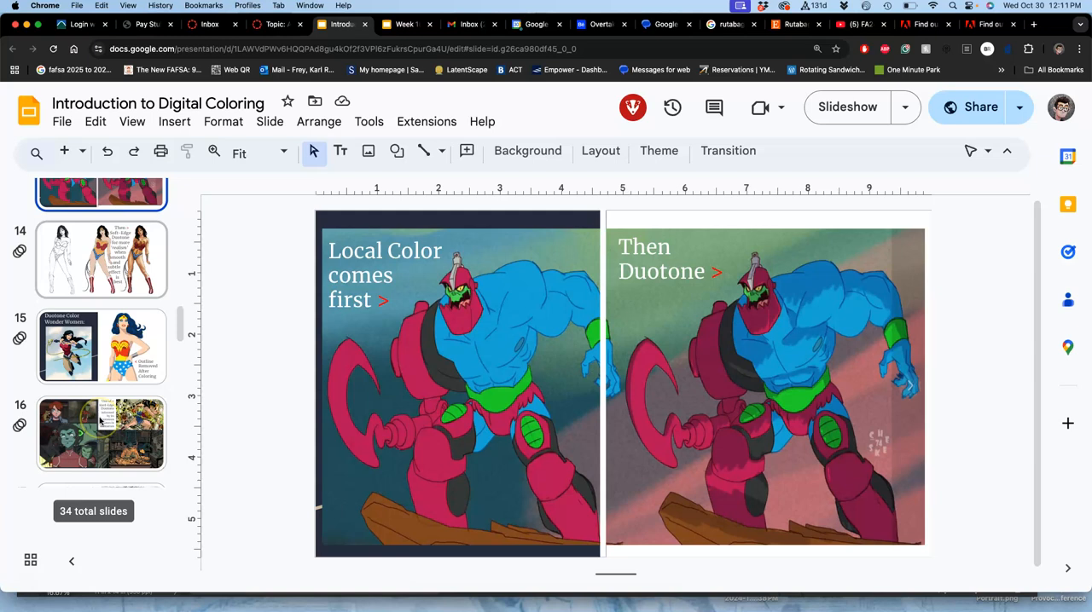
pyautogui.scroll(-3)
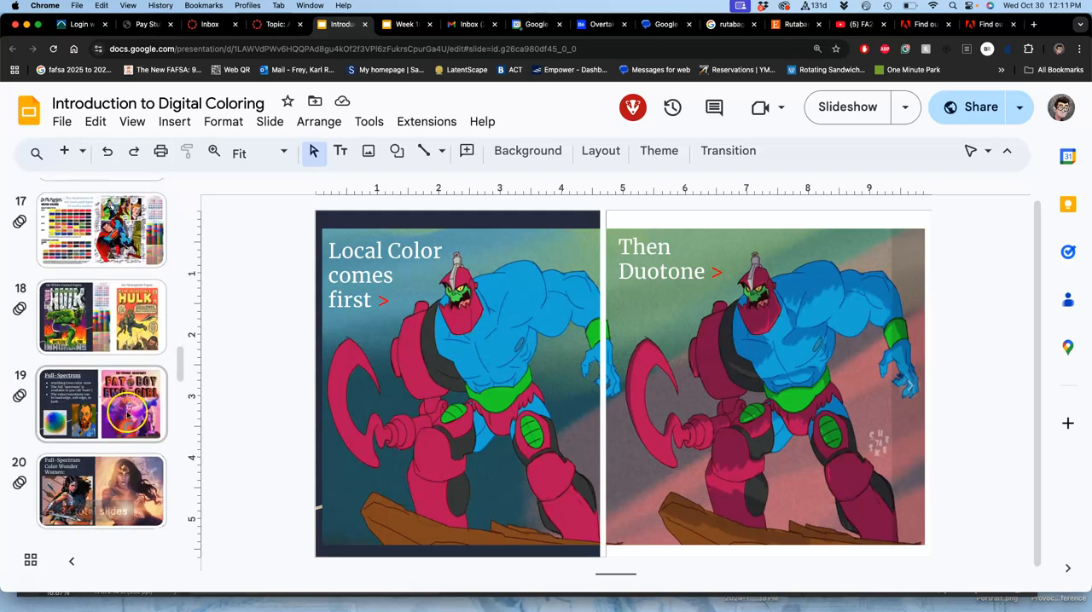
pyautogui.click(101, 327)
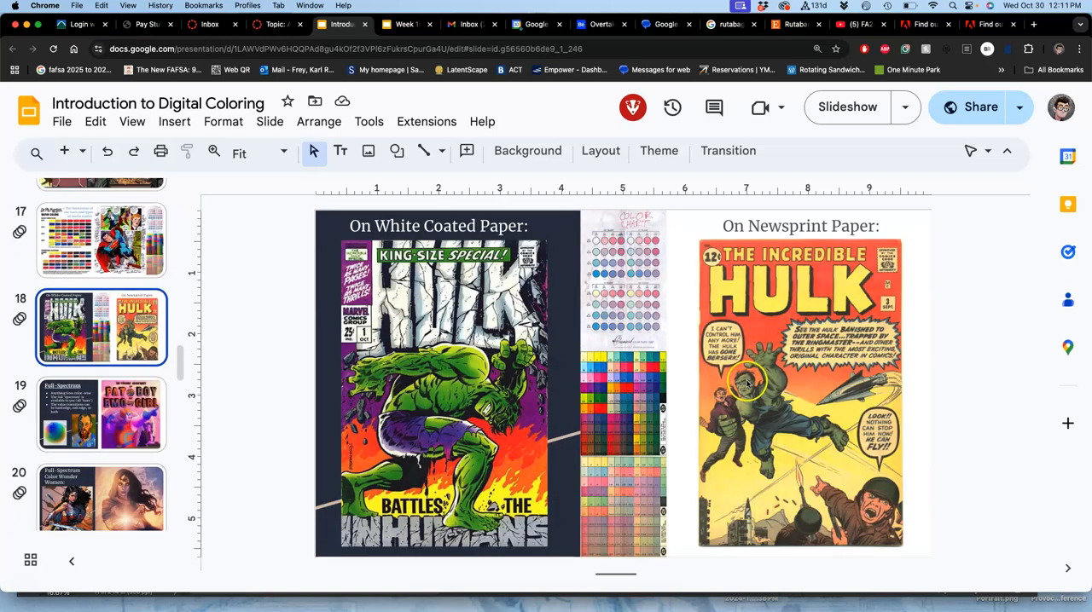
pyautogui.moveTo(452, 382)
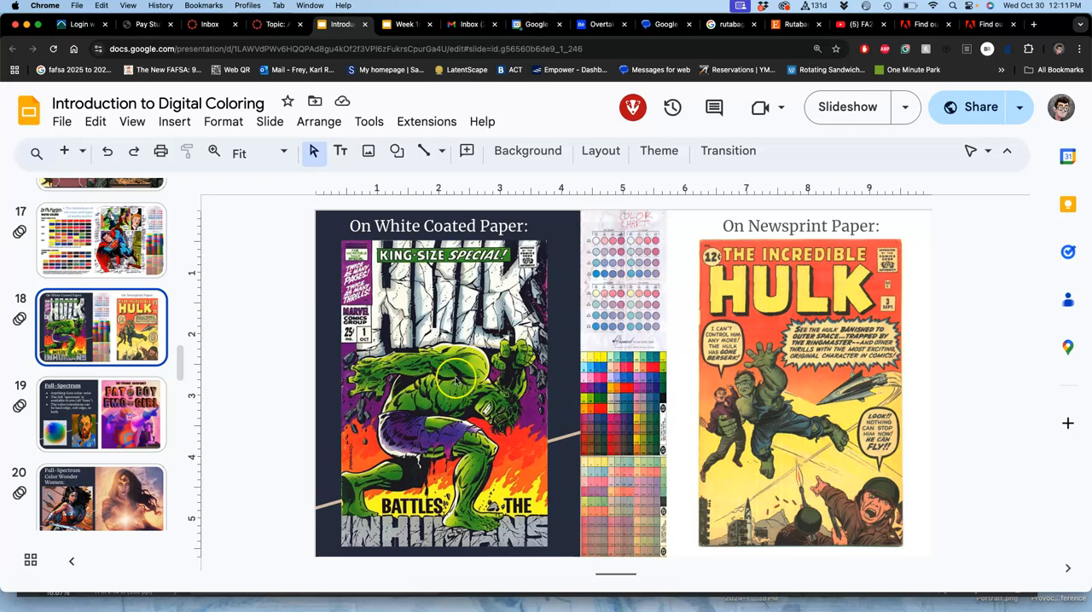
pyautogui.moveTo(761, 374)
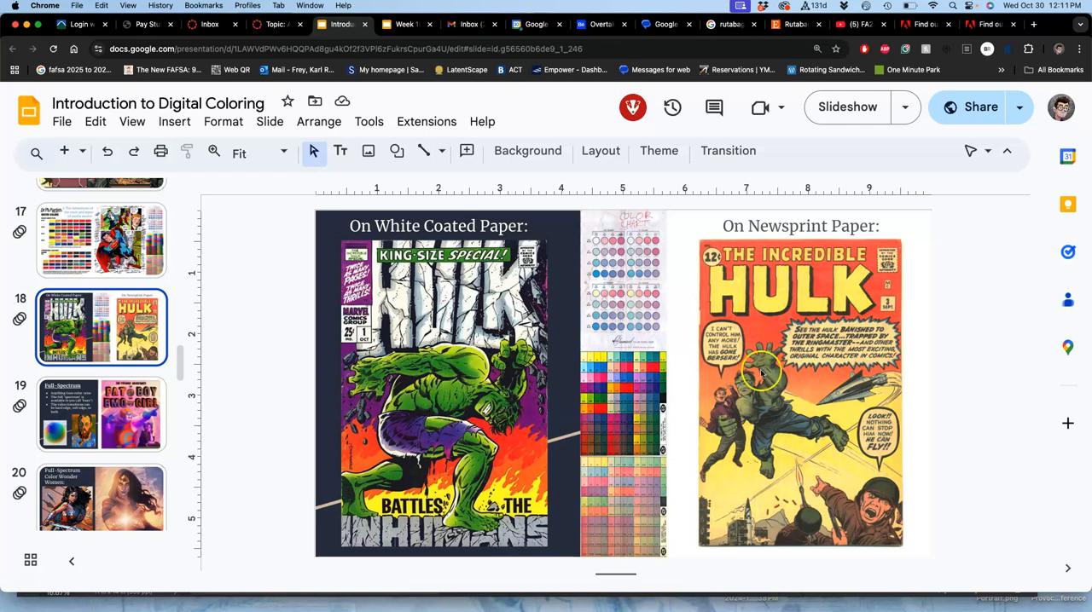
pyautogui.scroll(-3)
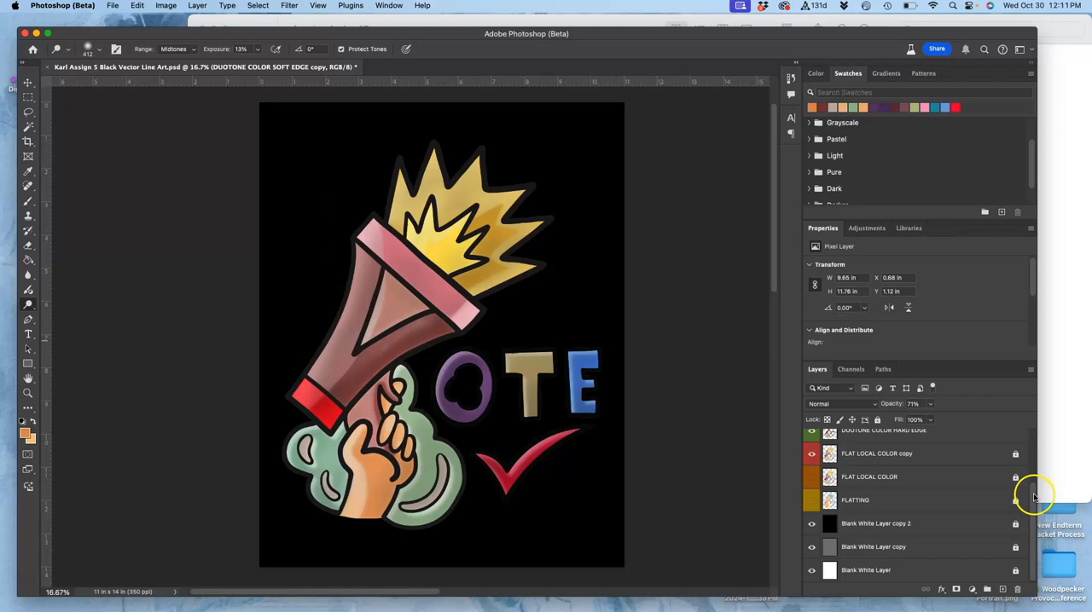
# - Hide the remaining background layer so the coloured shapes sit on transparency
pyautogui.scroll(3)
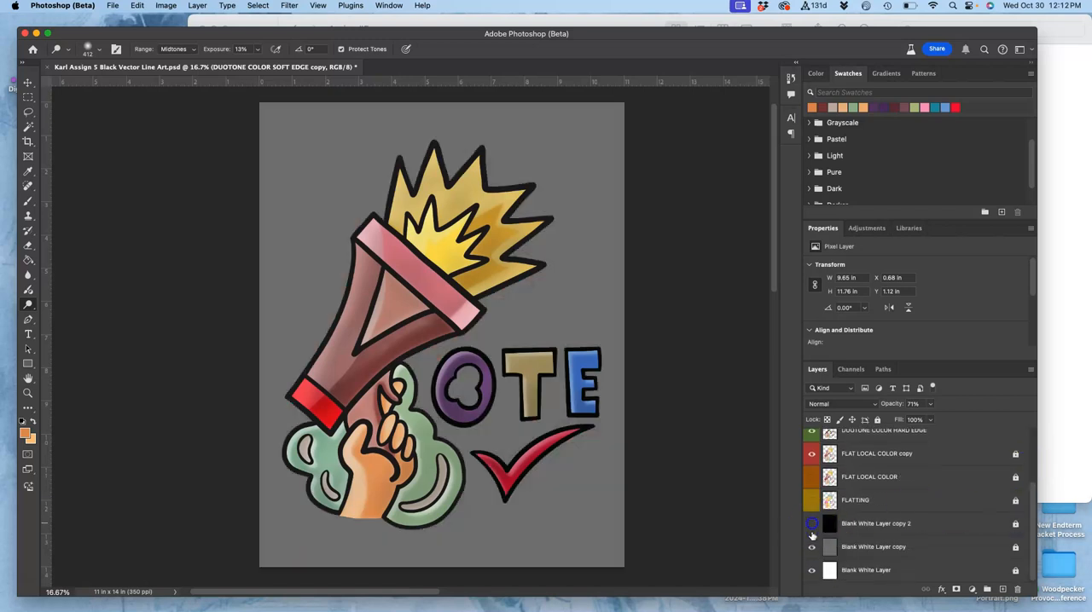
pyautogui.click(812, 524)
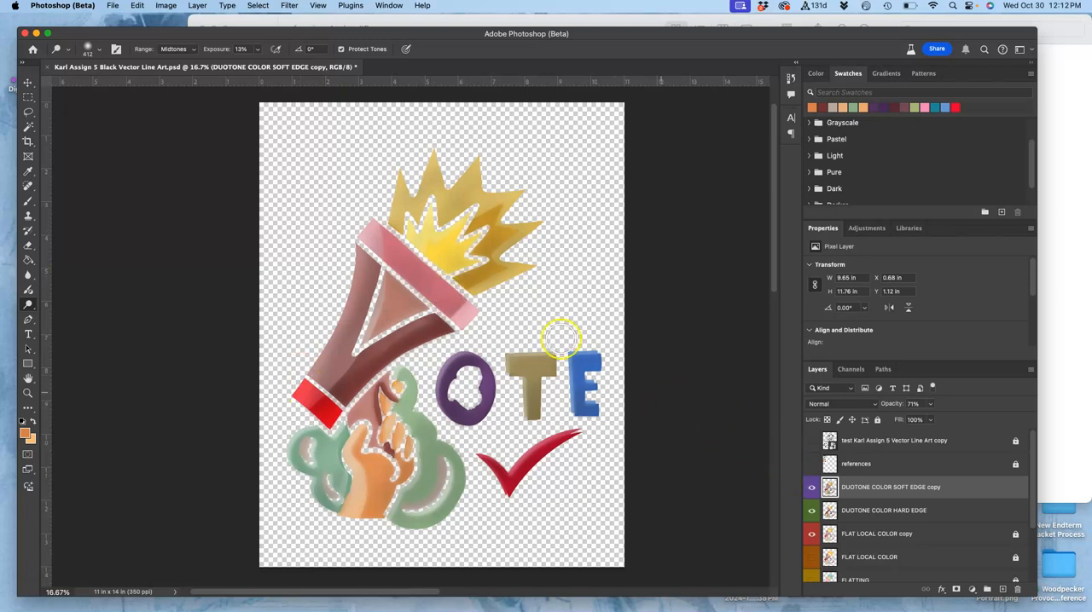
pyautogui.moveTo(505, 351)
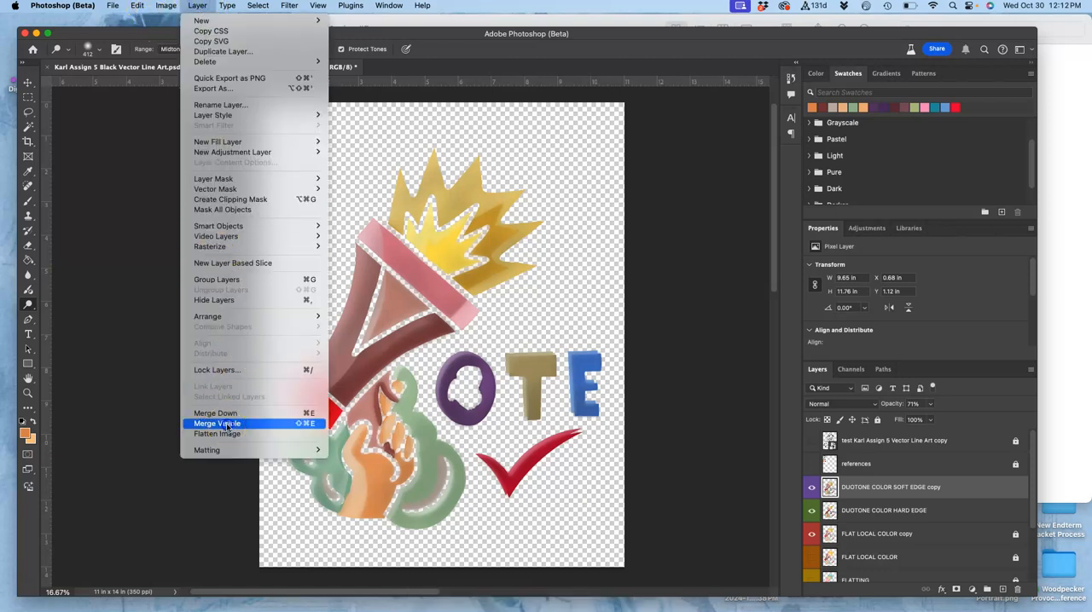
# - Merge visible colour into a new layer renamed Full Spectrum and bring up its layer style settings
pyautogui.click(217, 423)
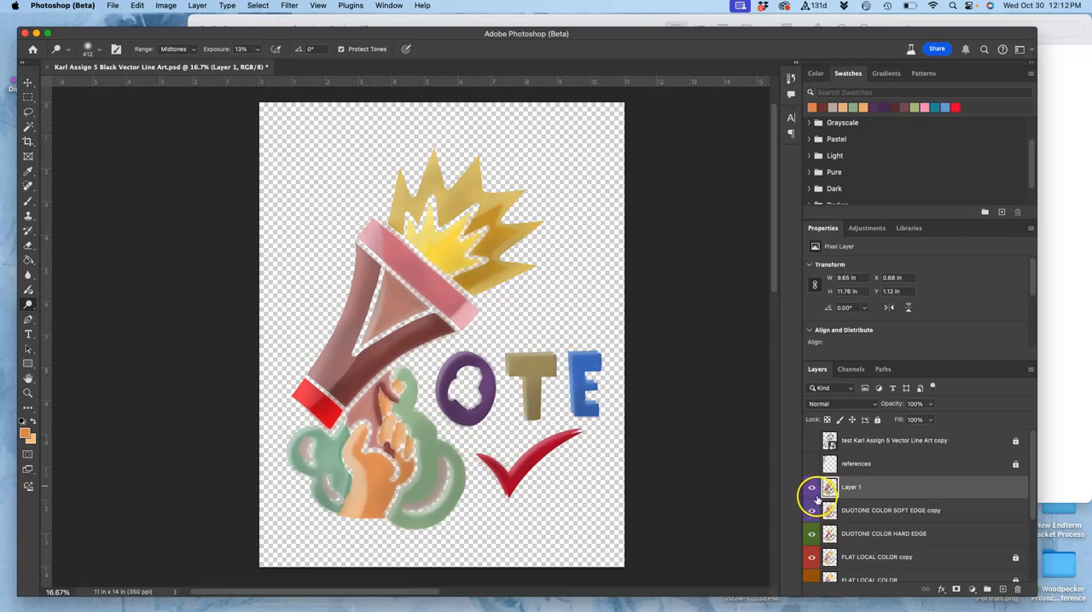
pyautogui.doubleClick(850, 488)
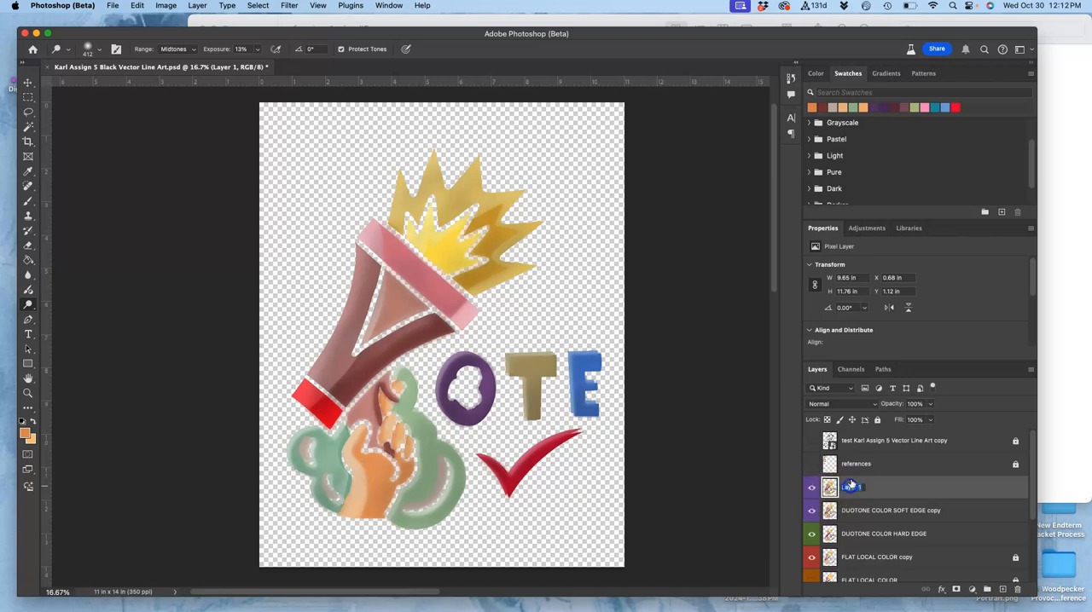
pyautogui.doubleClick(862, 488)
pyautogui.write('Full Spectrum')
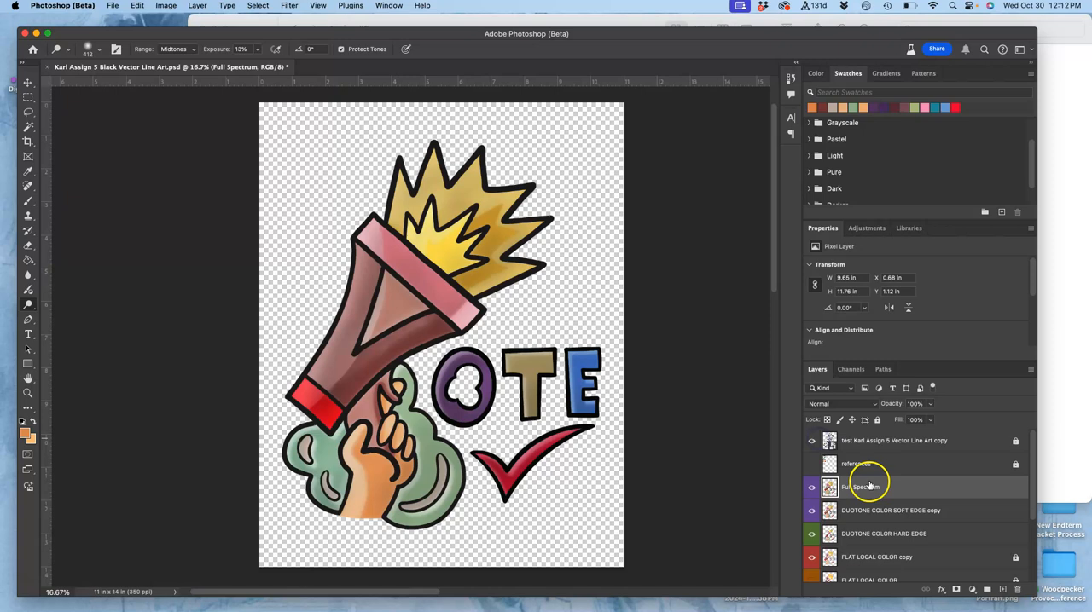
pyautogui.doubleClick(859, 488)
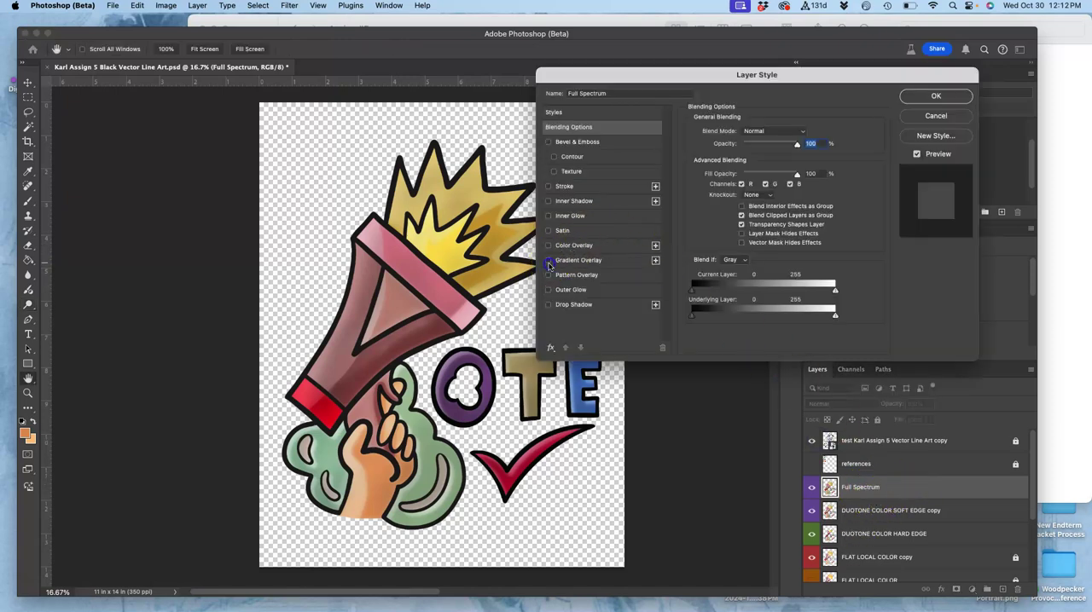
# - Enable a radial Gradient Overlay, reposition it and choose a blend mode so the colours show through
pyautogui.click(549, 259)
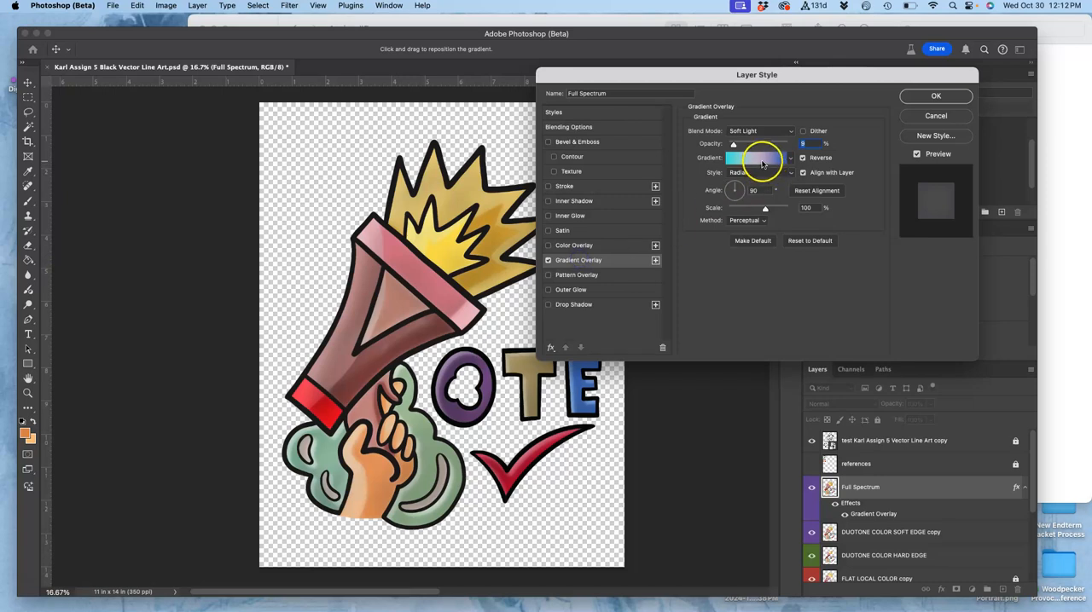
pyautogui.moveTo(733, 143); pyautogui.dragTo(787, 143)
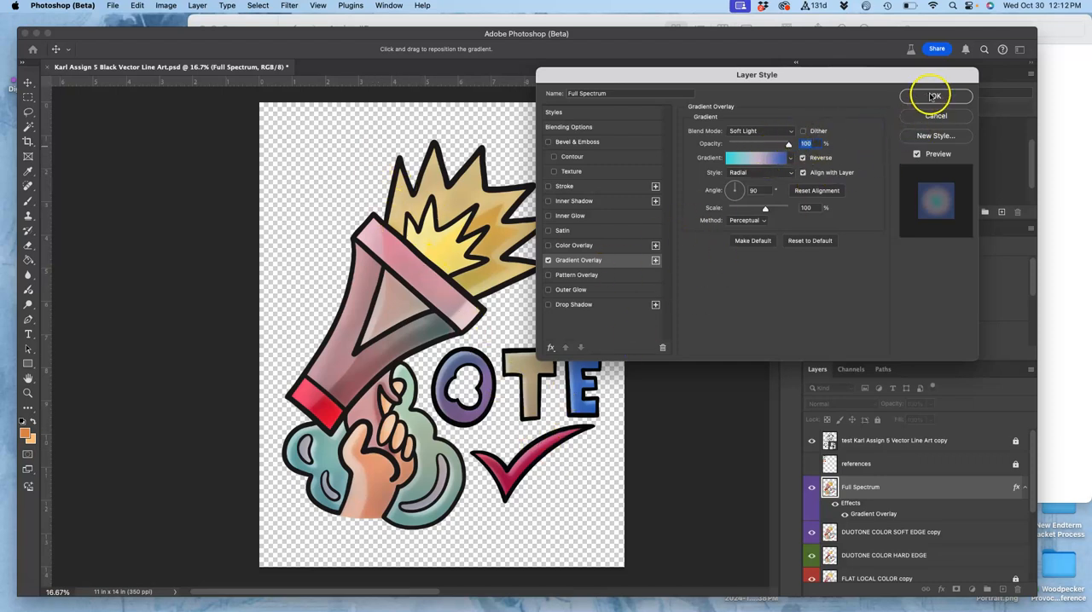
pyautogui.click(758, 130)
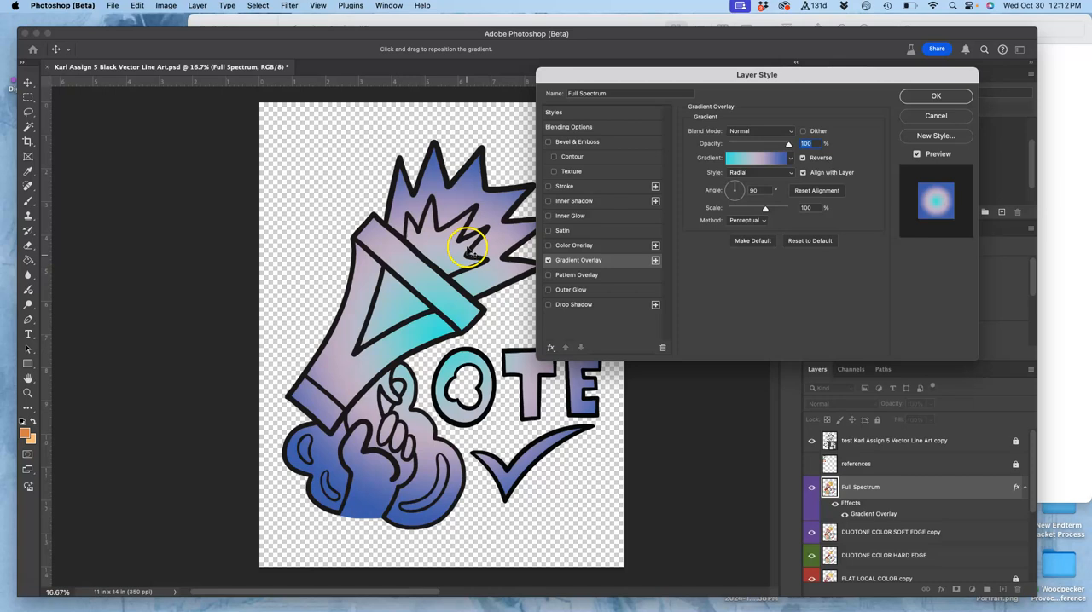
pyautogui.click(758, 130)
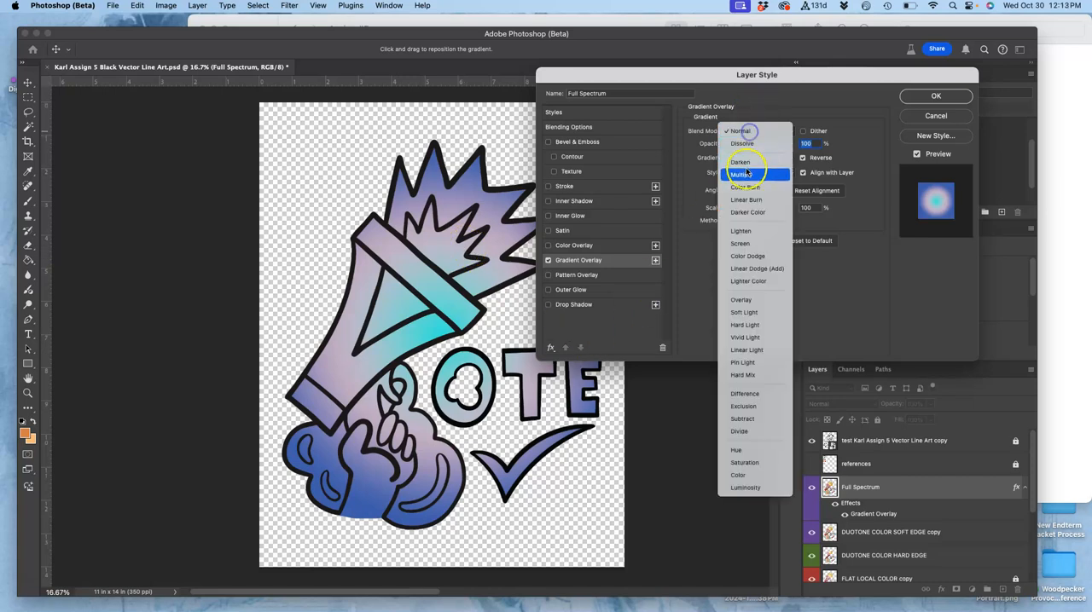
pyautogui.click(742, 350)
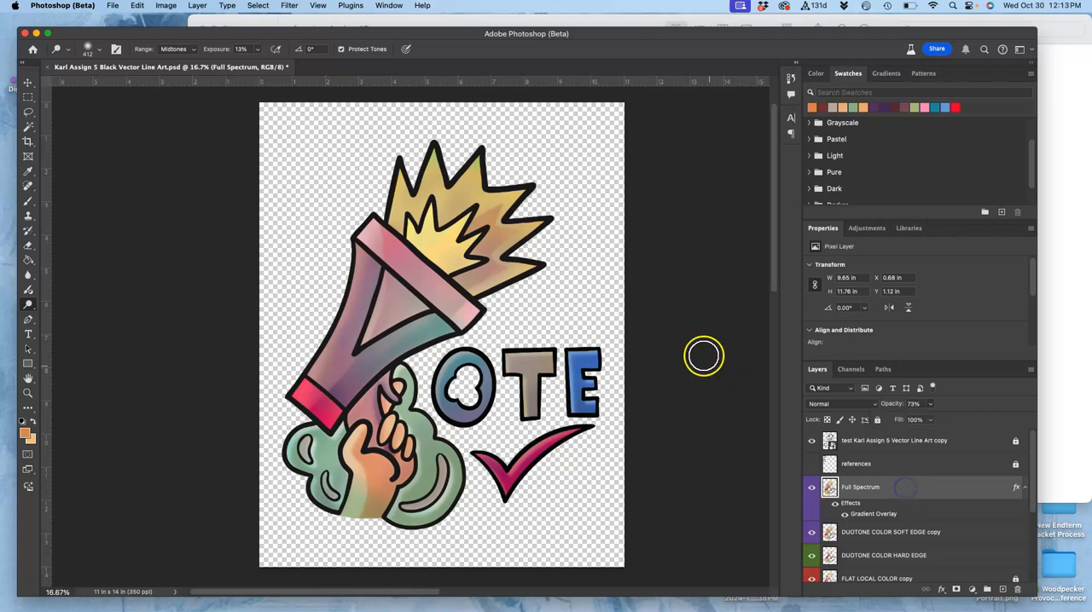
pyautogui.moveTo(713, 334)
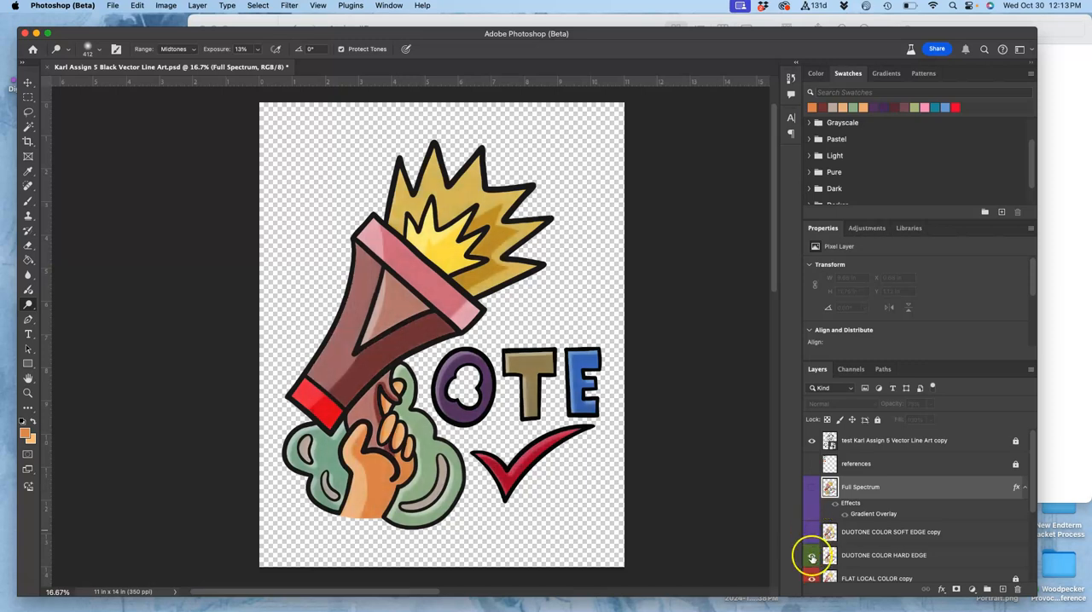
# - Show the gradient colouring, hide the black line art and stamp visible into a new Layer 1
pyautogui.click(812, 532)
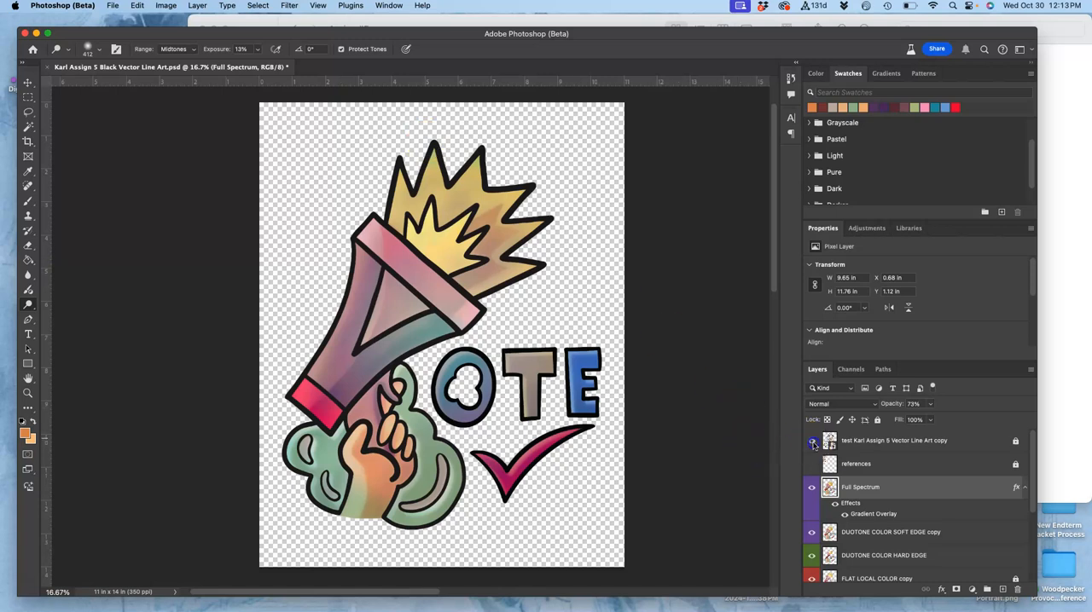
pyautogui.click(198, 7)
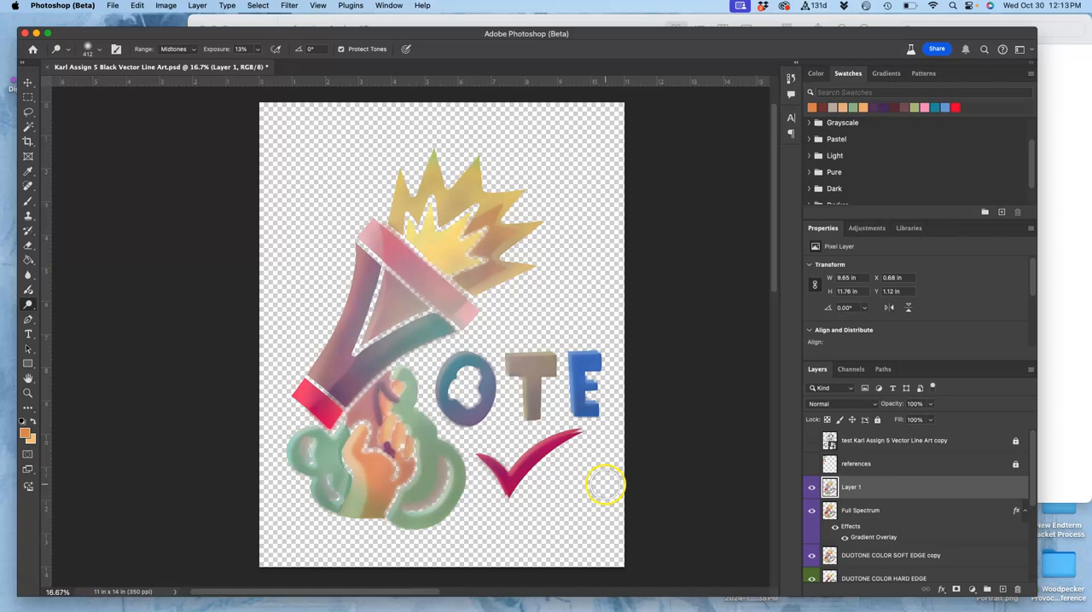
pyautogui.moveTo(31, 308)
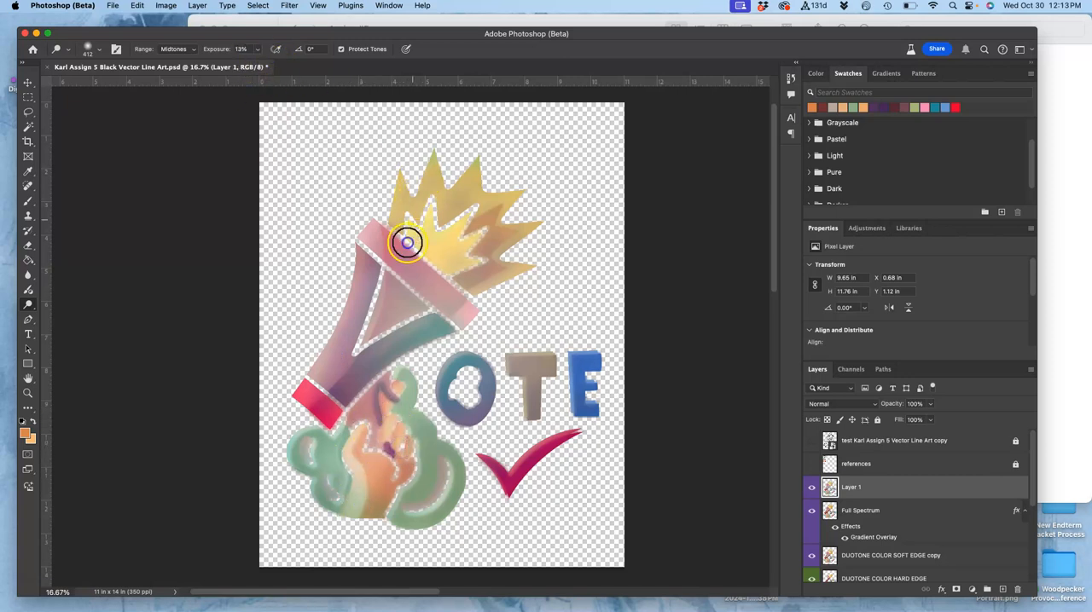
# - Apply a Levels adjustment to Layer 1, lightening midtones, lowering the white point and raising the black point
pyautogui.click(166, 7)
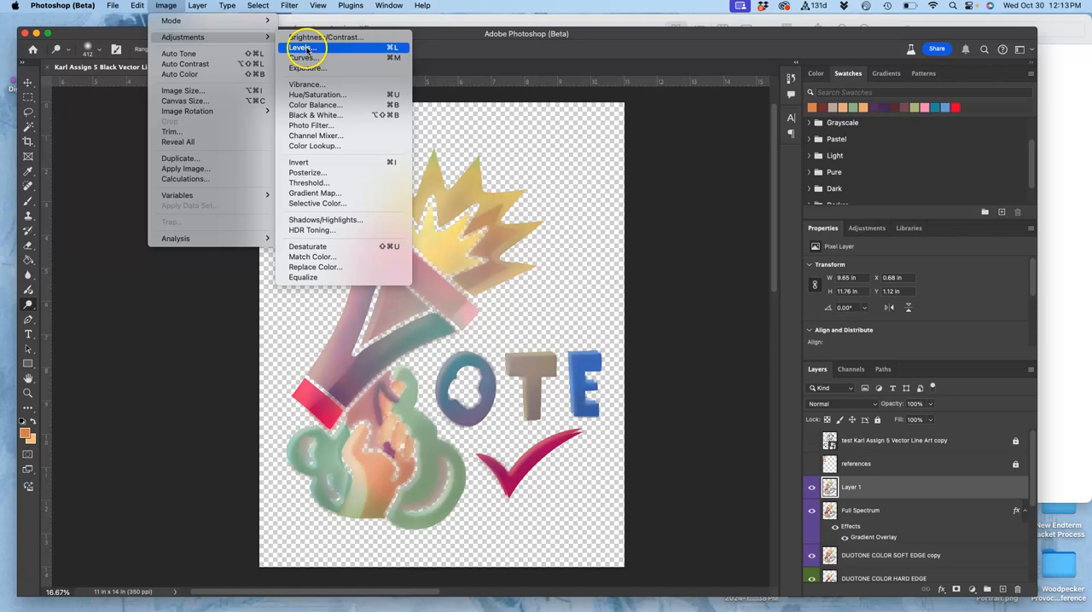
pyautogui.click(301, 48)
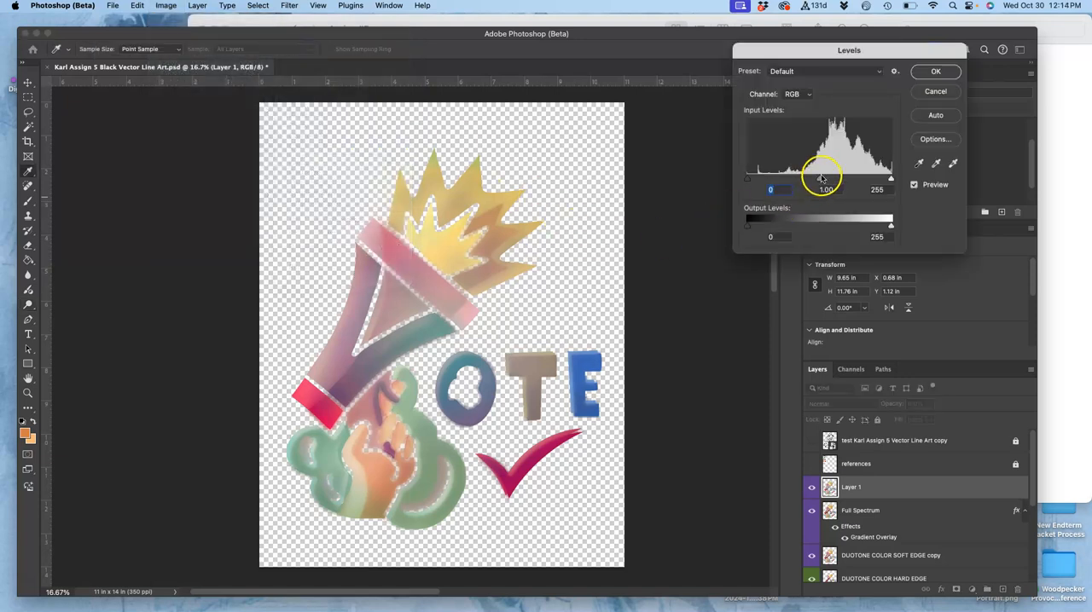
pyautogui.moveTo(825, 179); pyautogui.dragTo(809, 179)
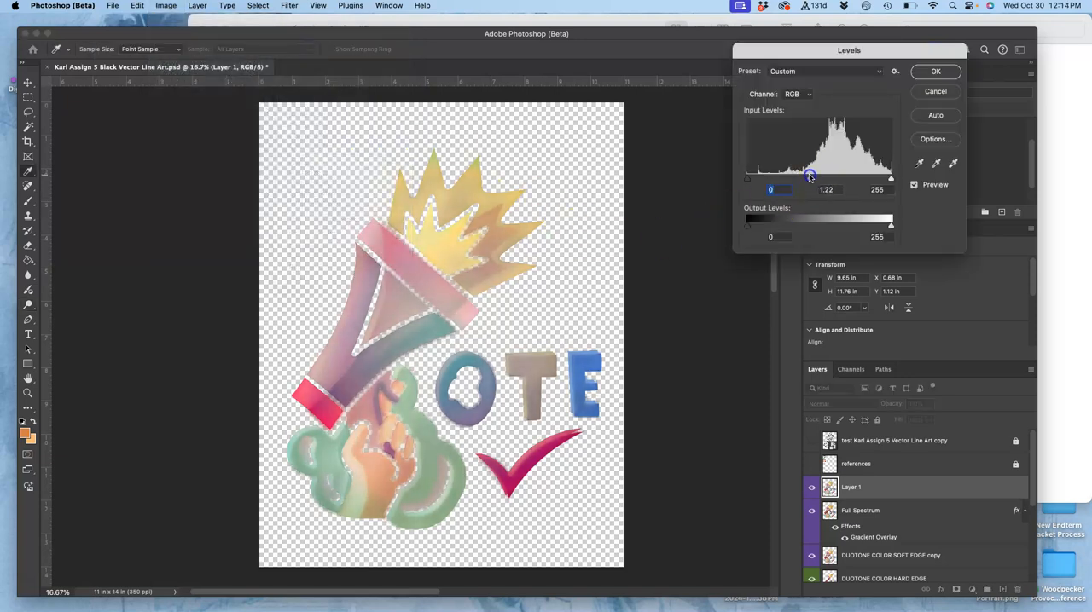
pyautogui.moveTo(891, 177); pyautogui.dragTo(877, 178)
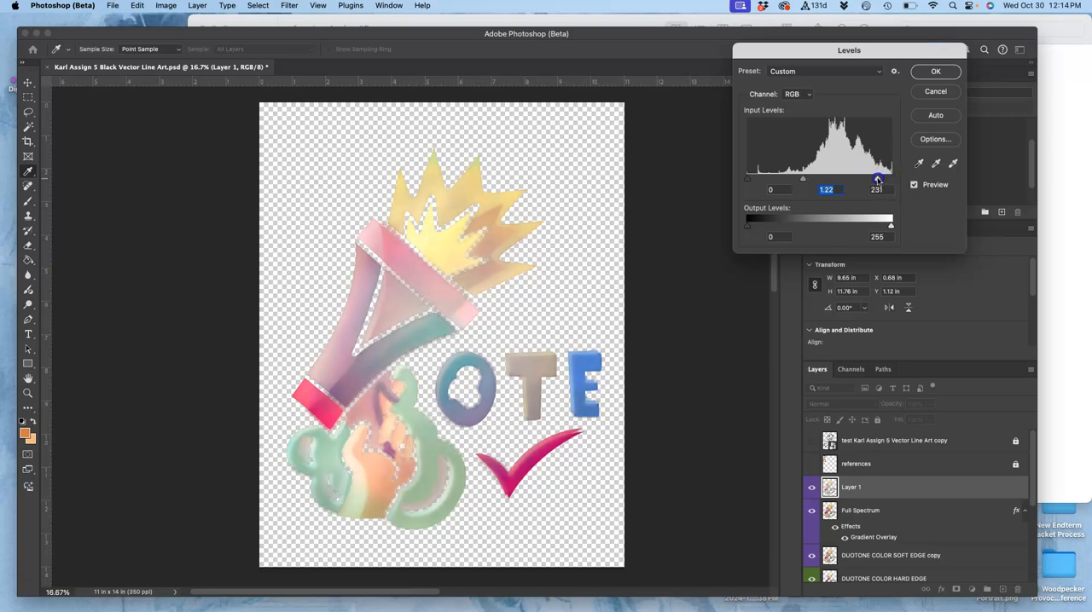
pyautogui.moveTo(747, 177); pyautogui.dragTo(761, 177)
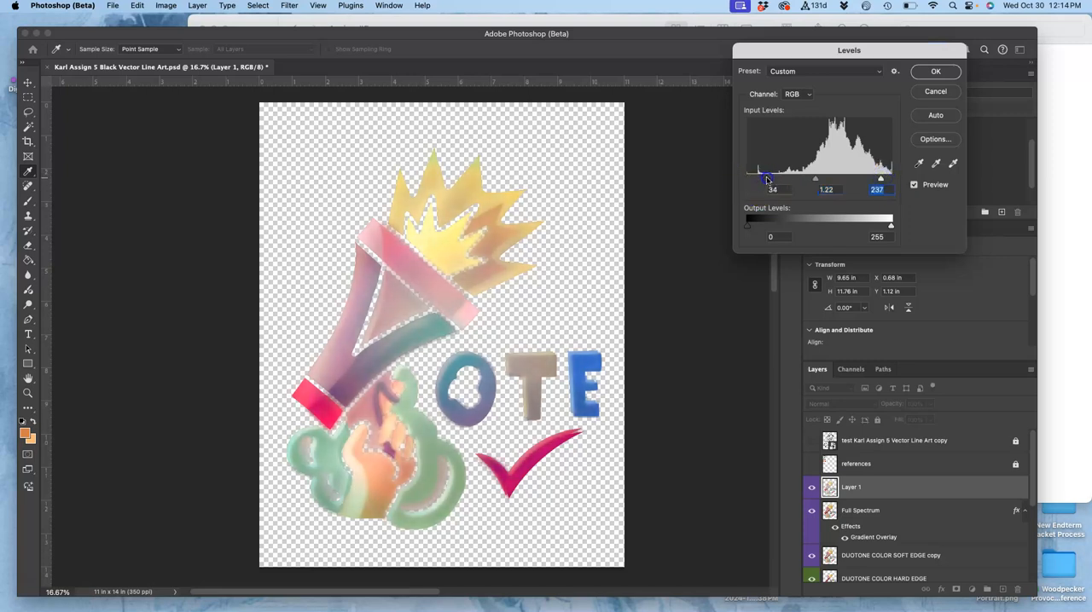
pyautogui.moveTo(759, 179); pyautogui.dragTo(771, 179)
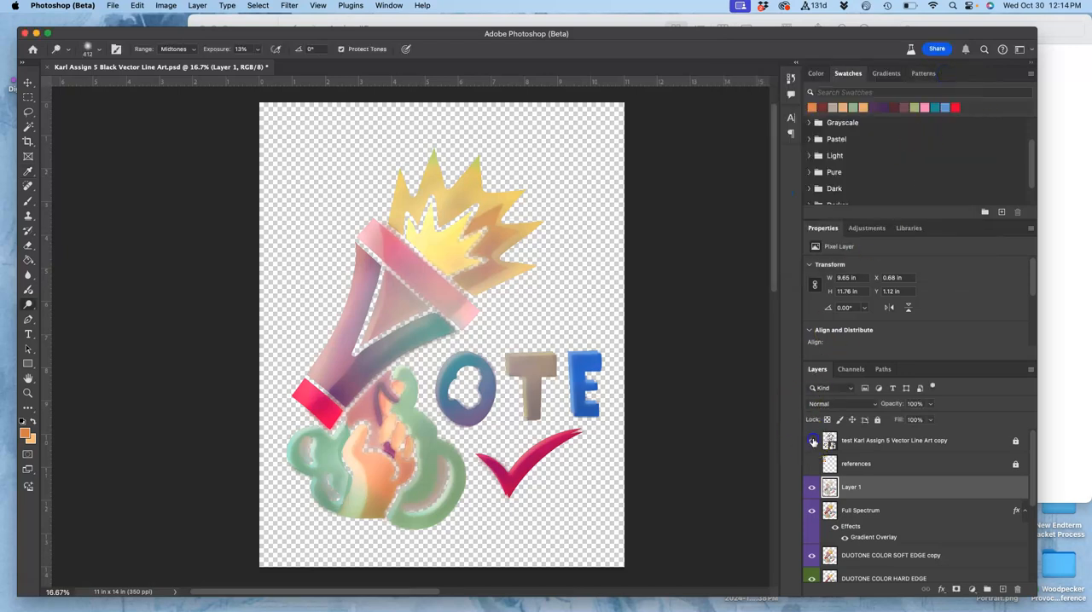
# - Make the black line art layer visible again above the coloured layer
pyautogui.click(812, 440)
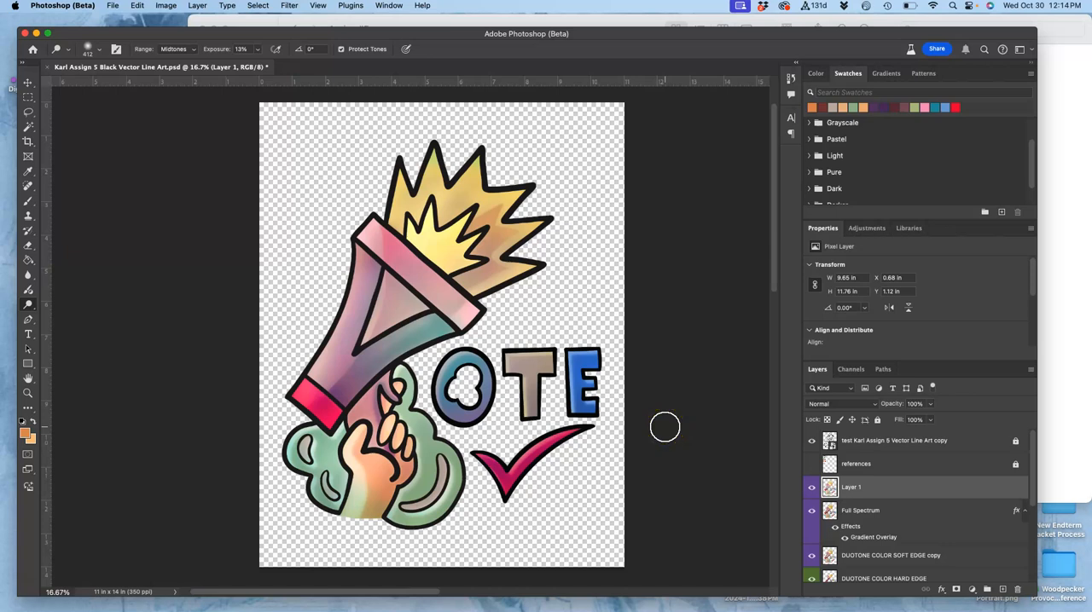
pyautogui.moveTo(246, 225)
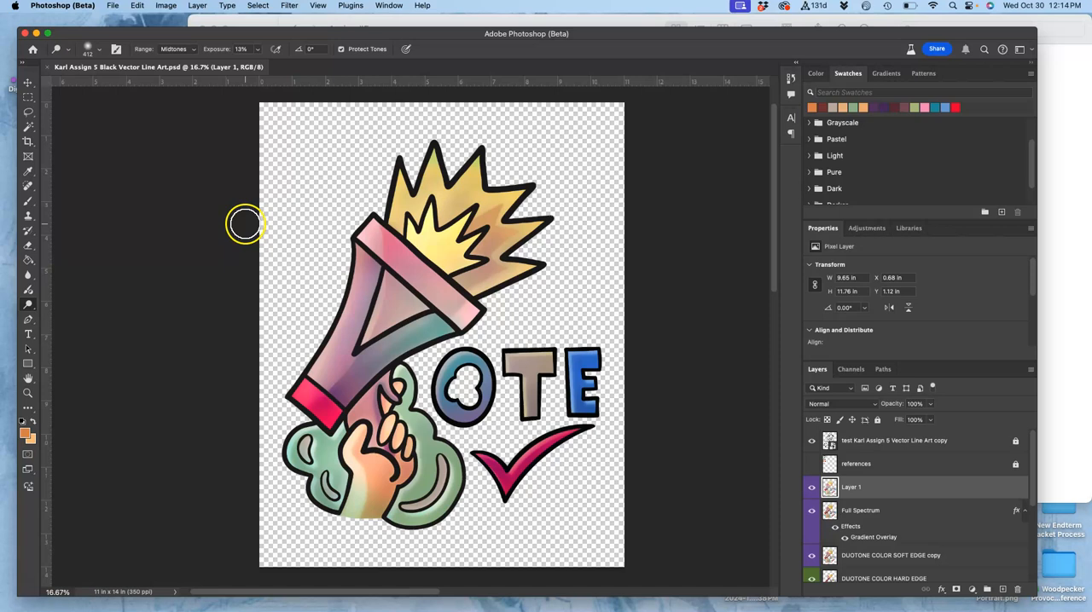
# - Start a Save a Copy of the illustration in PNG format
pyautogui.click(113, 6)
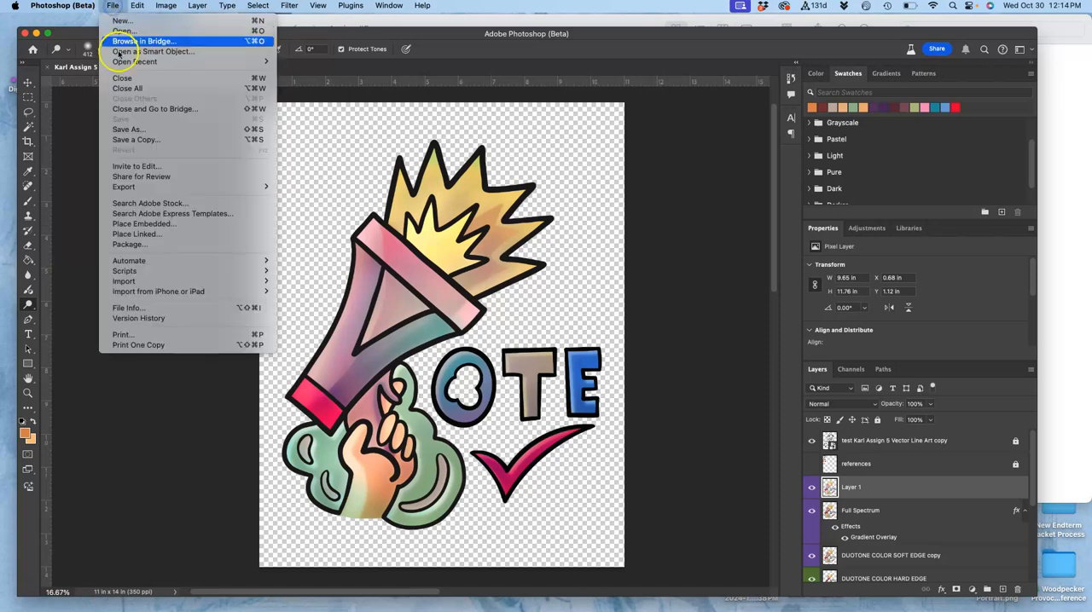
pyautogui.click(571, 273)
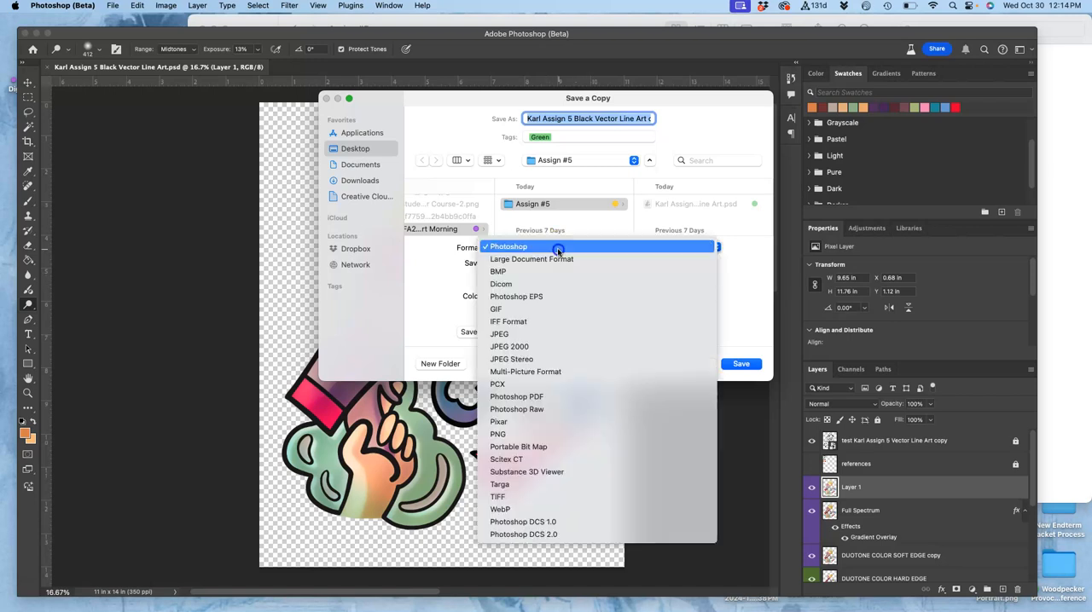
pyautogui.moveTo(528, 433)
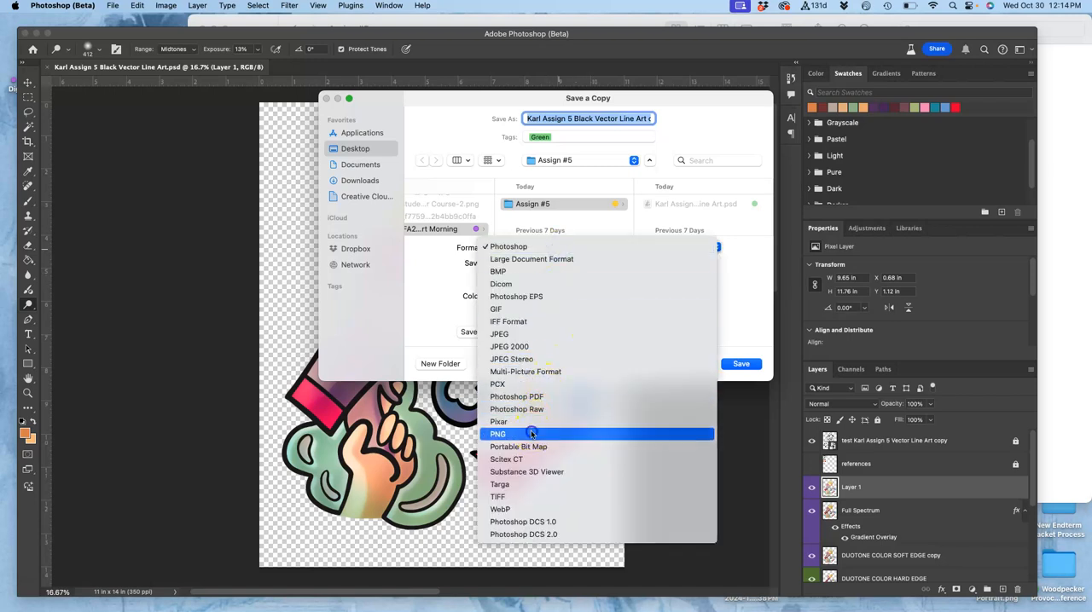
pyautogui.click(498, 433)
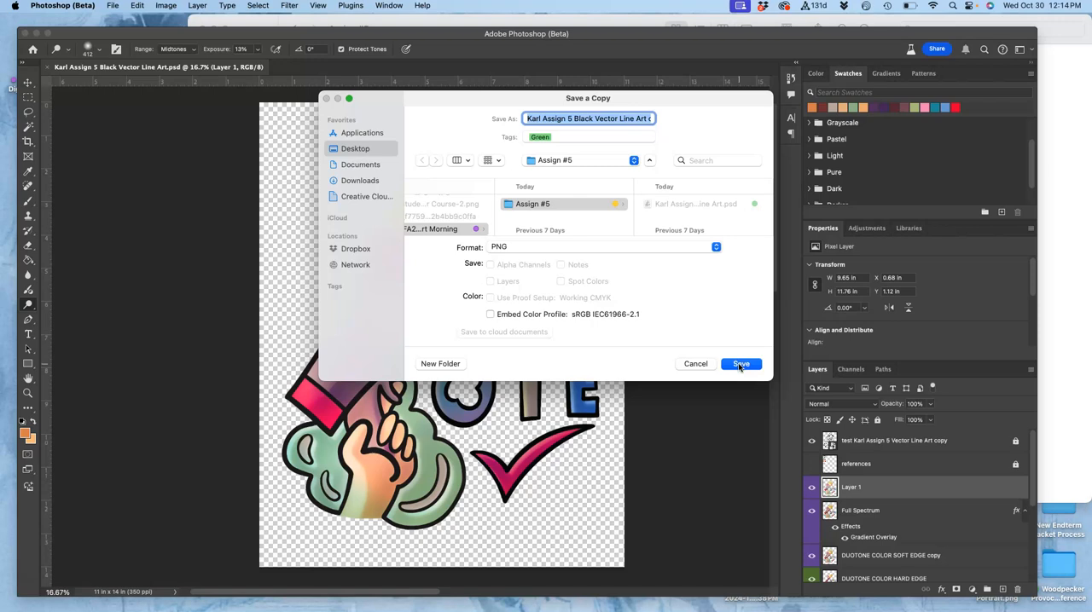
pyautogui.click(740, 365)
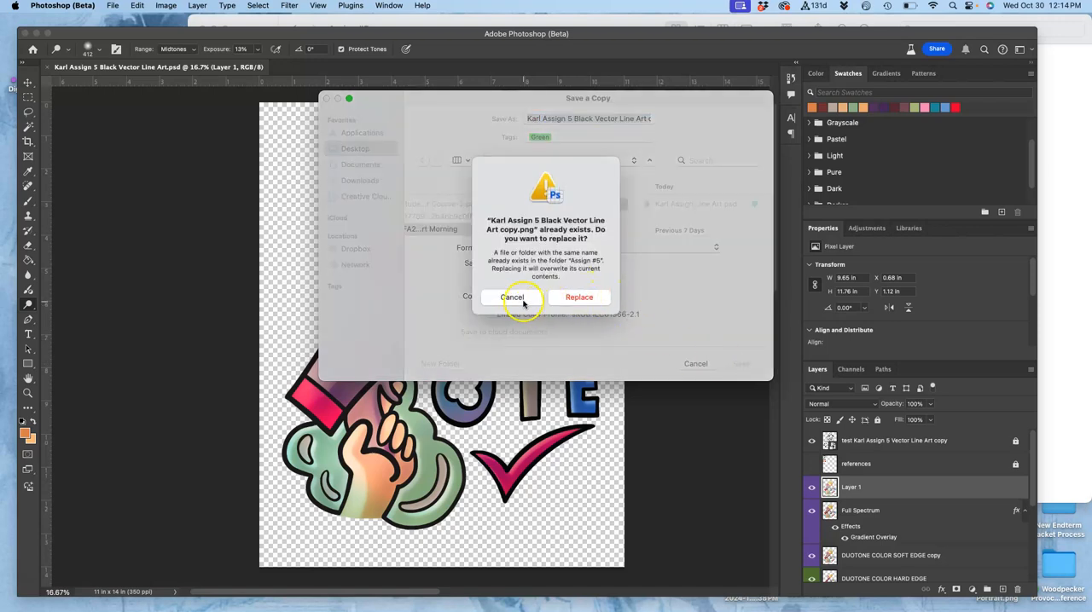
# - Cancel replacing the existing PNG and switch the copy's format to Photoshop under a new name
pyautogui.click(516, 297)
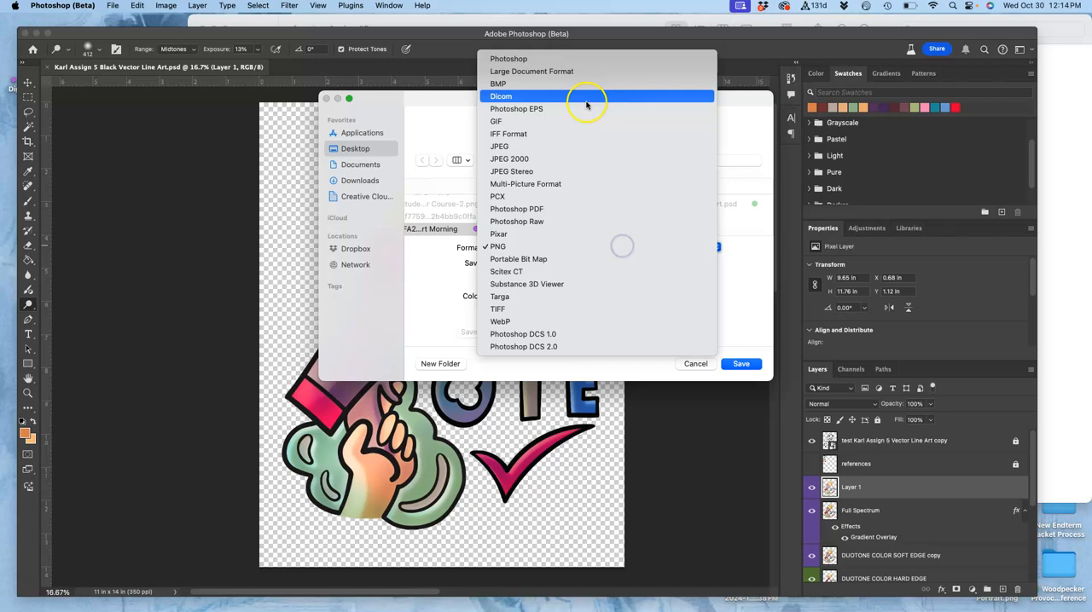
pyautogui.click(508, 58)
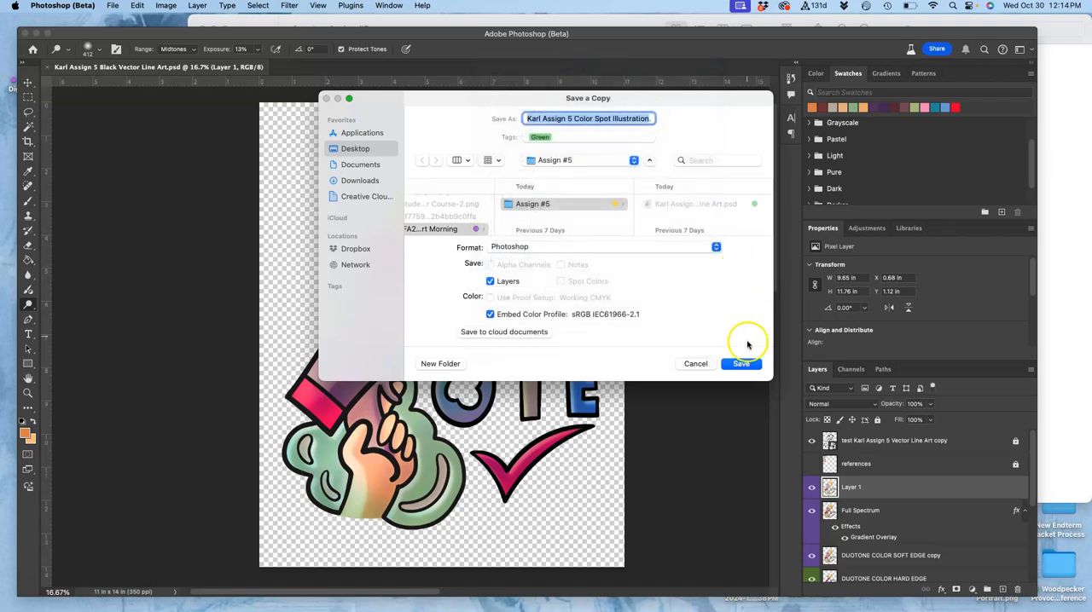
# - Save the layered Photoshop-format copy and begin saving another copy
pyautogui.click(740, 363)
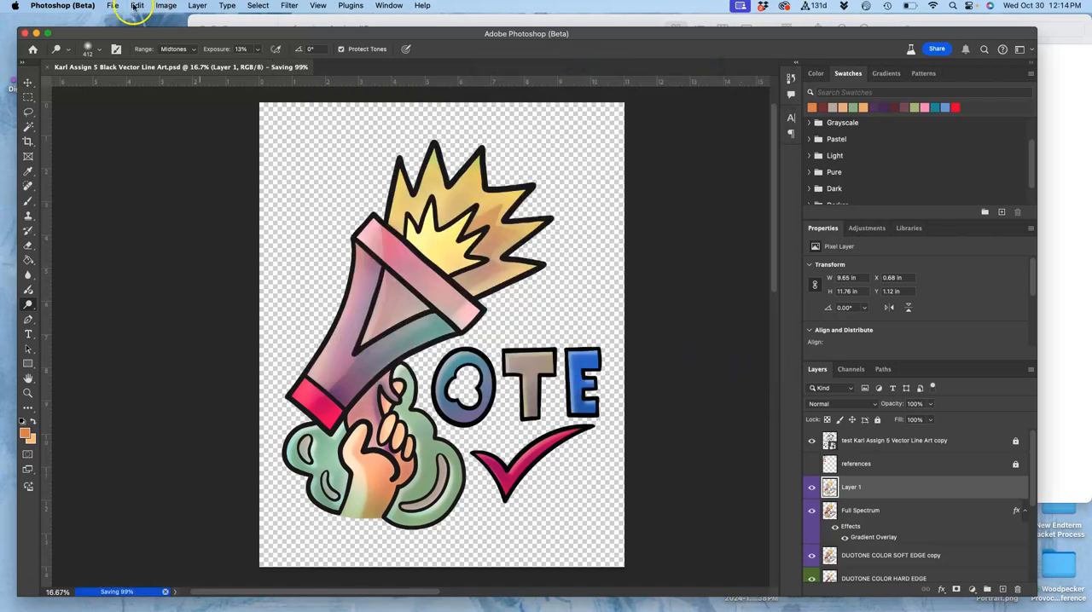
pyautogui.click(113, 7)
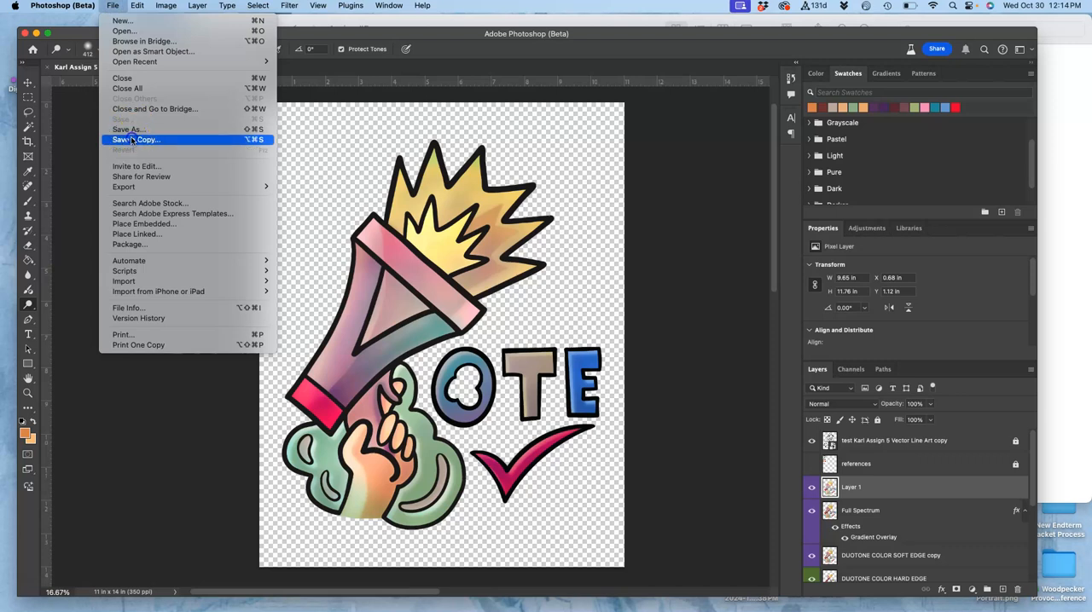
pyautogui.click(135, 140)
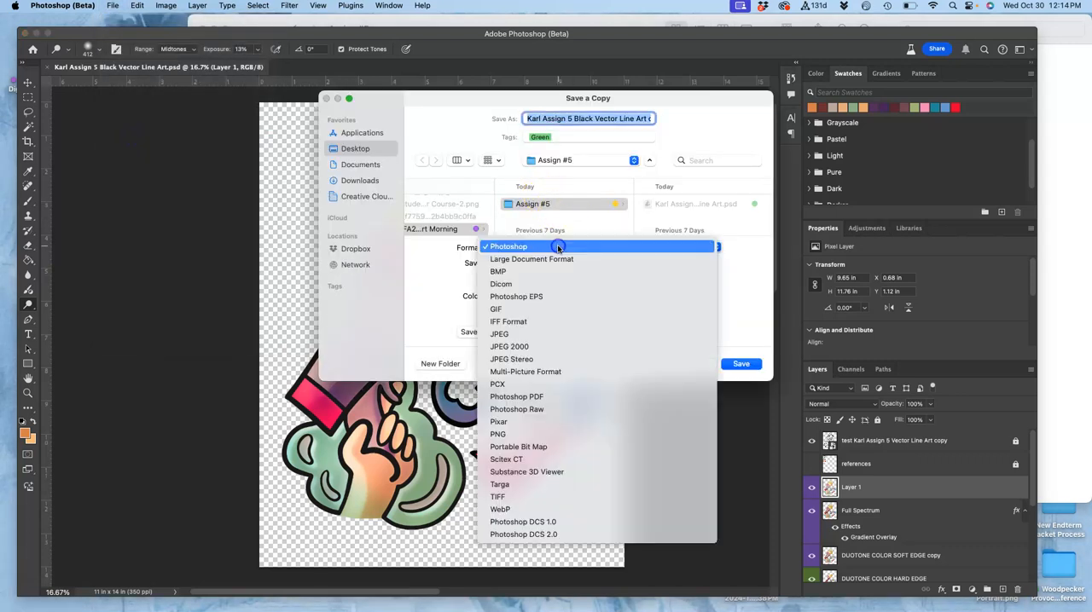
# - Save a PNG copy that replaces the existing line art PNG file
pyautogui.click(498, 434)
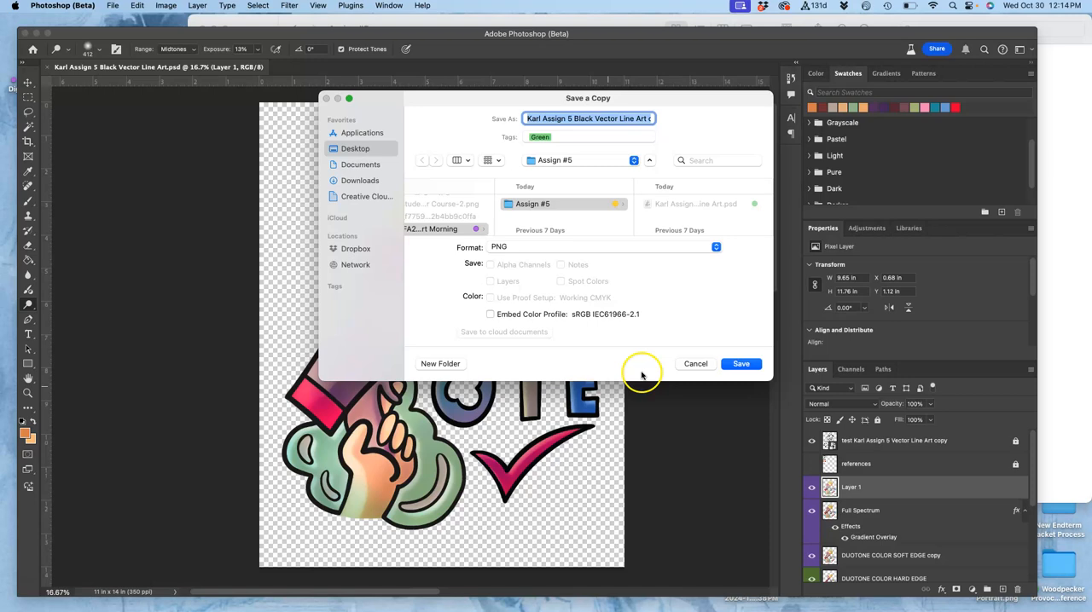
pyautogui.click(740, 365)
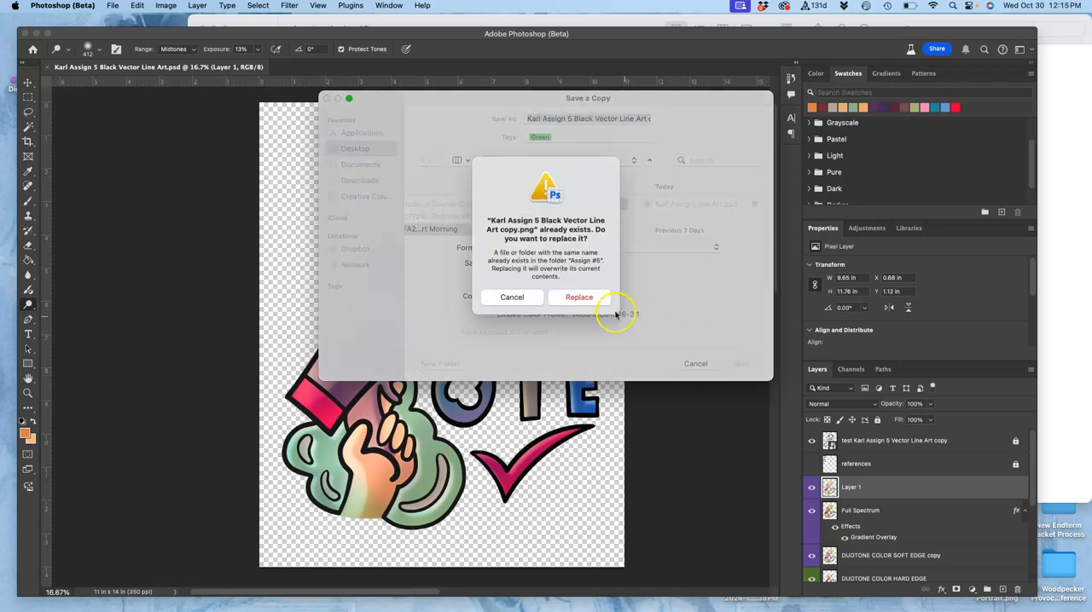
pyautogui.click(578, 296)
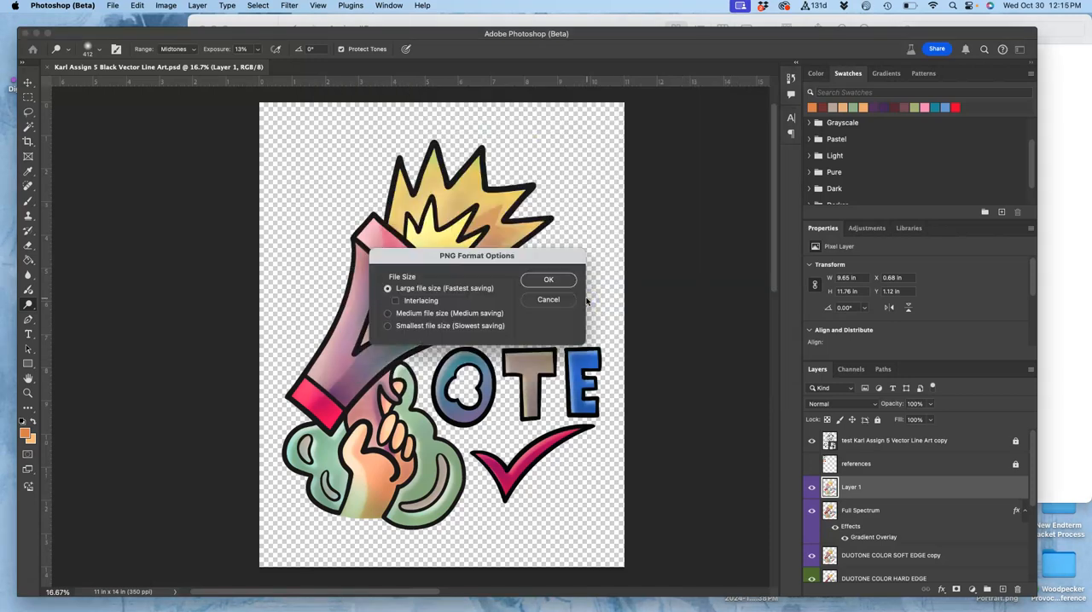